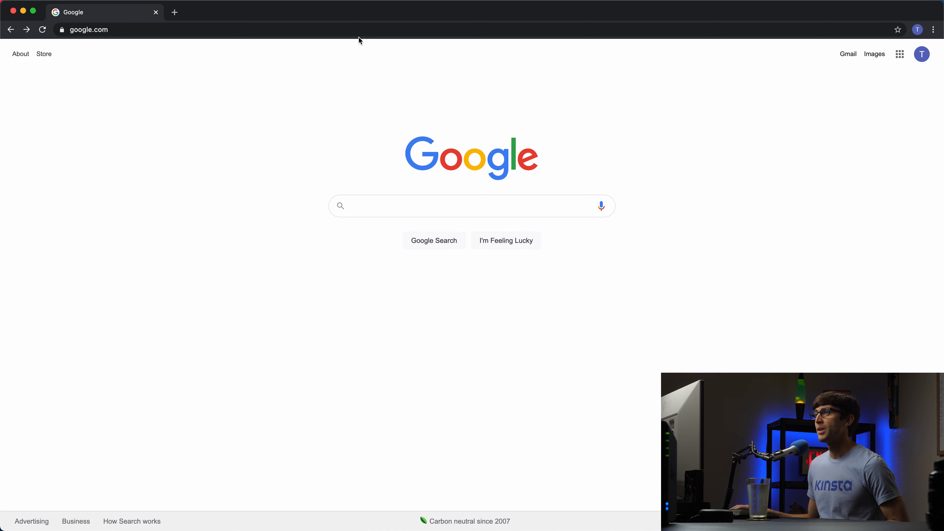
Go to blogger.com and start creating a new blog.
type("blogger.com")
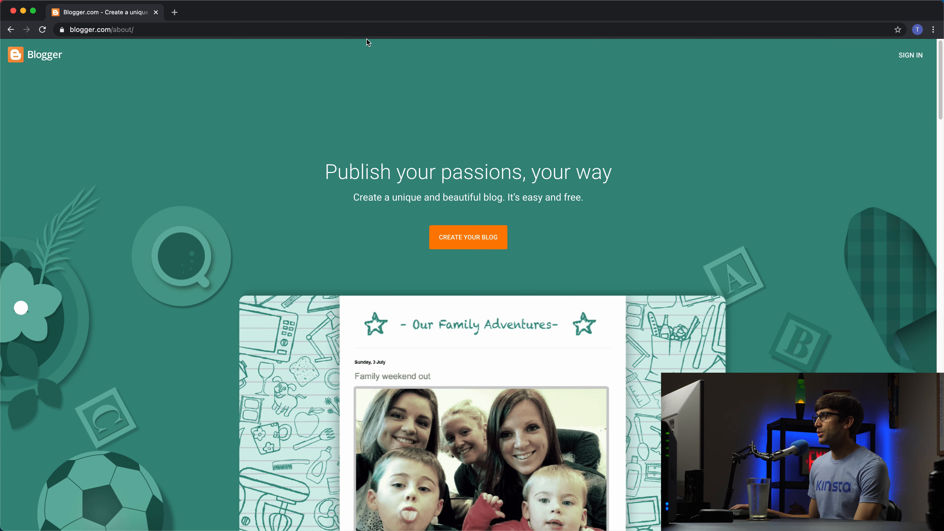
mouse_move(468, 237)
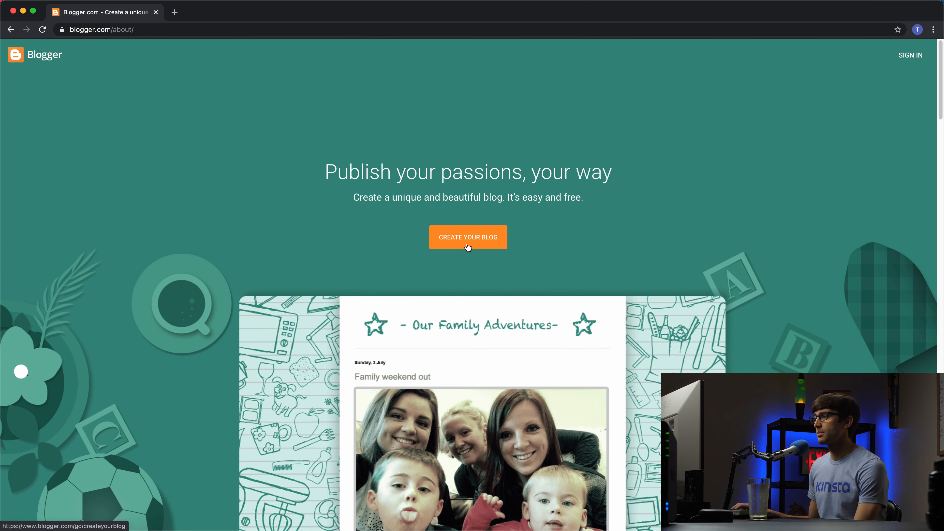
left_click(467, 236)
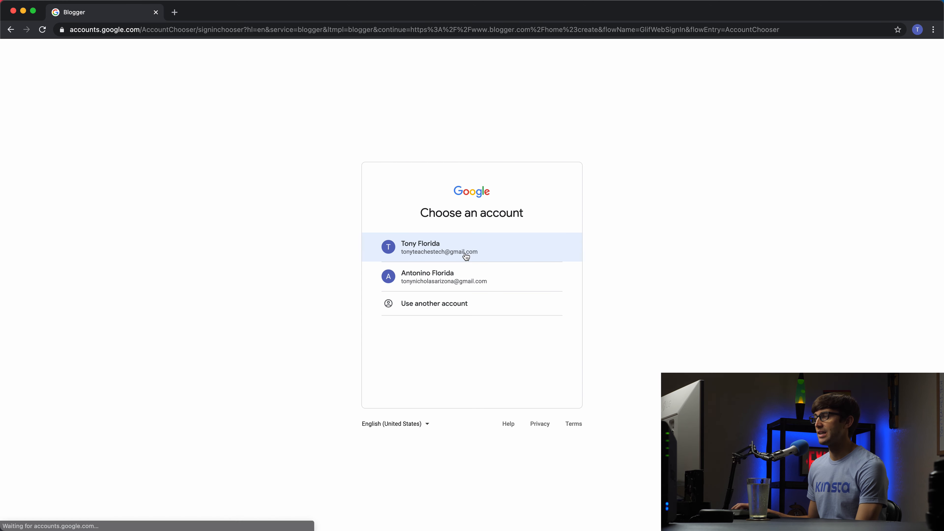
Sign in, title the blog 'Tony Teaches Tech' and begin entering the tonyteachestech address.
left_click(471, 247)
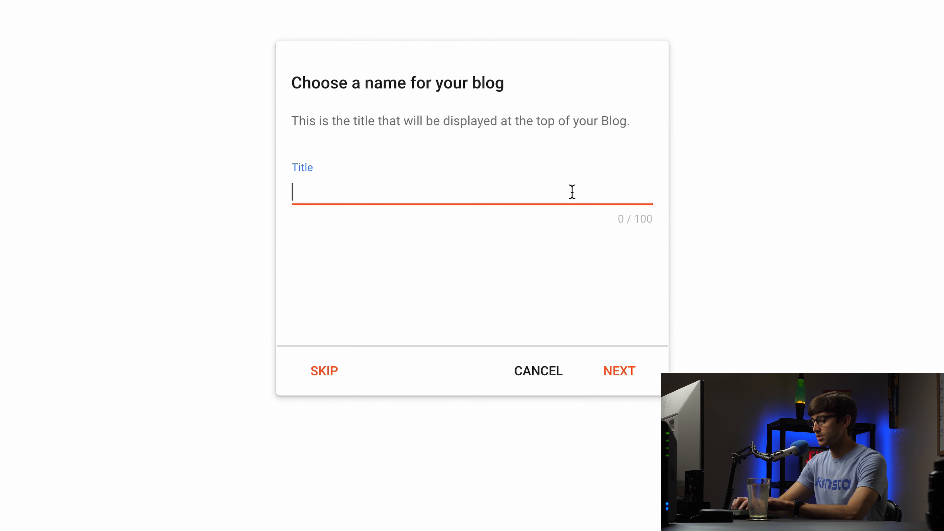
type("Ton")
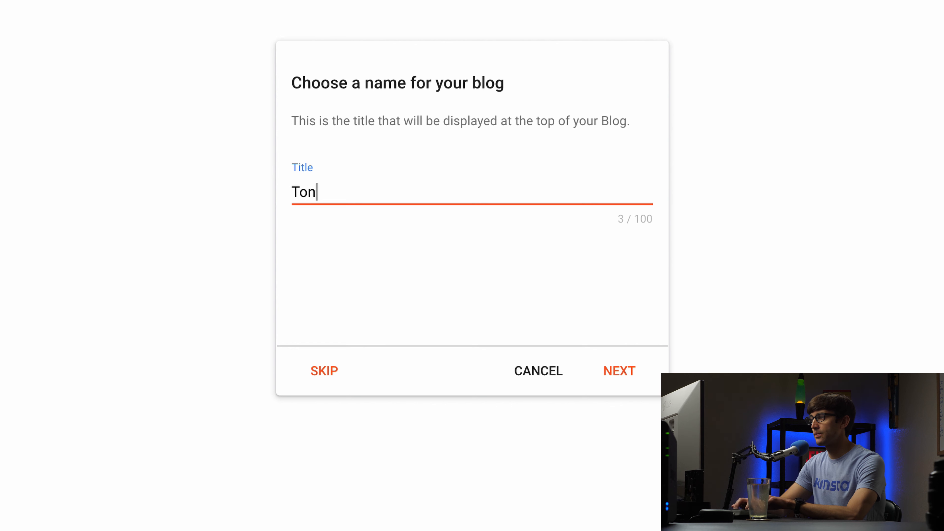
type("y Teaches")
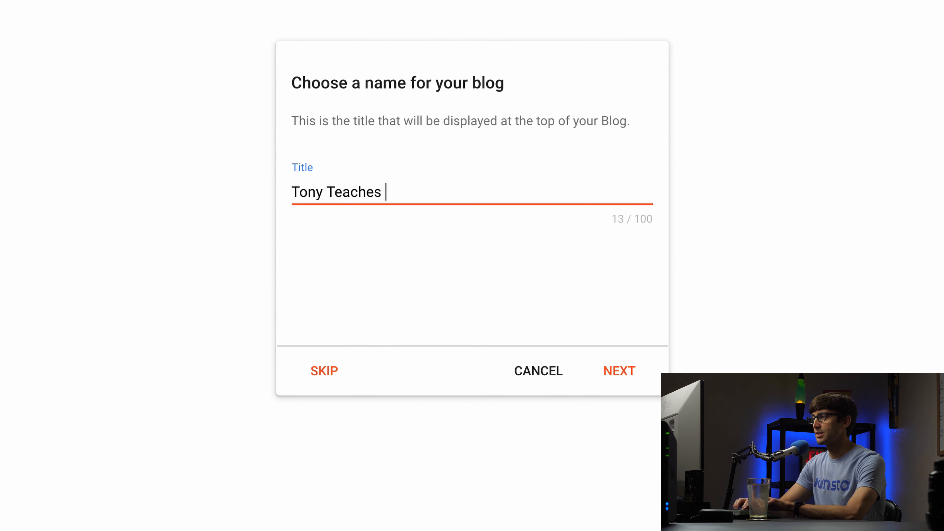
type("Tech")
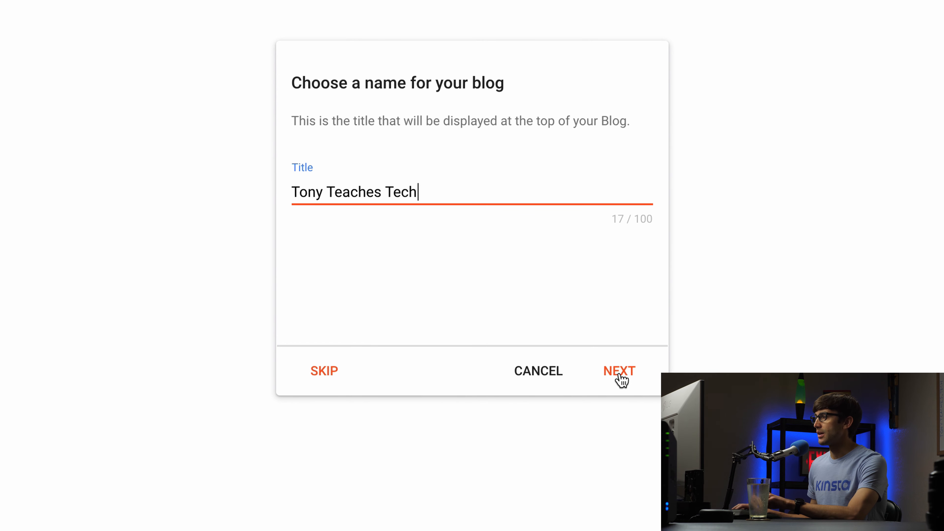
left_click(619, 371)
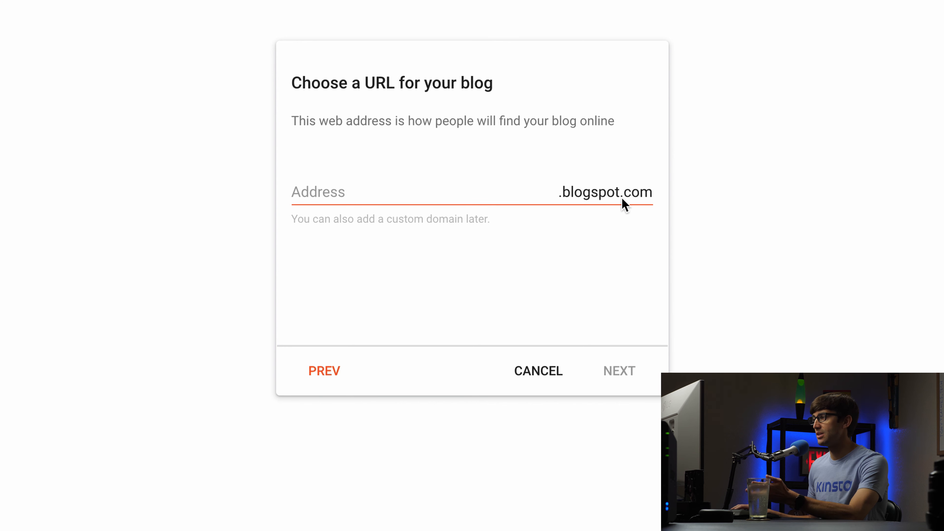
mouse_move(640, 199)
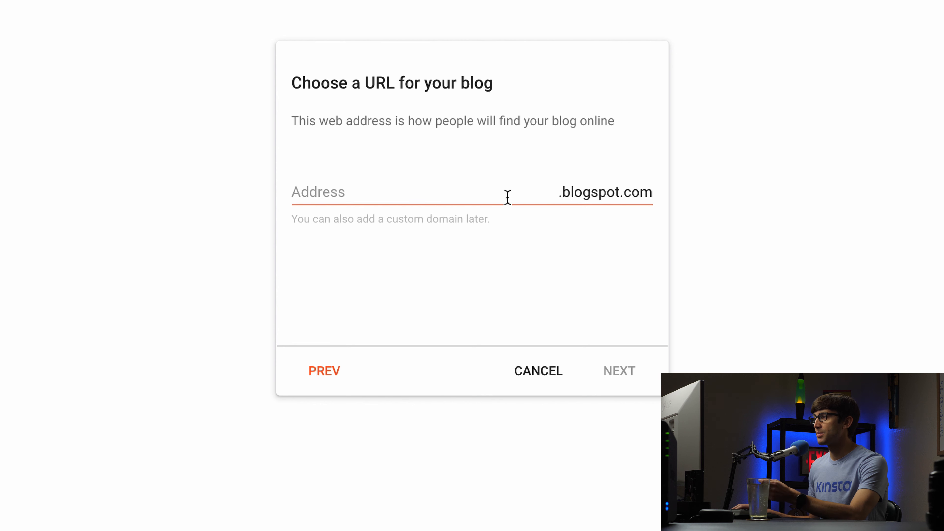
type("ton")
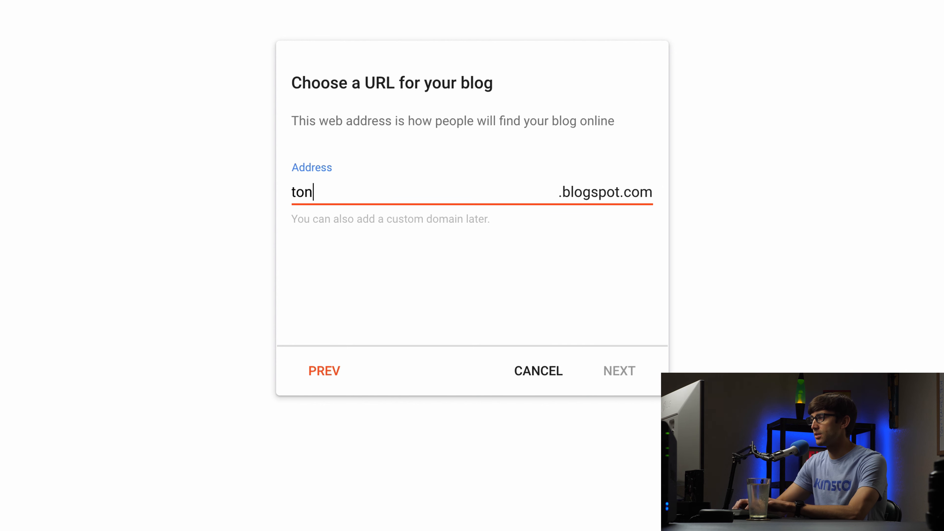
Complete the tonyteachestech.blogspot.com address and continue.
type("yteachestec")
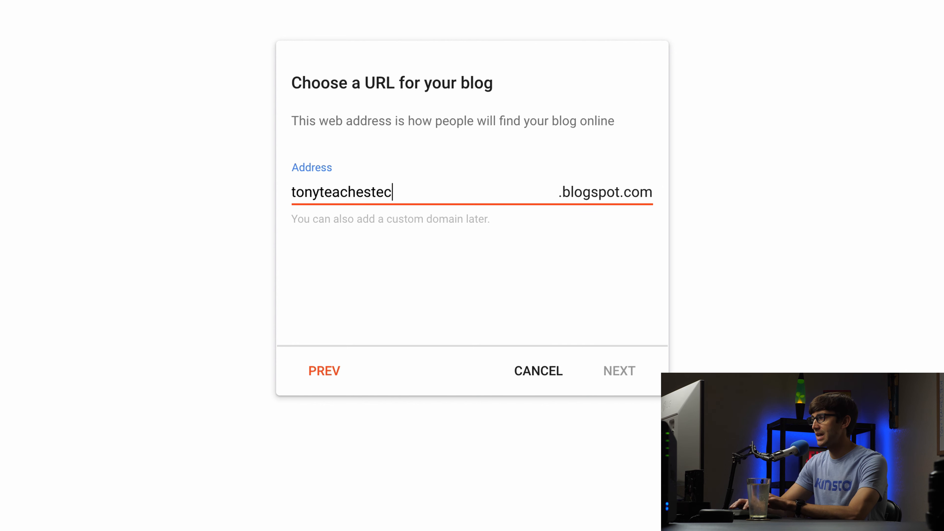
type("h")
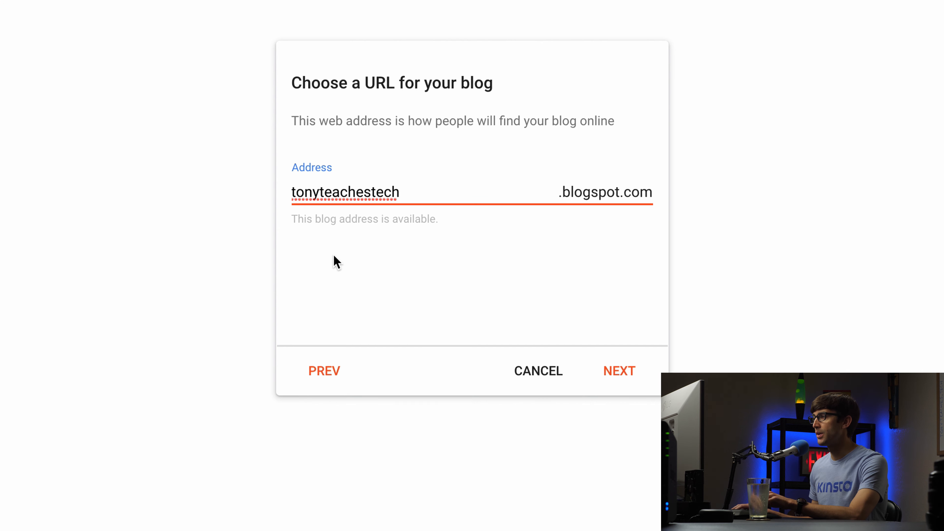
left_click(619, 371)
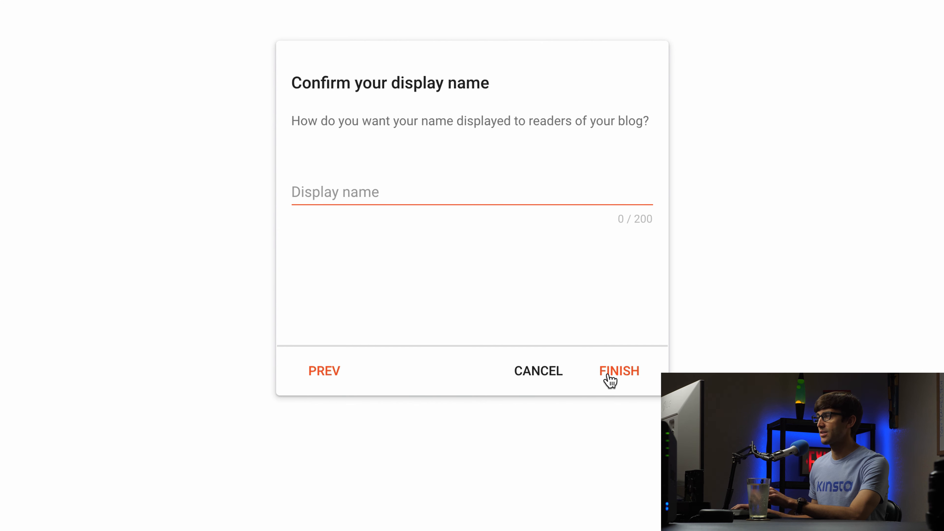
mouse_move(542, 71)
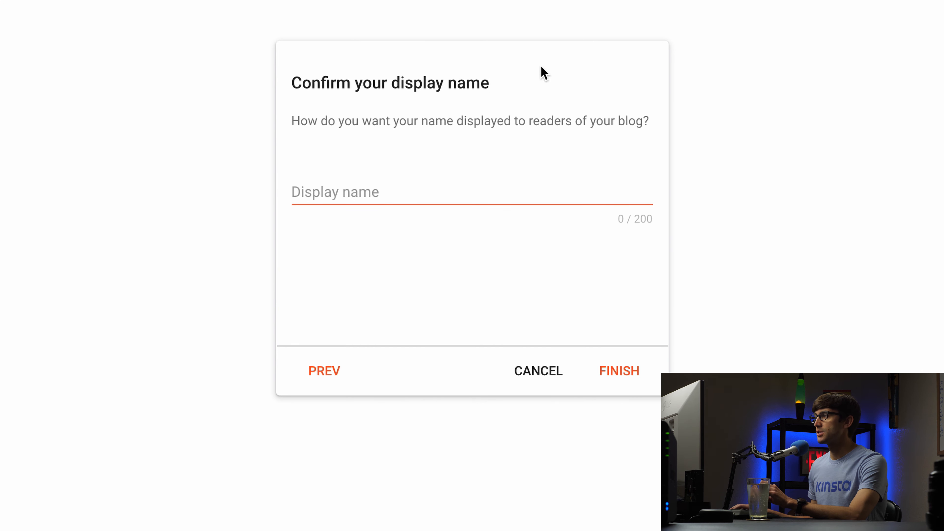
mouse_move(534, 183)
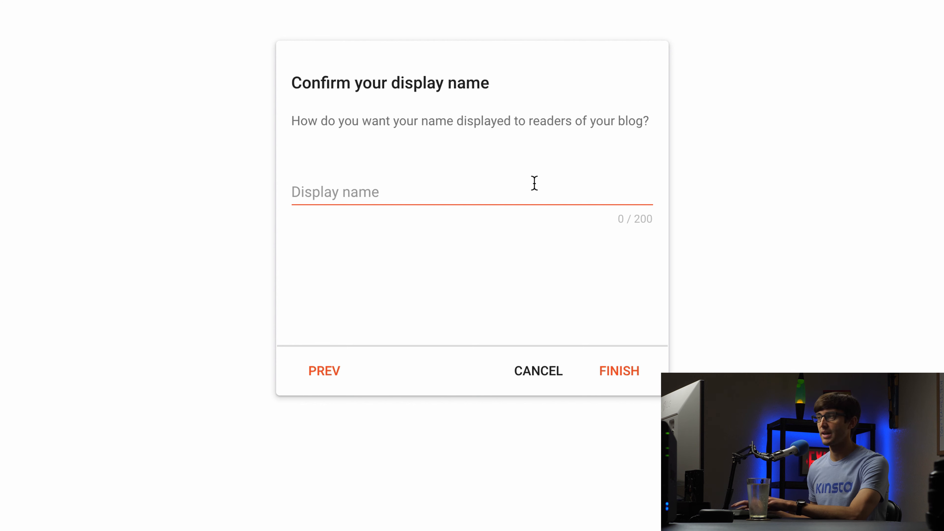
Set the display name to Tony Florida and finish creating the blog.
type("To")
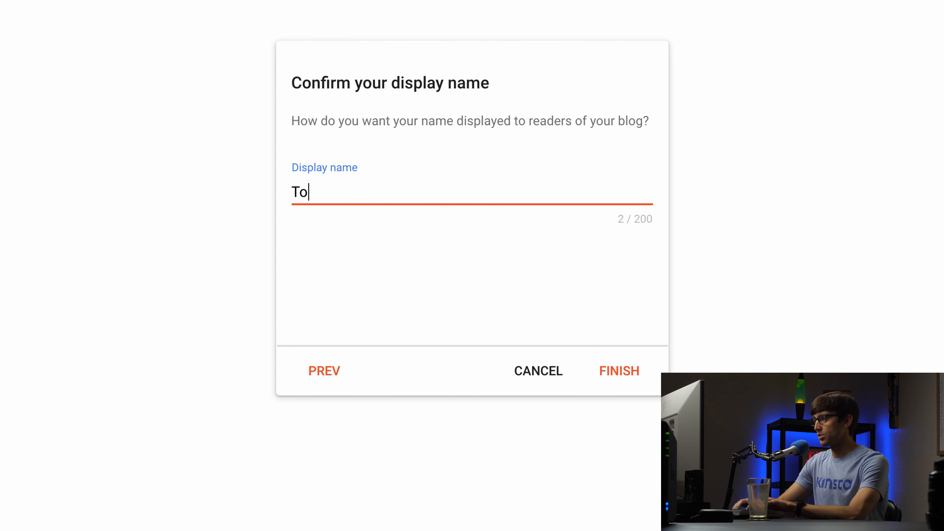
type("ny Flor")
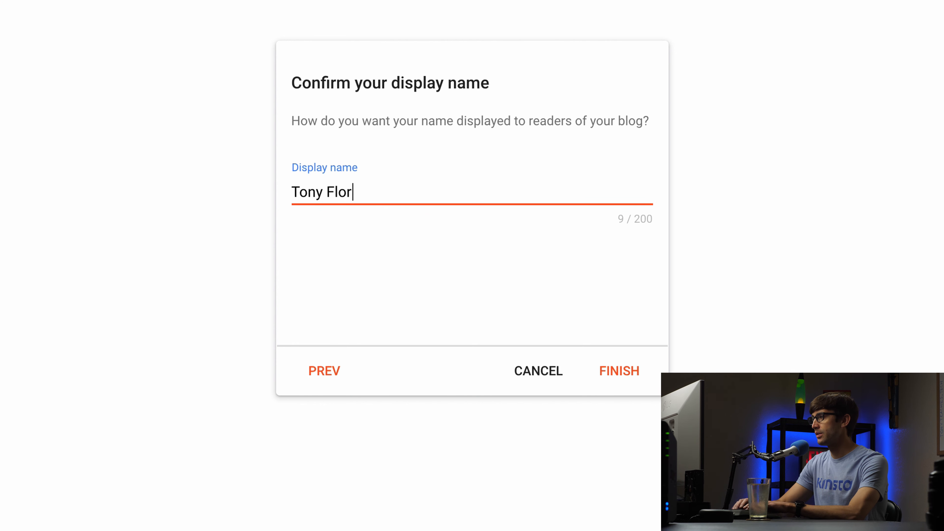
type("ida")
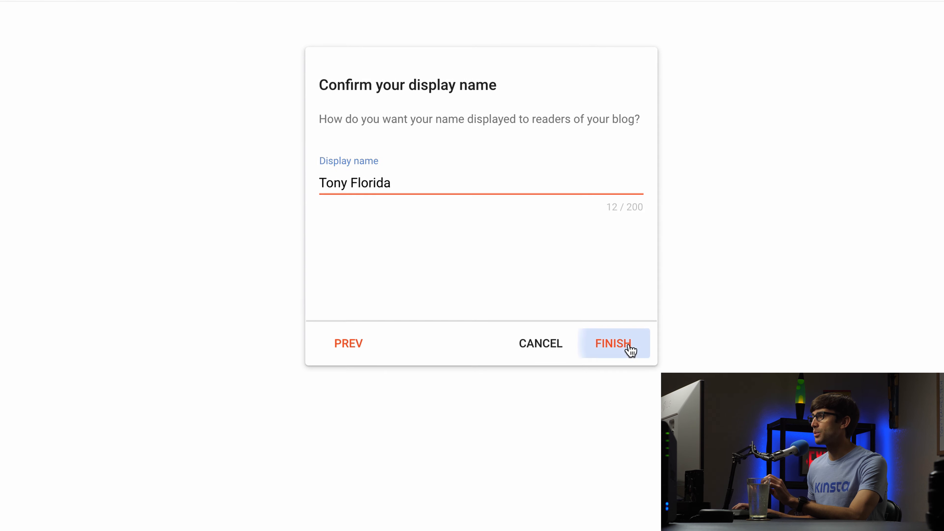
left_click(612, 343)
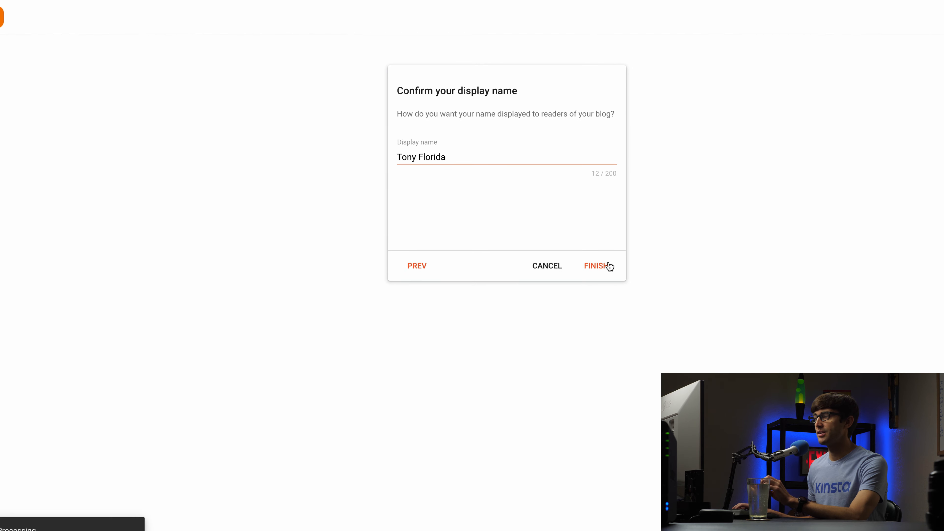
left_click(596, 265)
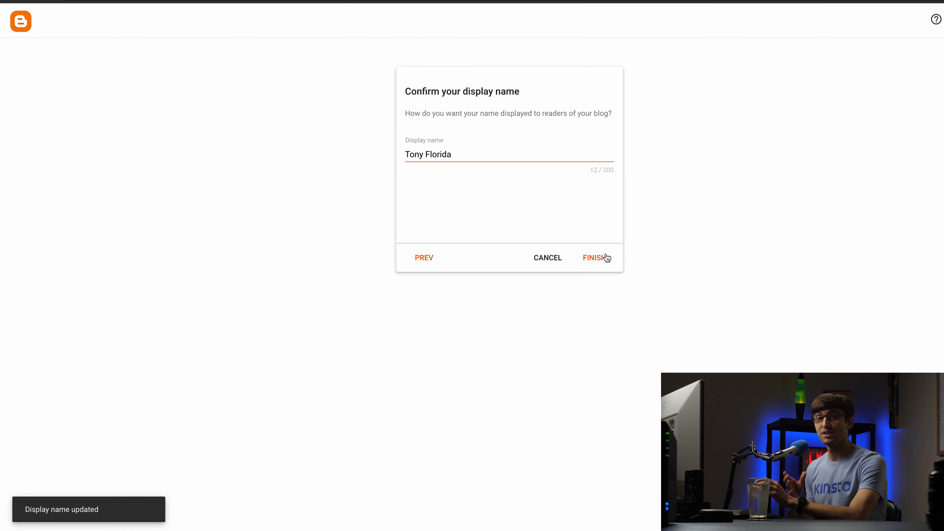
left_click(592, 258)
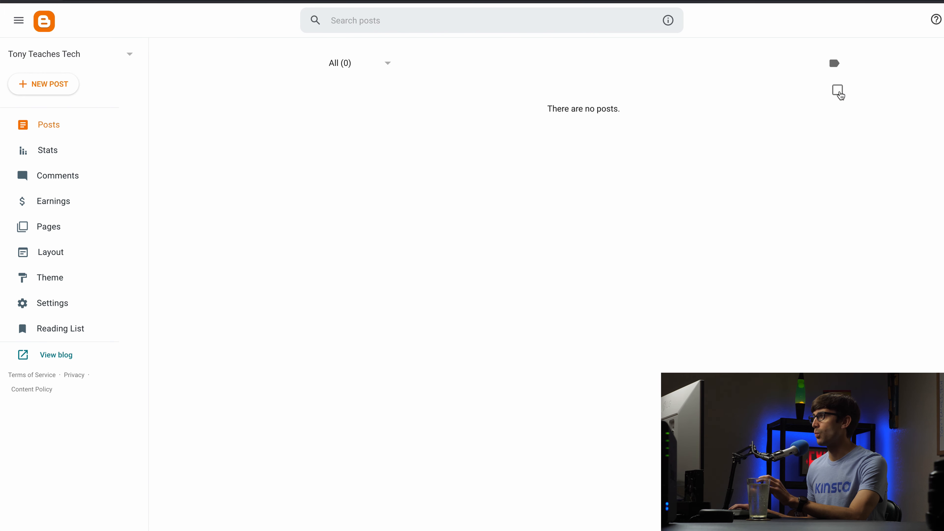
mouse_move(812, 113)
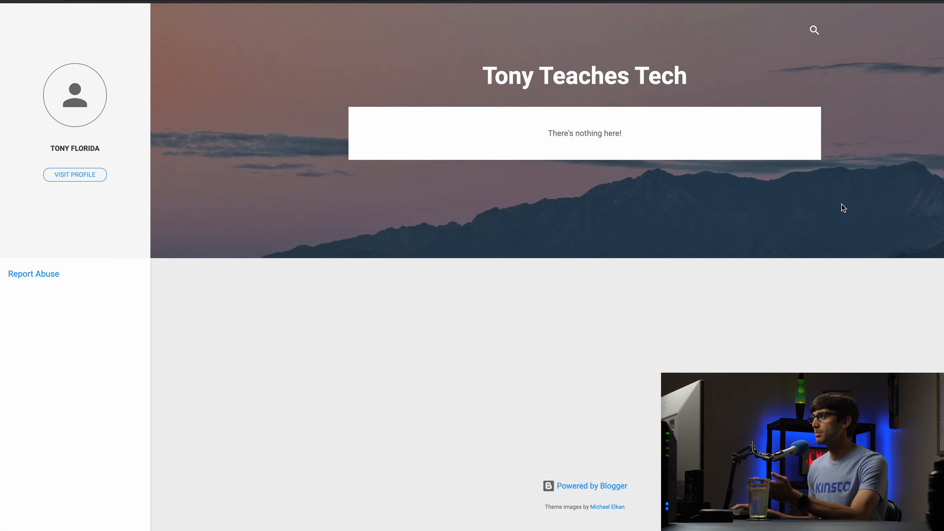
mouse_move(620, 191)
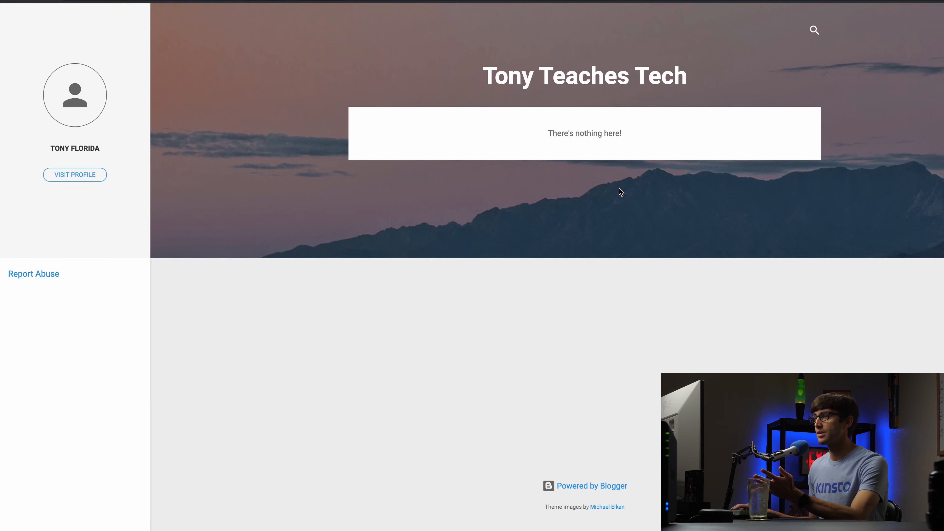
mouse_move(612, 161)
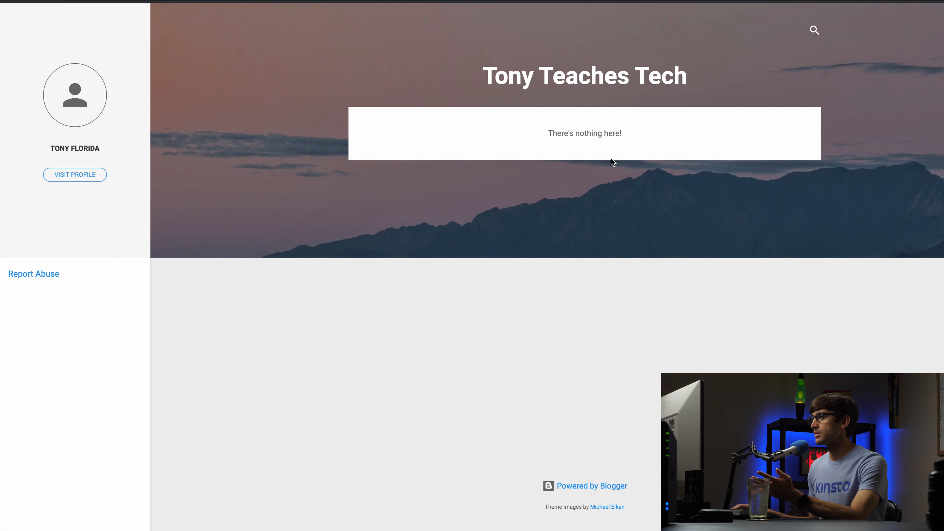
mouse_move(603, 298)
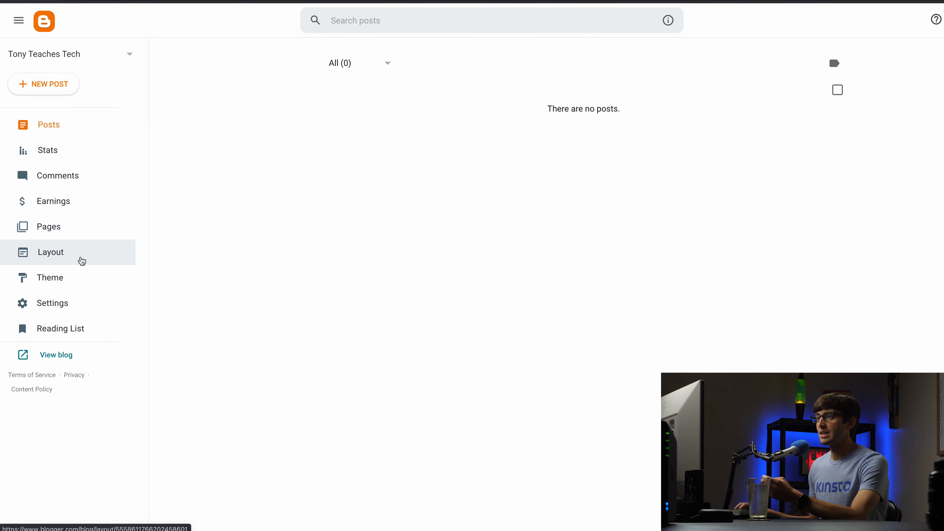
left_click(50, 277)
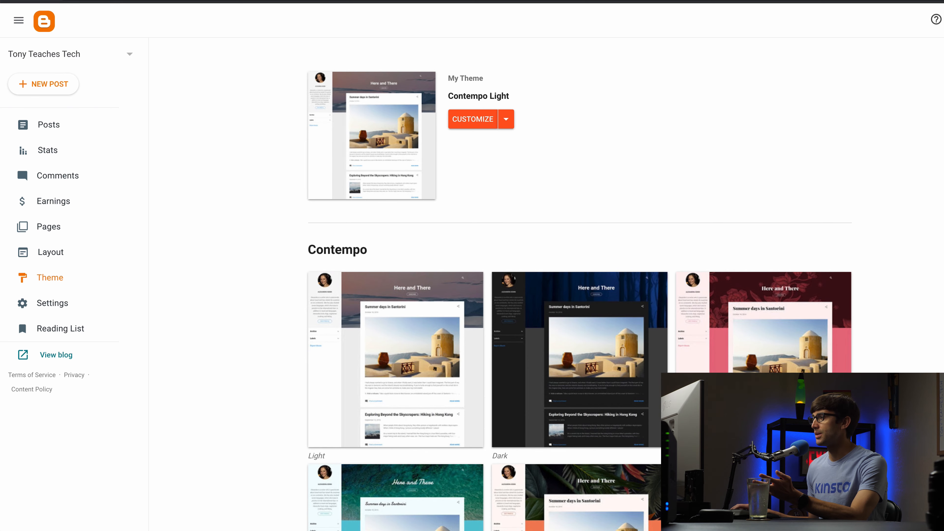
scroll("down", 3)
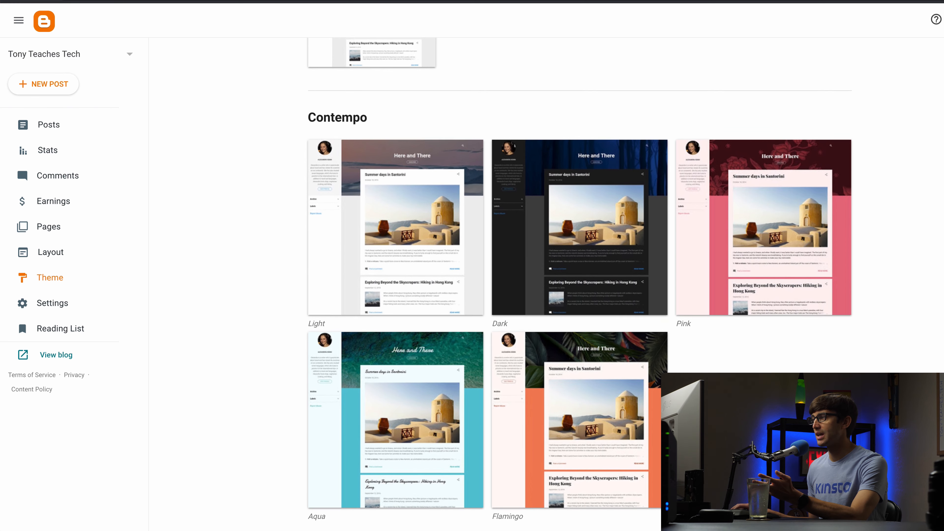
scroll("down", 3)
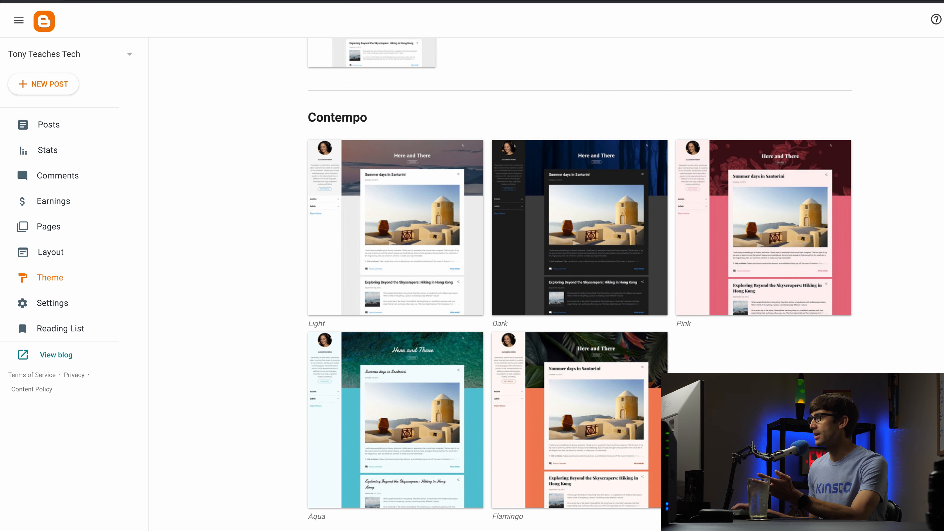
scroll("down", 3)
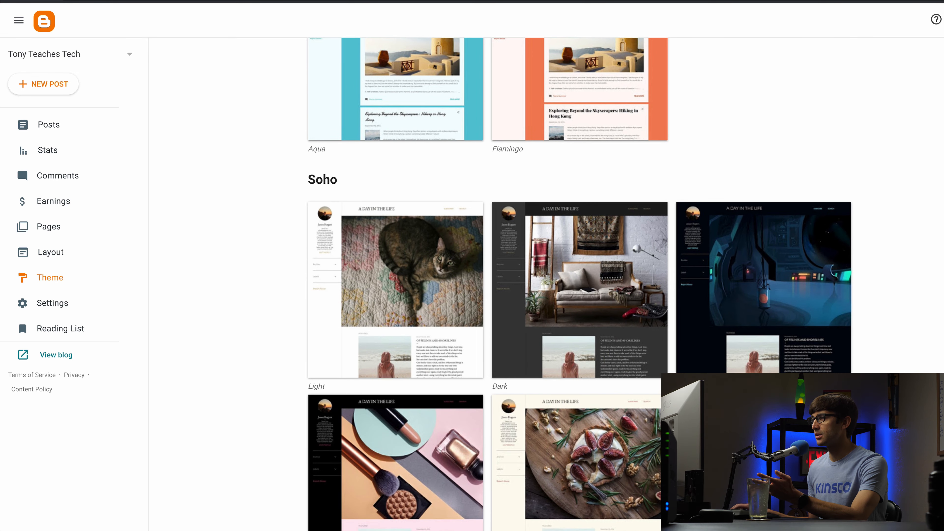
scroll("down", 3)
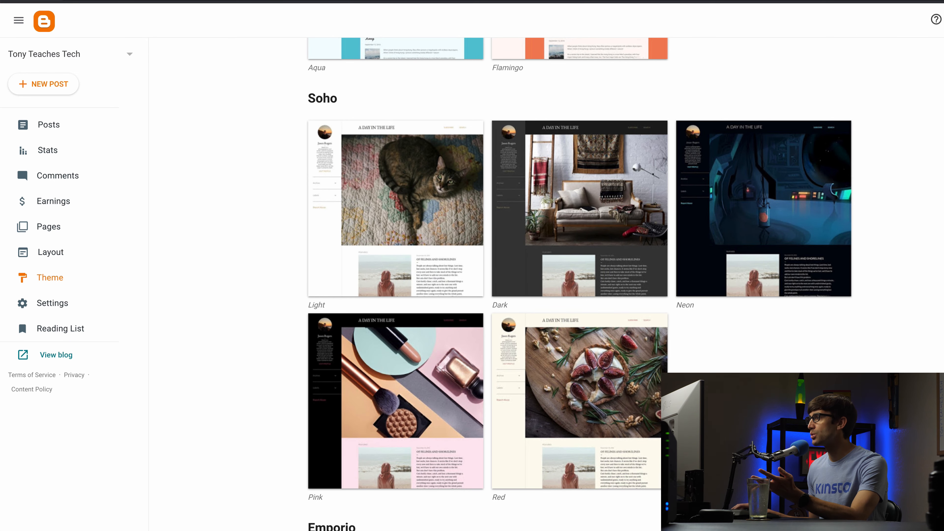
scroll("up", 3)
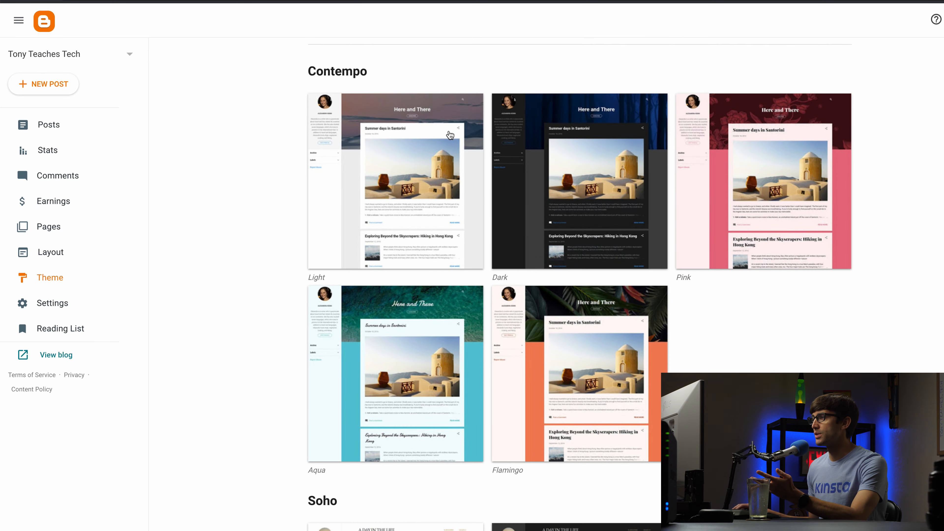
scroll("down", 3)
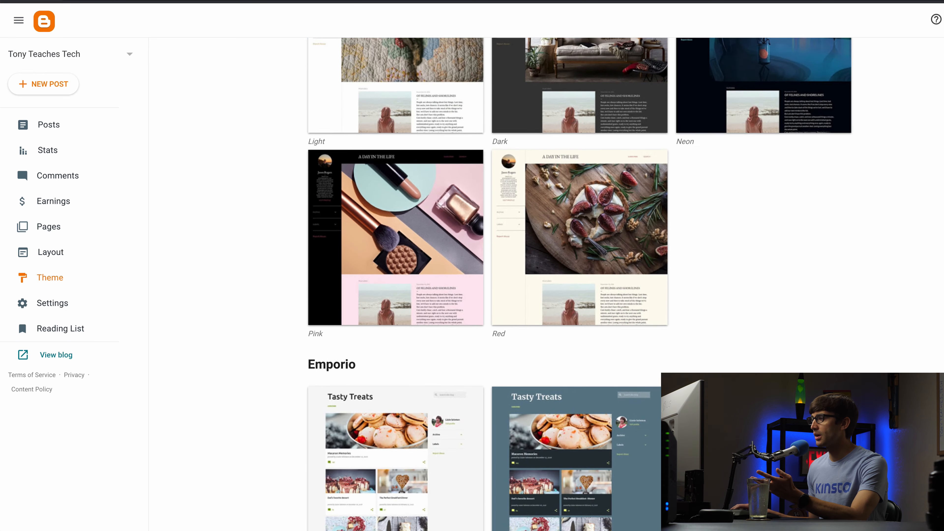
scroll("down", 3)
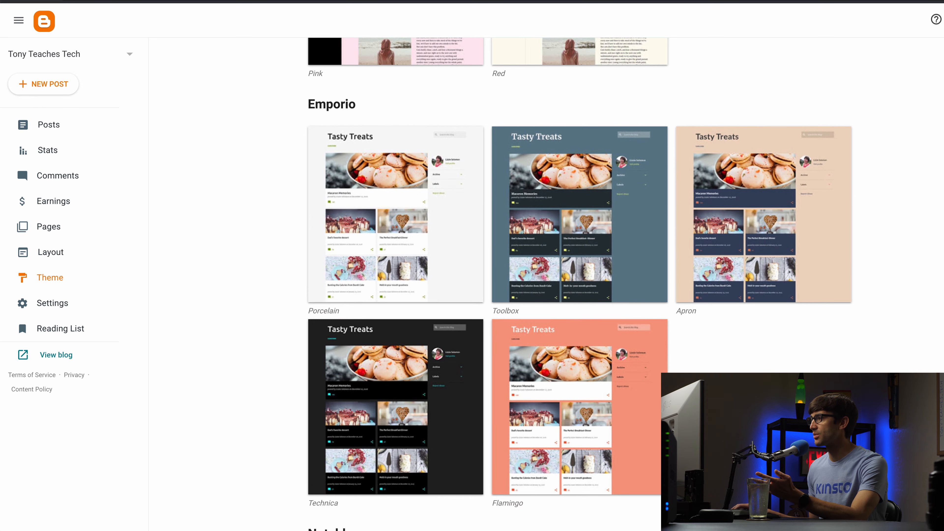
scroll("down", 3)
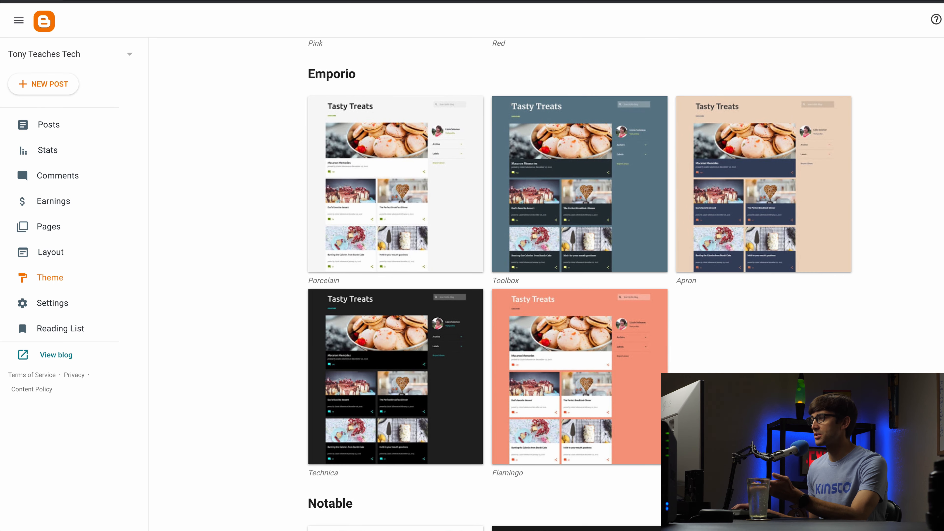
scroll("down", 3)
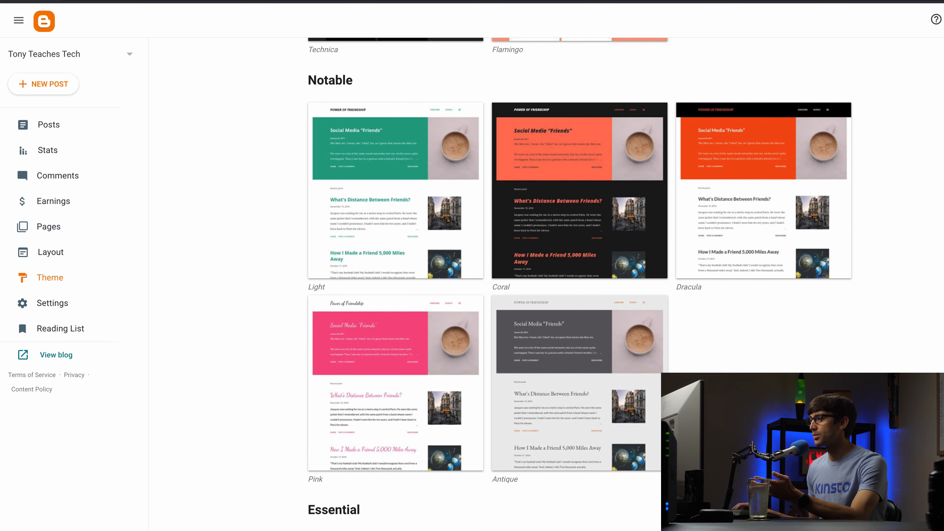
scroll("down", 3)
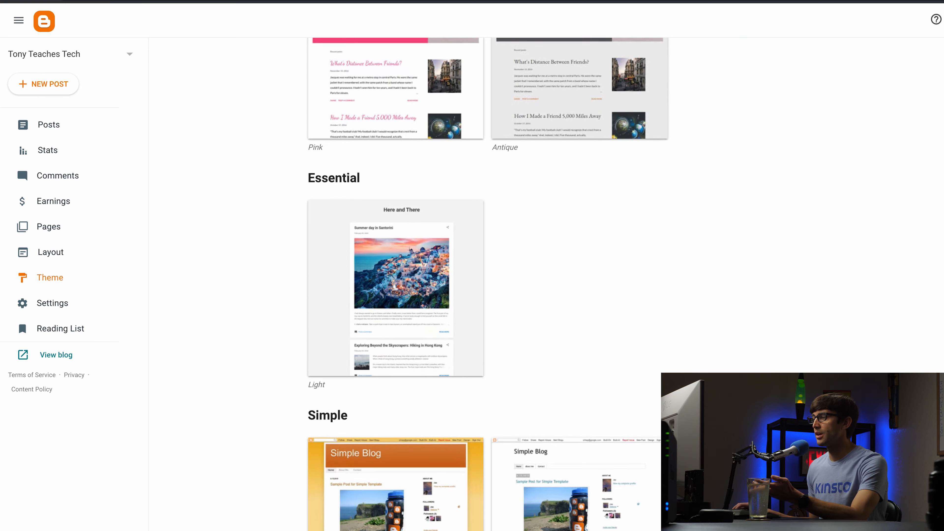
scroll("down", 3)
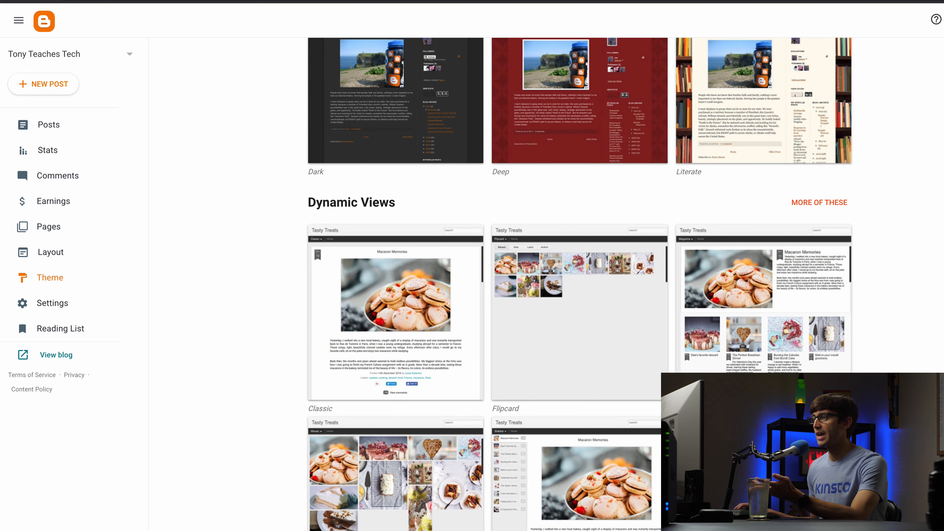
scroll("down", 3)
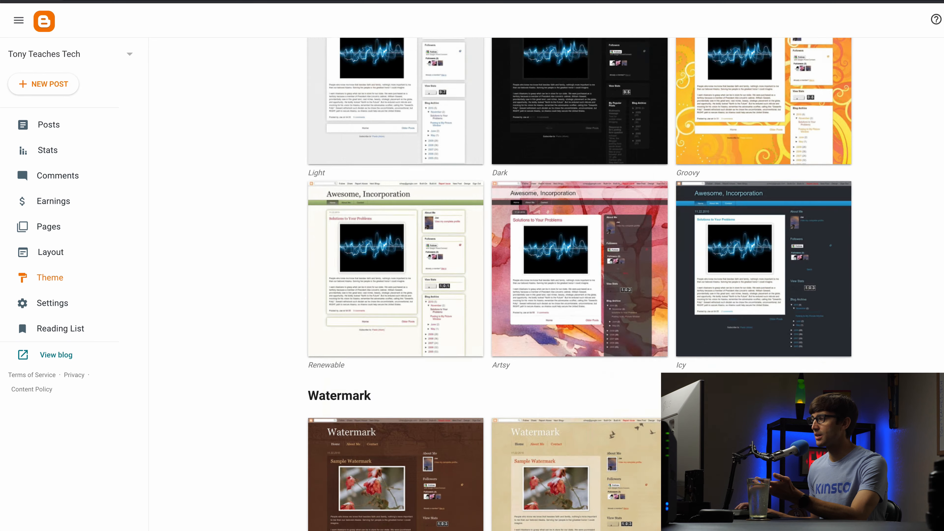
scroll("up", 3)
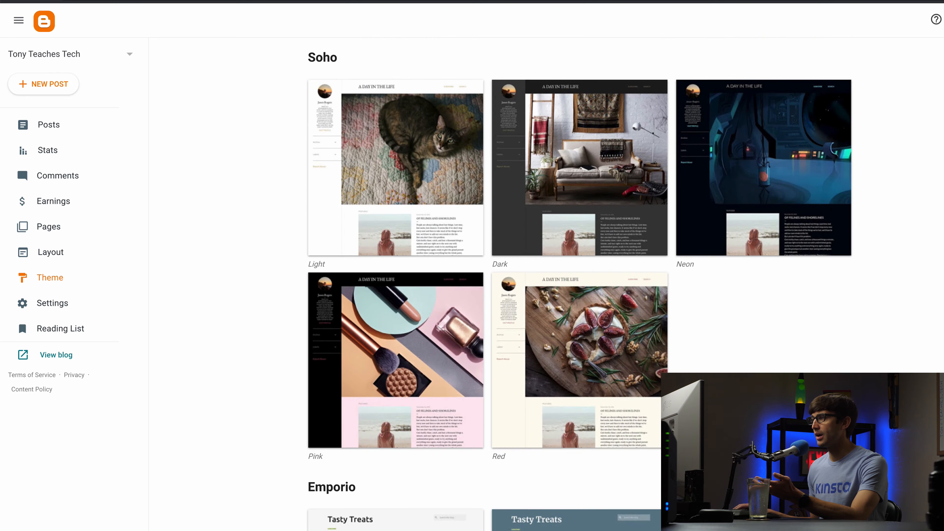
Open the Contempo Light theme in the theme customizer.
scroll("up", 3)
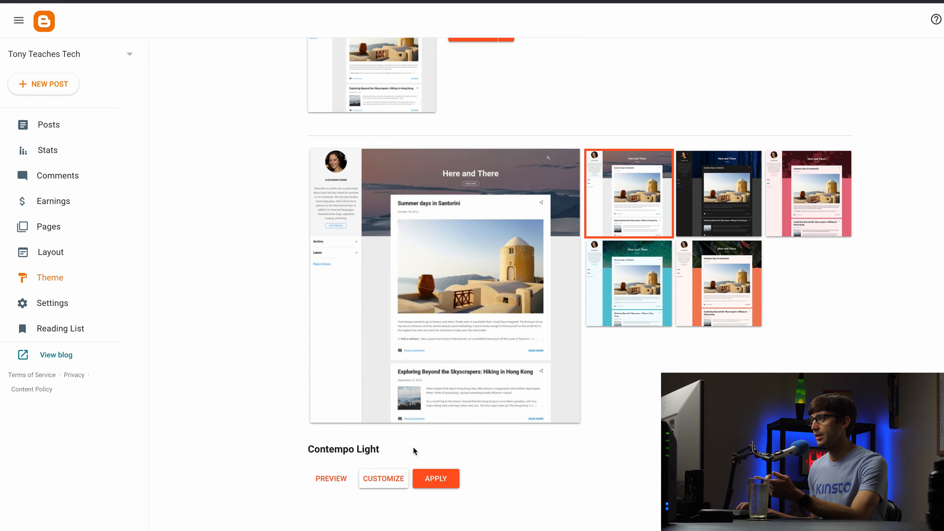
mouse_move(383, 478)
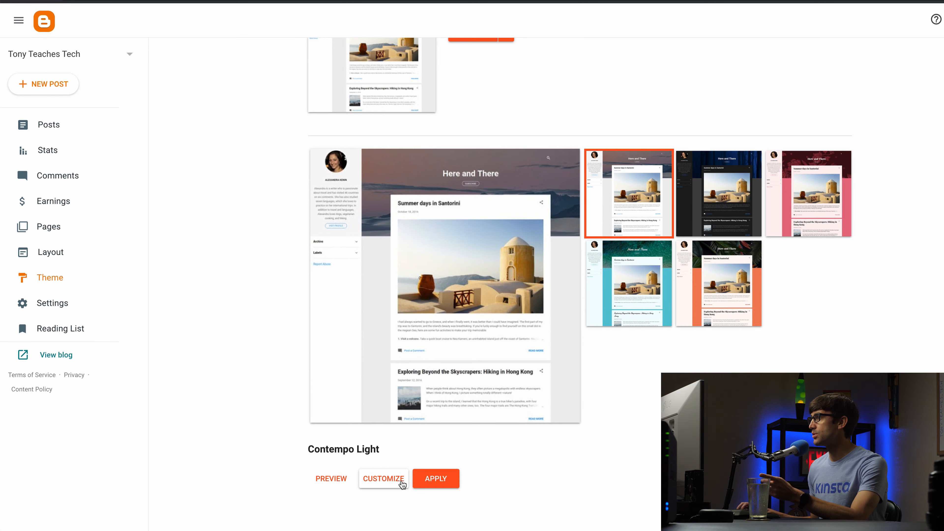
left_click(384, 478)
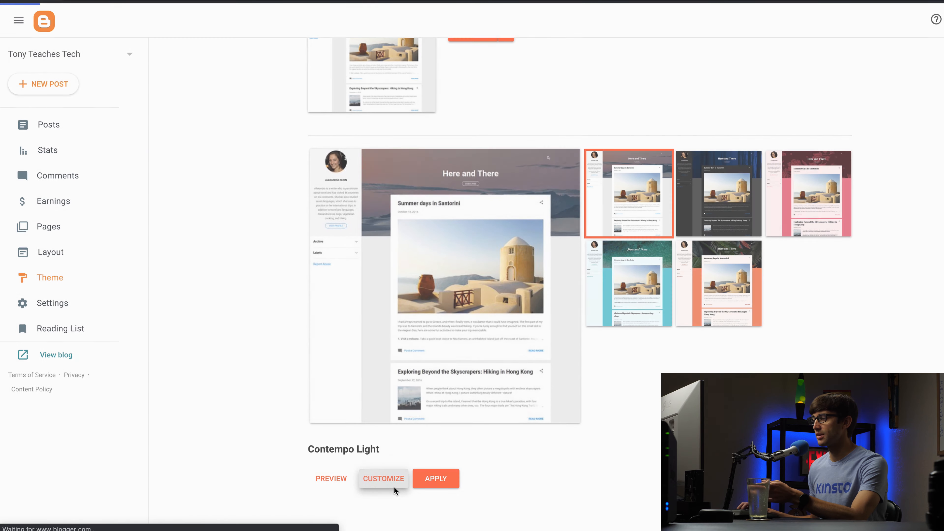
left_click(384, 479)
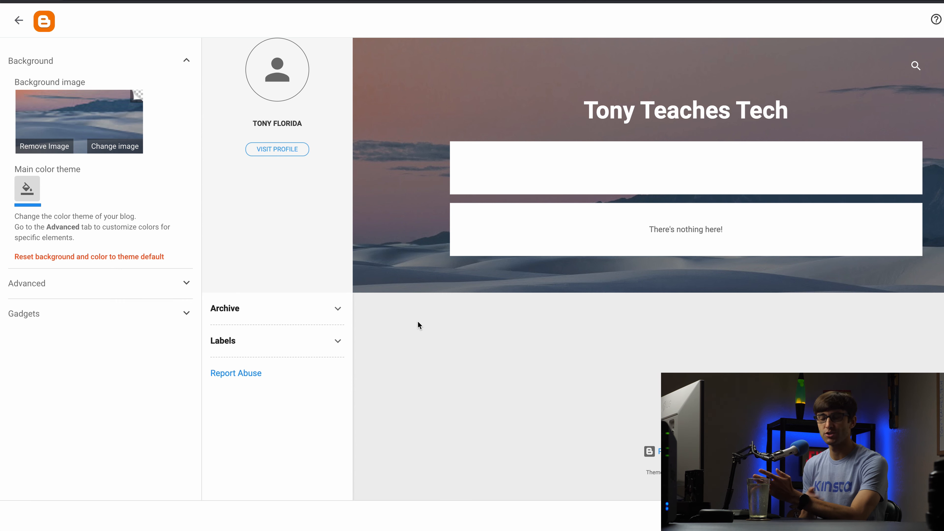
mouse_move(356, 102)
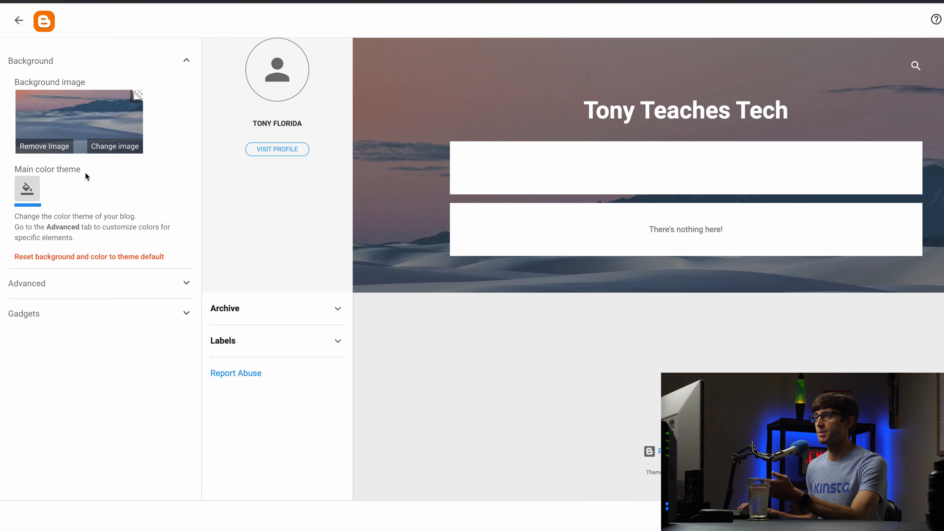
mouse_move(100, 155)
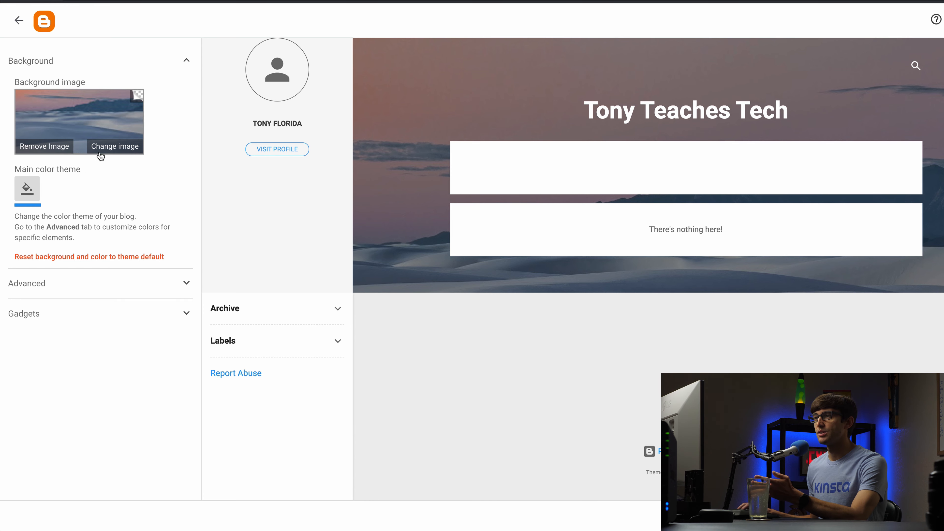
Change the background to the blue binary-code image from the Technology category.
left_click(114, 147)
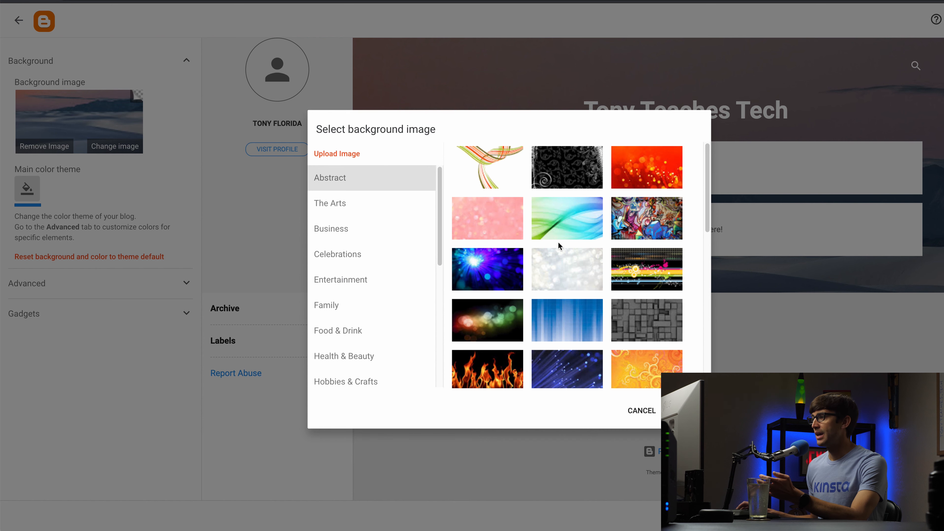
mouse_move(647, 224)
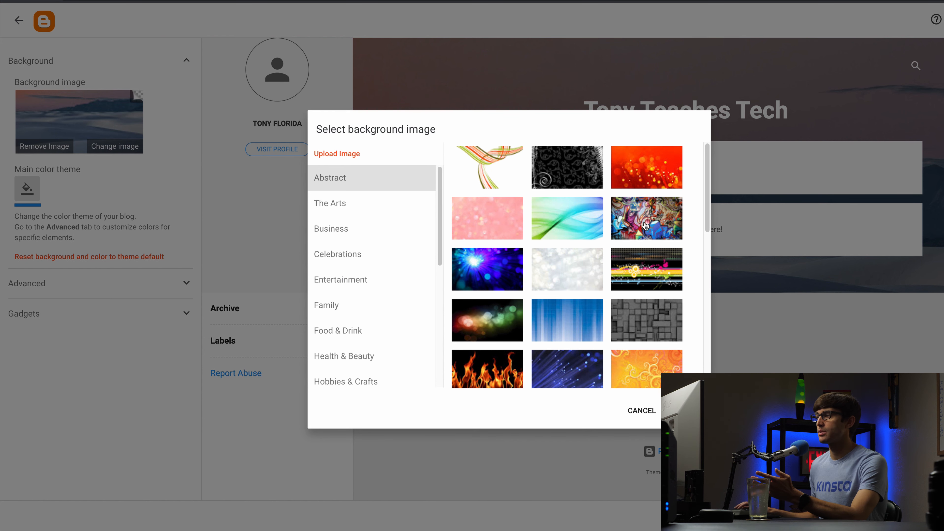
scroll("down", 3)
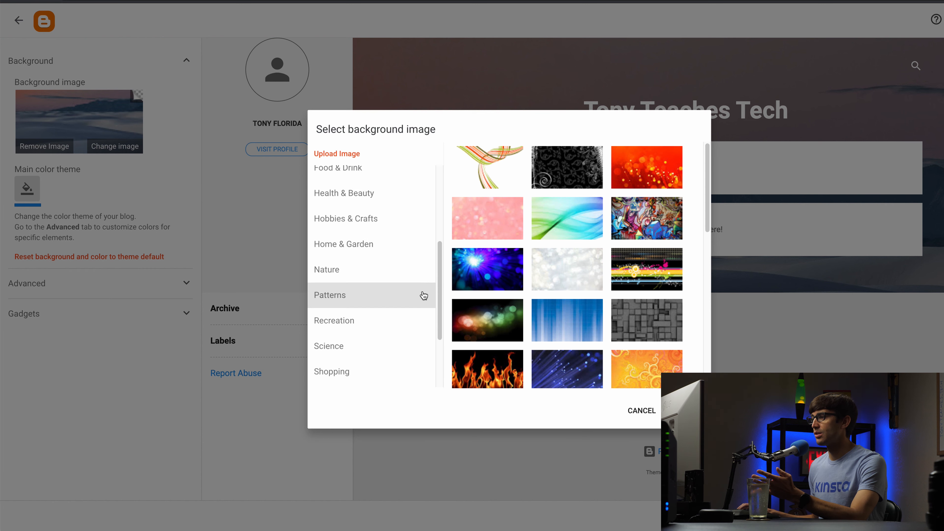
scroll("down", 3)
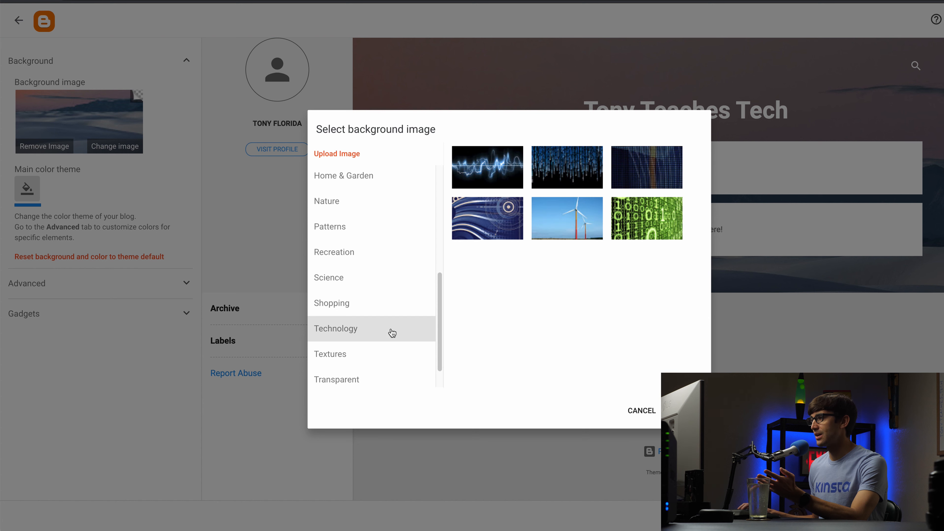
mouse_move(490, 312)
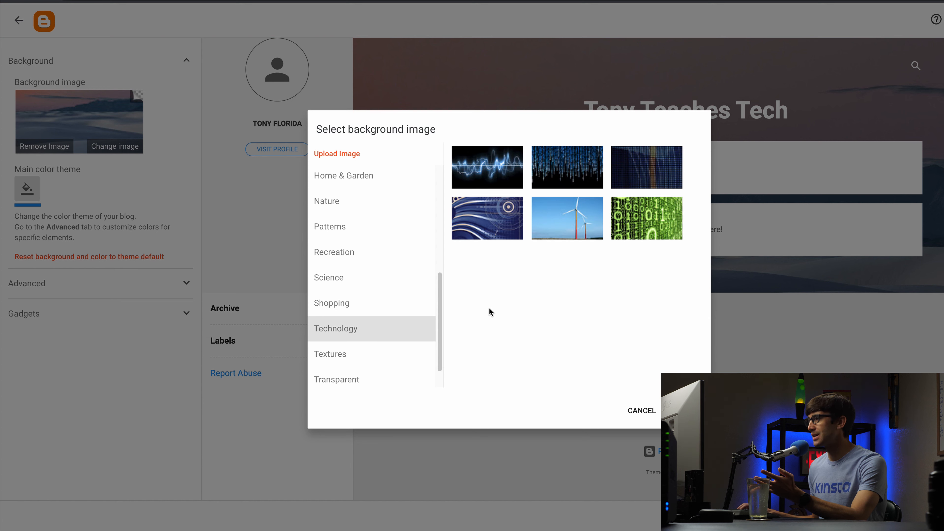
mouse_move(587, 187)
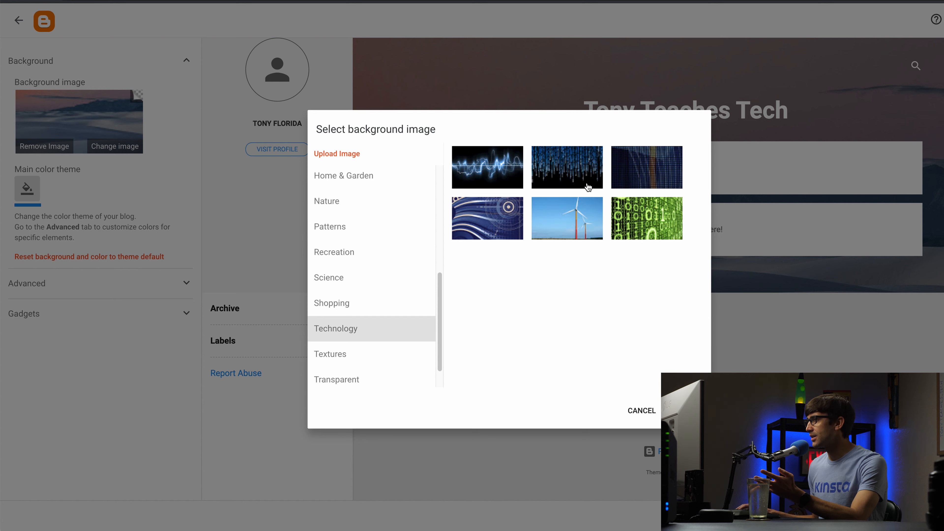
left_click(566, 167)
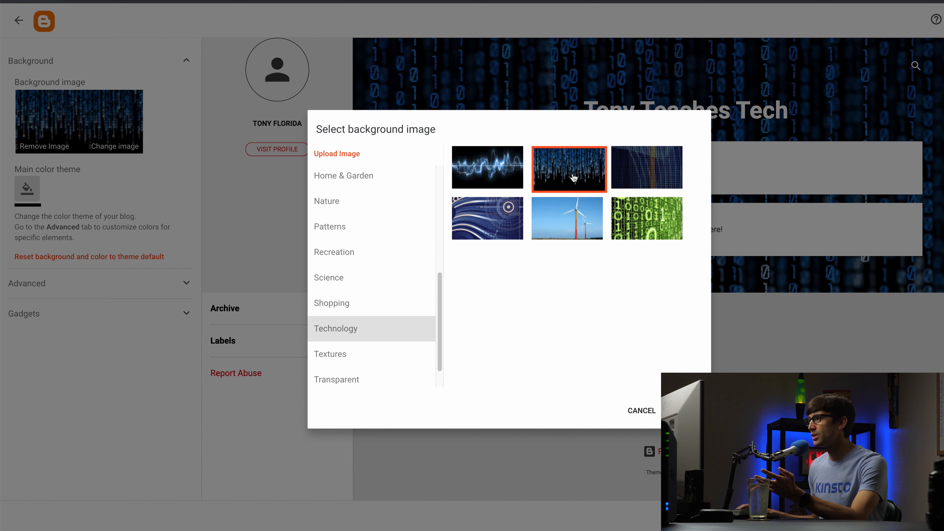
mouse_move(576, 155)
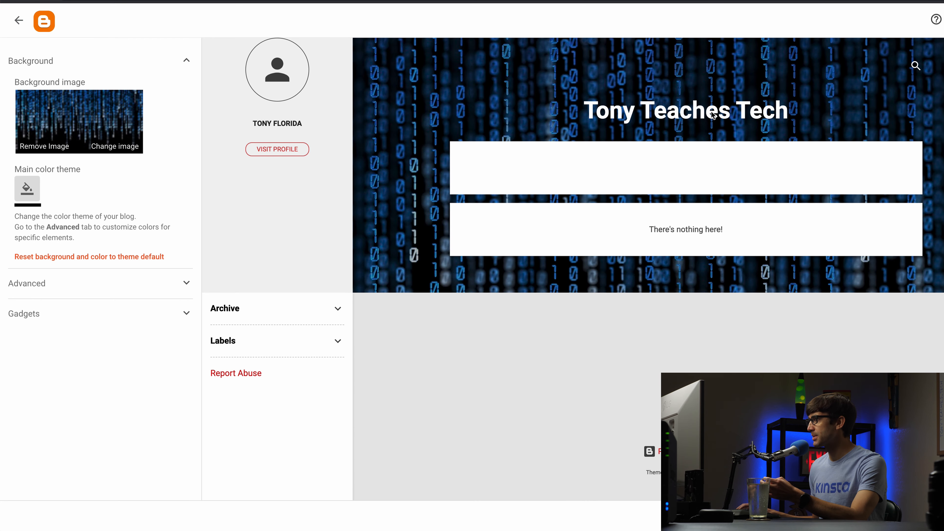
mouse_move(541, 78)
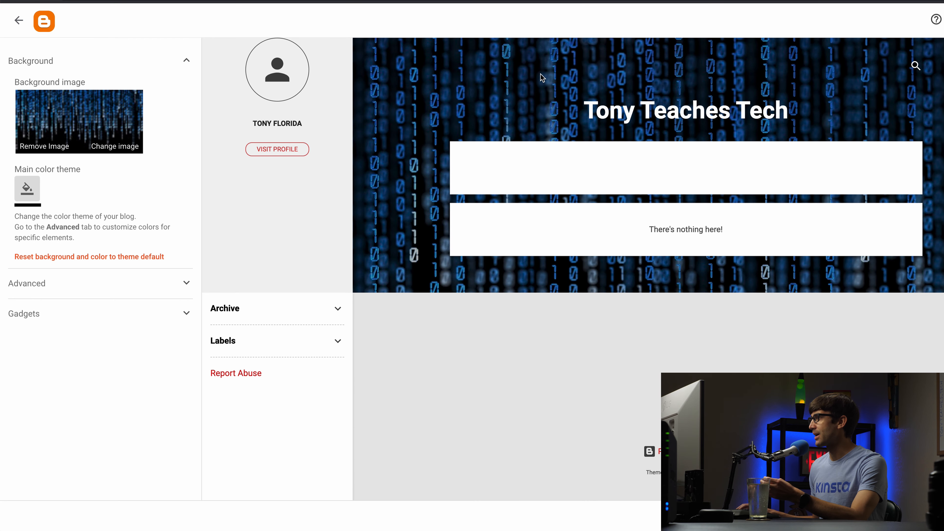
mouse_move(227, 290)
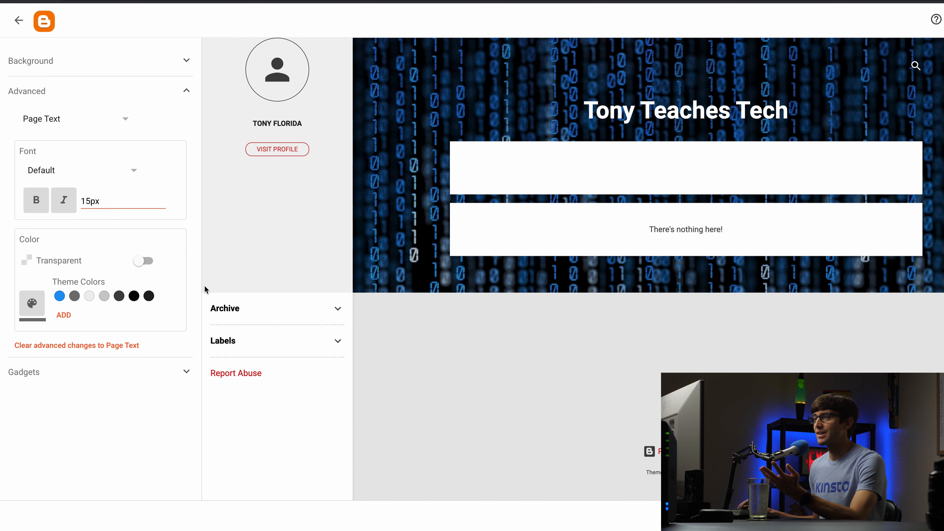
mouse_move(48, 94)
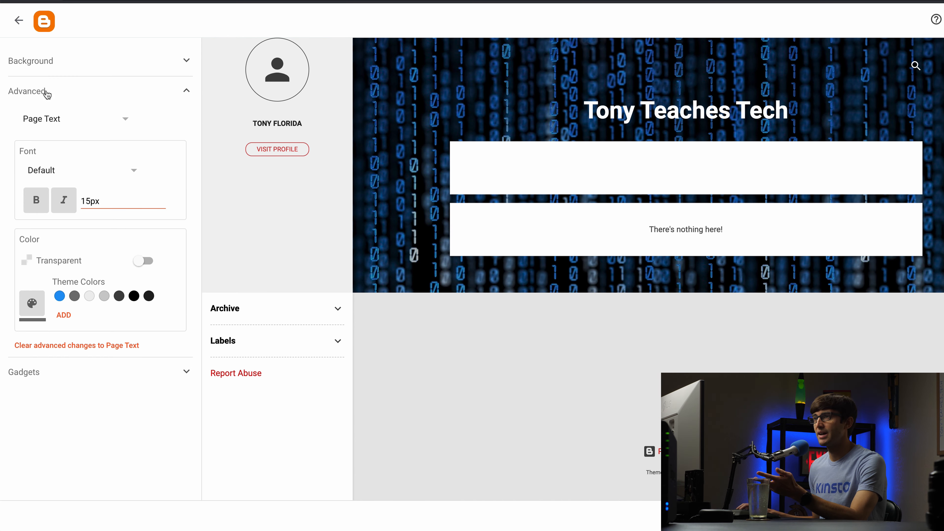
mouse_move(136, 180)
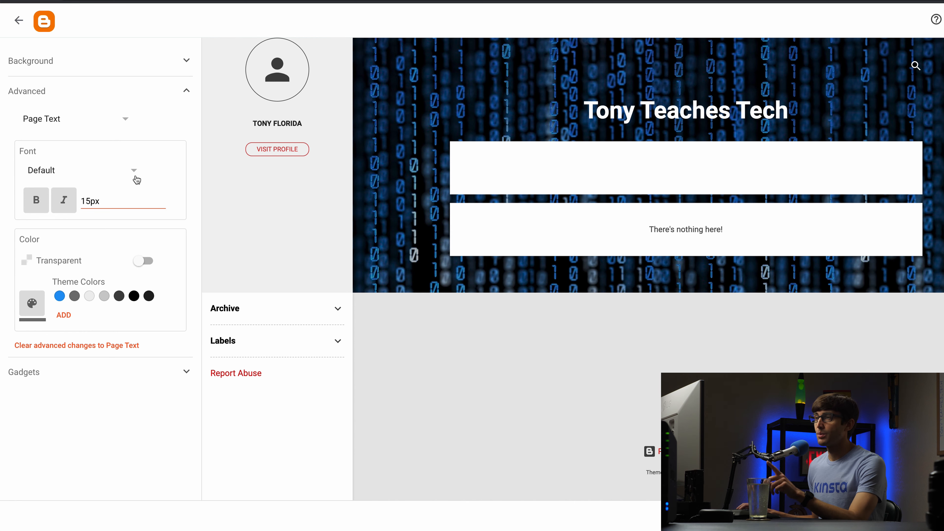
mouse_move(126, 123)
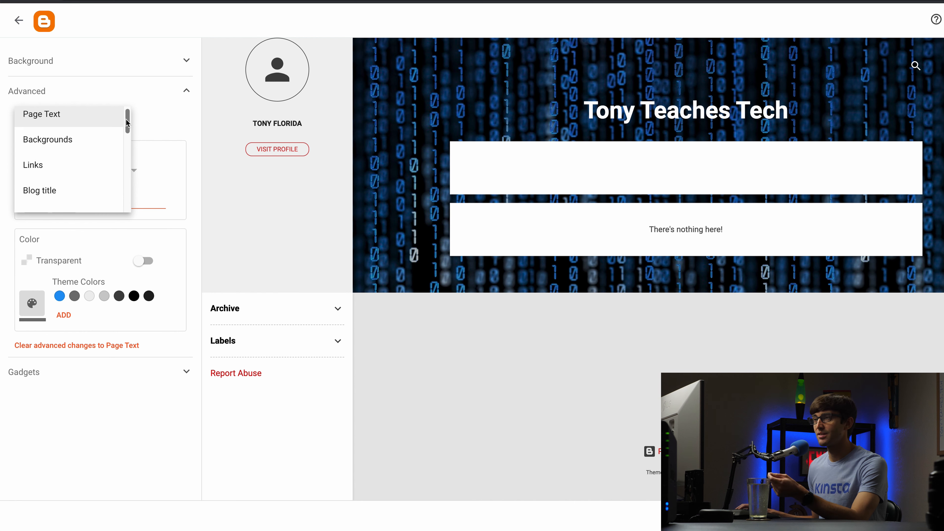
View the Links colour section, then browse the Advanced element list toward Widths.
scroll("down", 3)
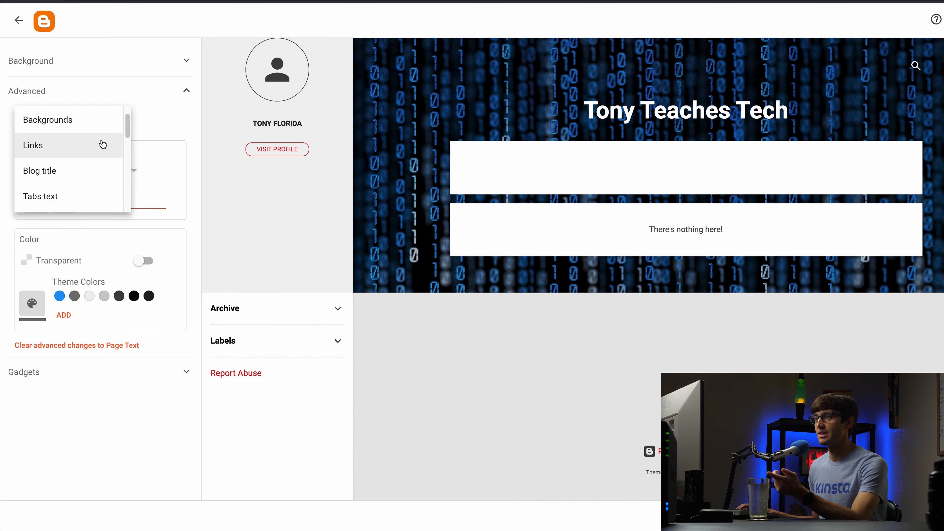
left_click(33, 145)
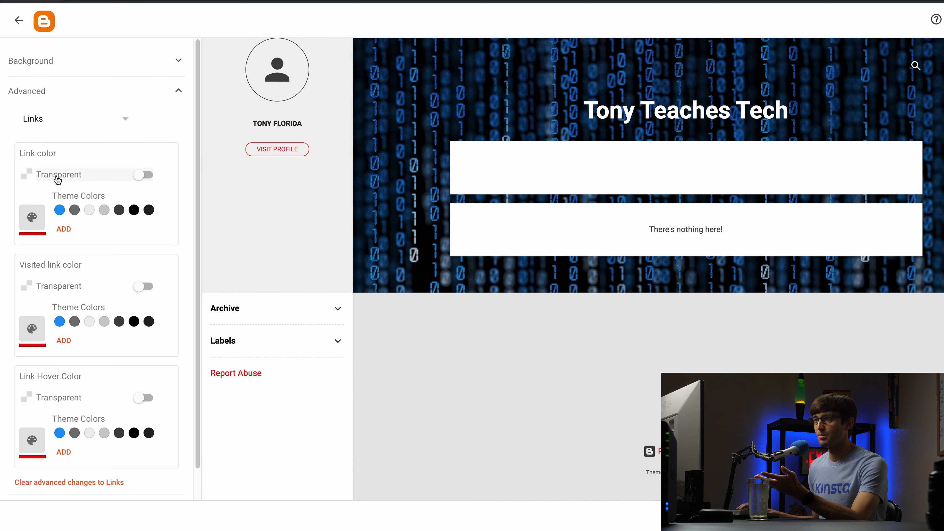
mouse_move(66, 281)
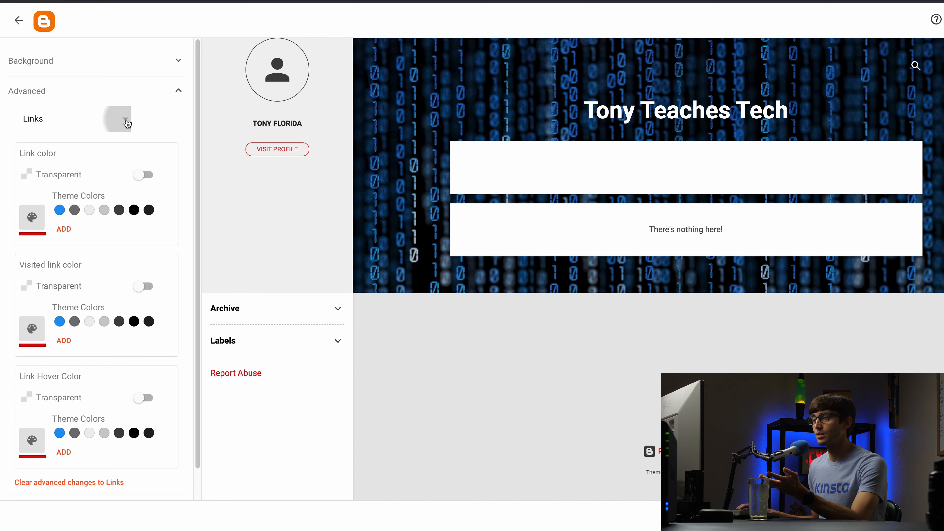
left_click(118, 118)
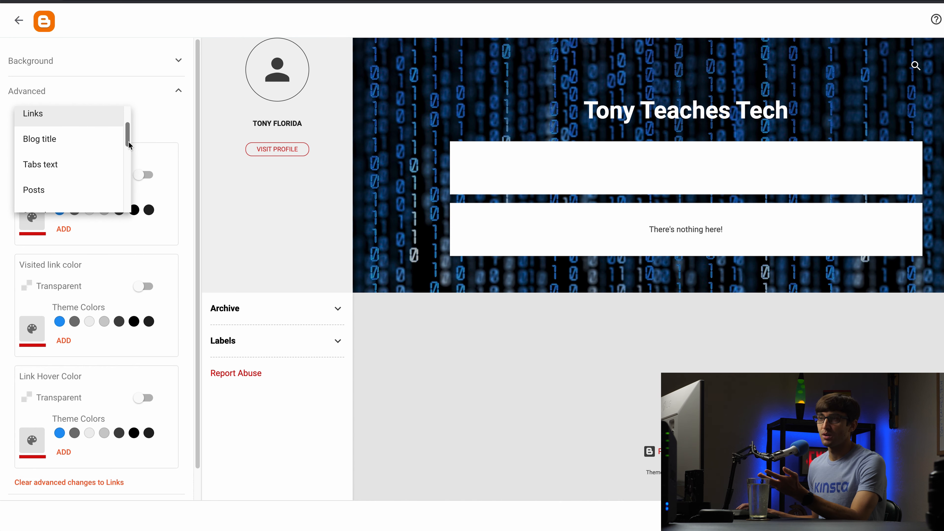
scroll("down", 3)
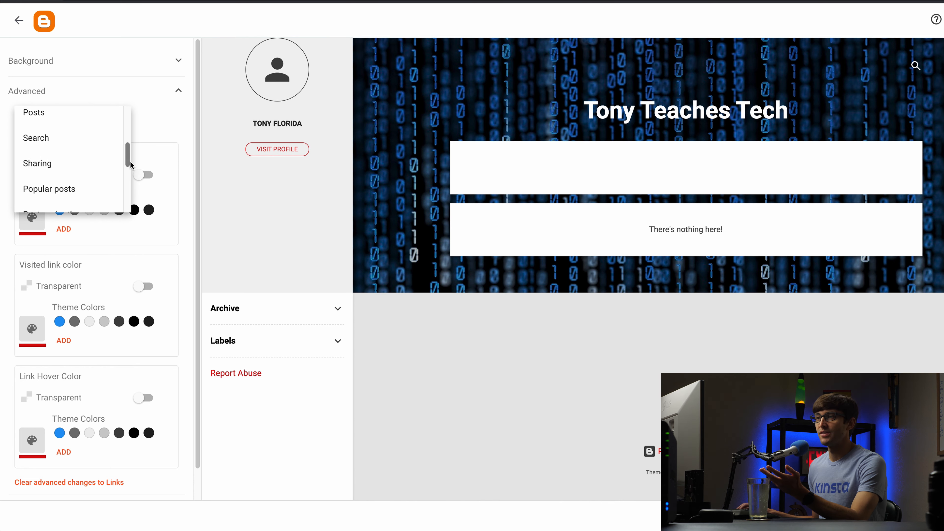
scroll("down", 3)
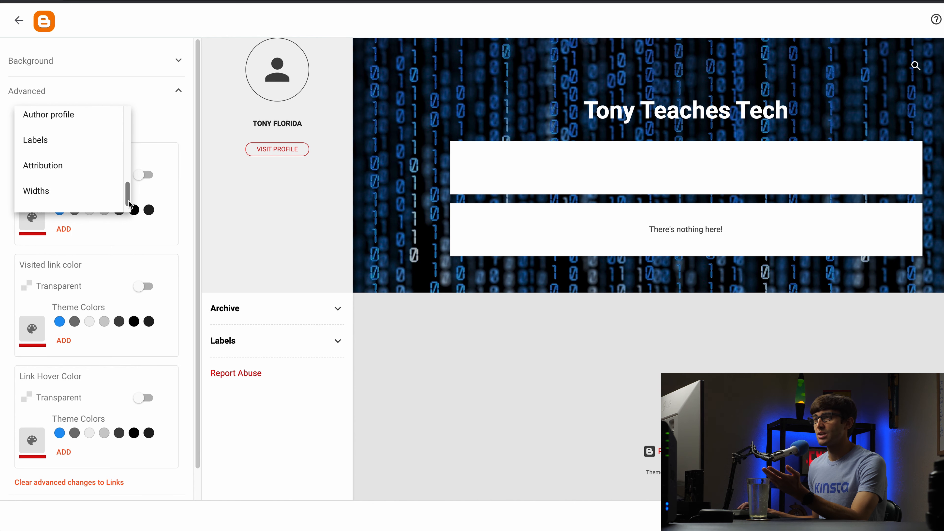
Reduce the blog's content width from 922 px to 705 px in Widths.
left_click(36, 191)
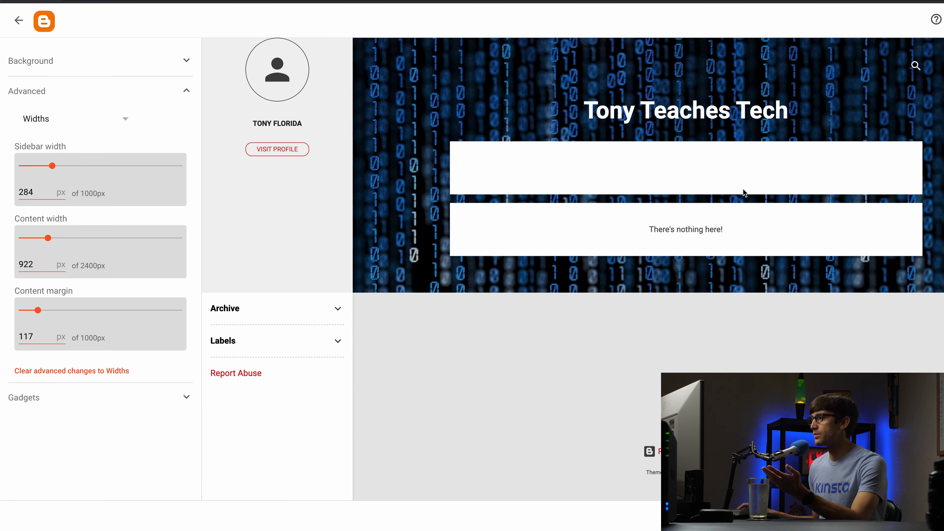
mouse_move(679, 189)
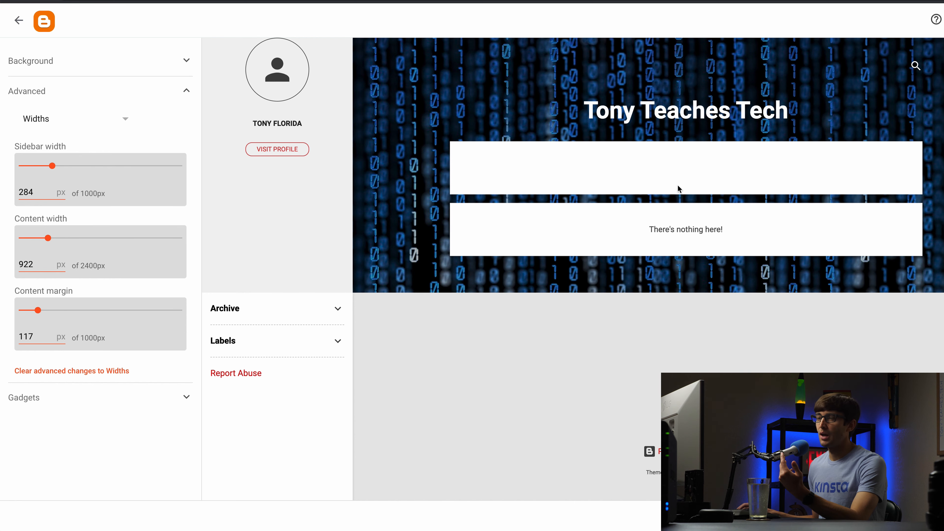
mouse_move(236, 195)
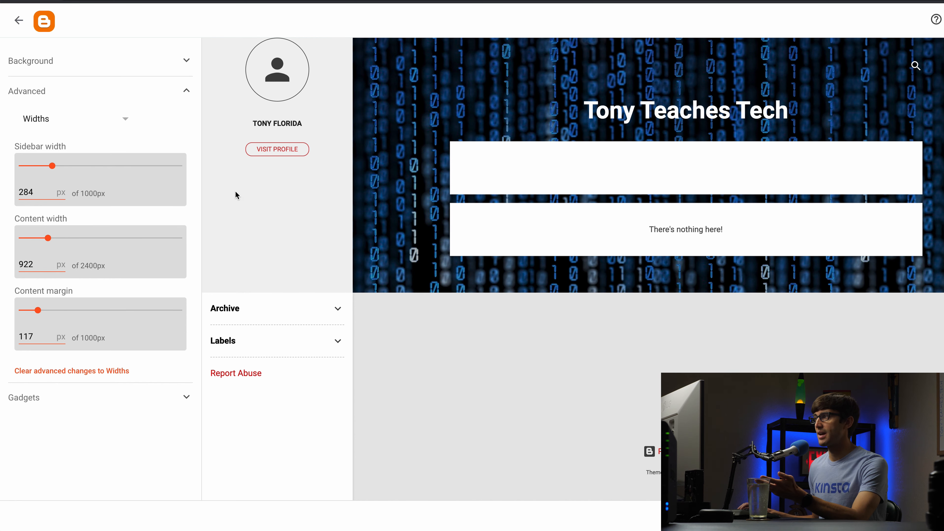
mouse_move(222, 156)
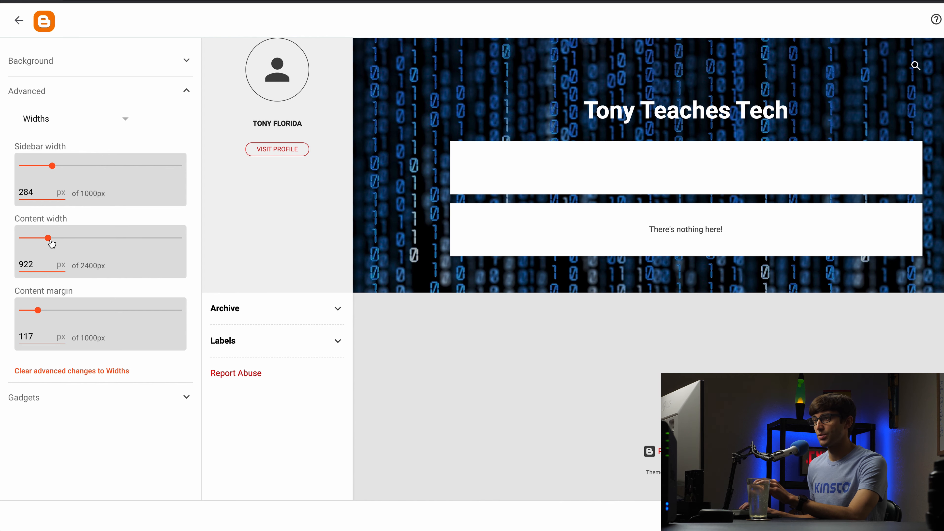
left_click_drag(46, 237, 65, 237)
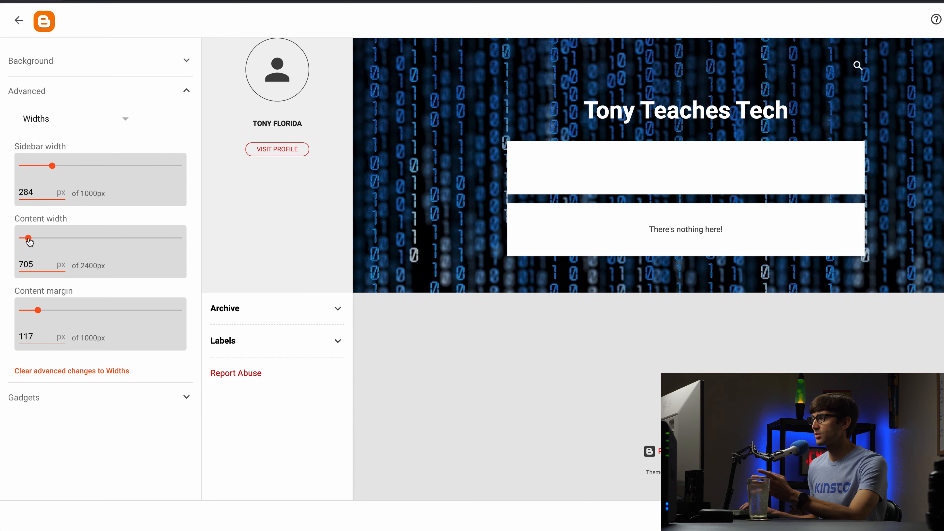
left_click_drag(28, 237, 32, 237)
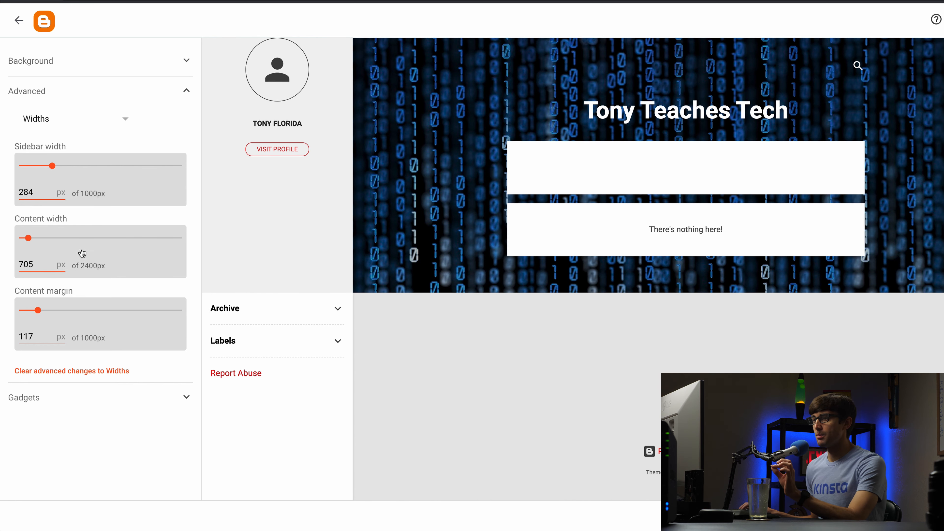
mouse_move(93, 60)
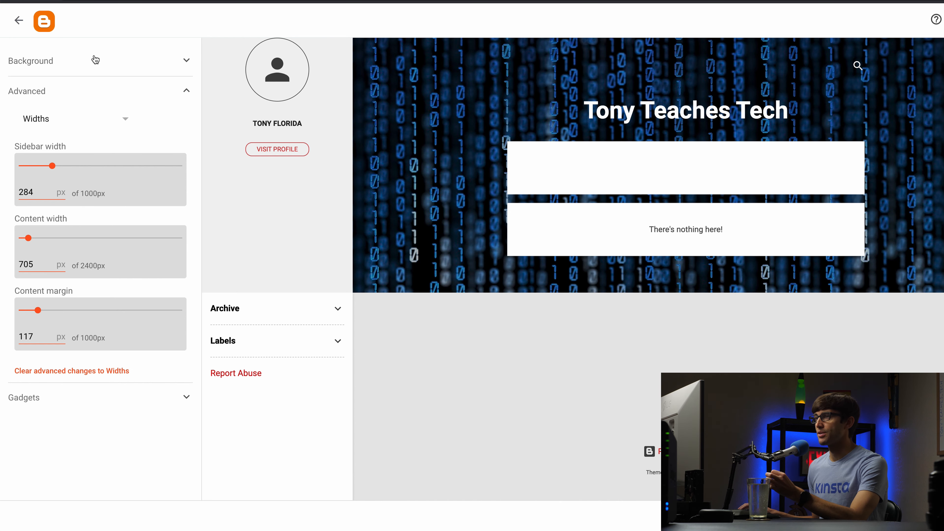
mouse_move(505, 407)
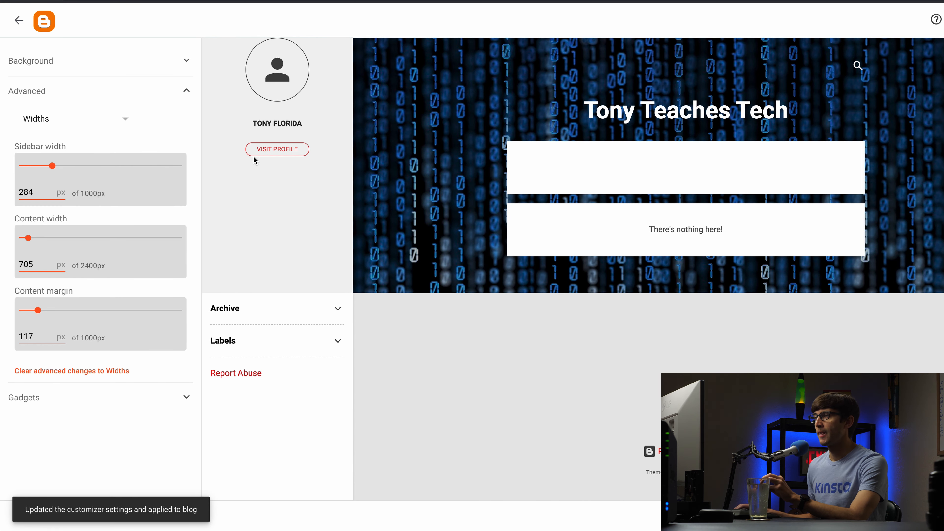
mouse_move(278, 128)
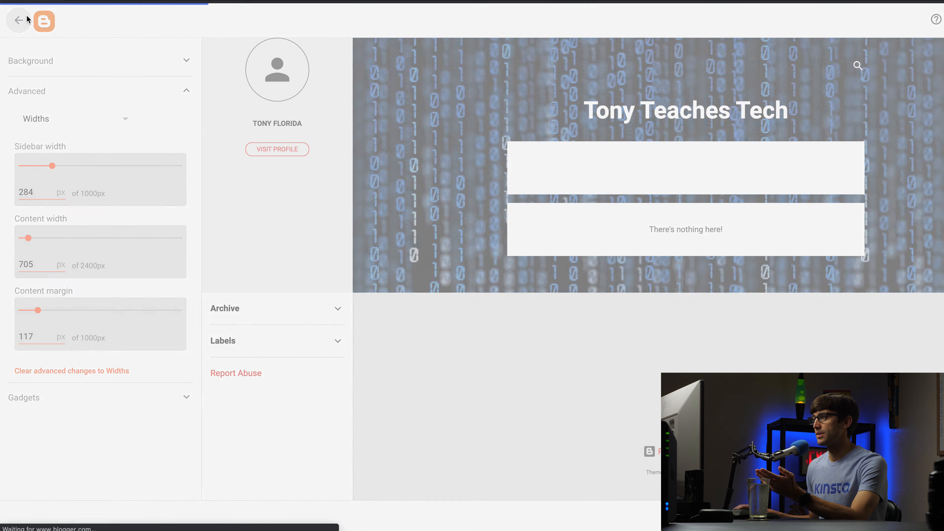
Leave the customizer and open Tony Florida's public profile page.
left_click(18, 20)
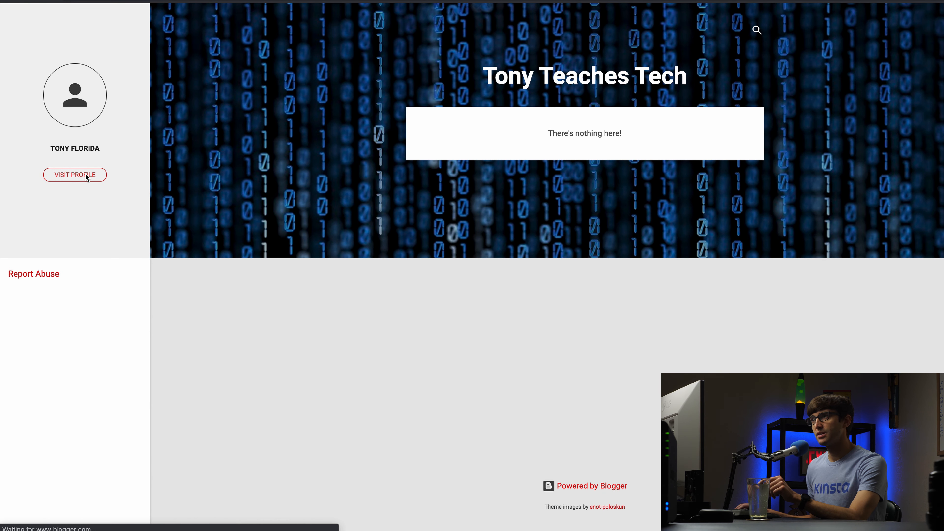
left_click(75, 175)
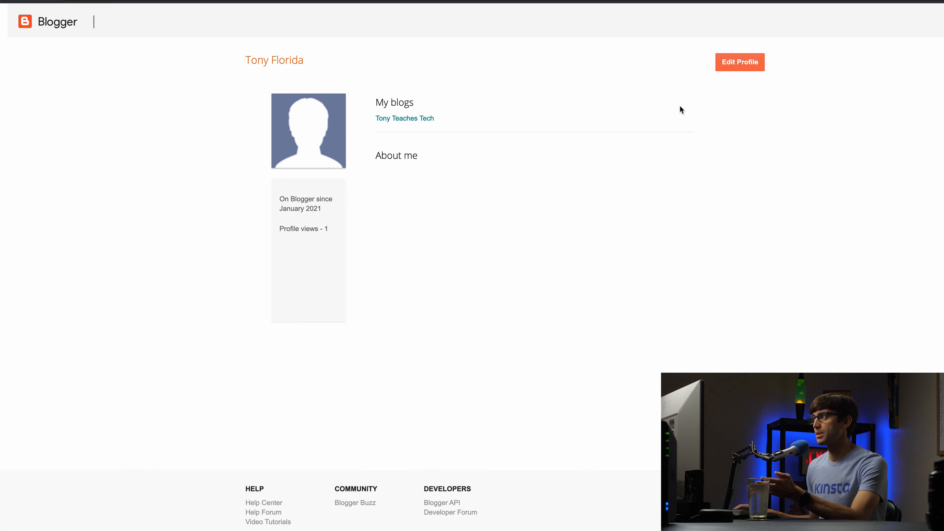
mouse_move(740, 62)
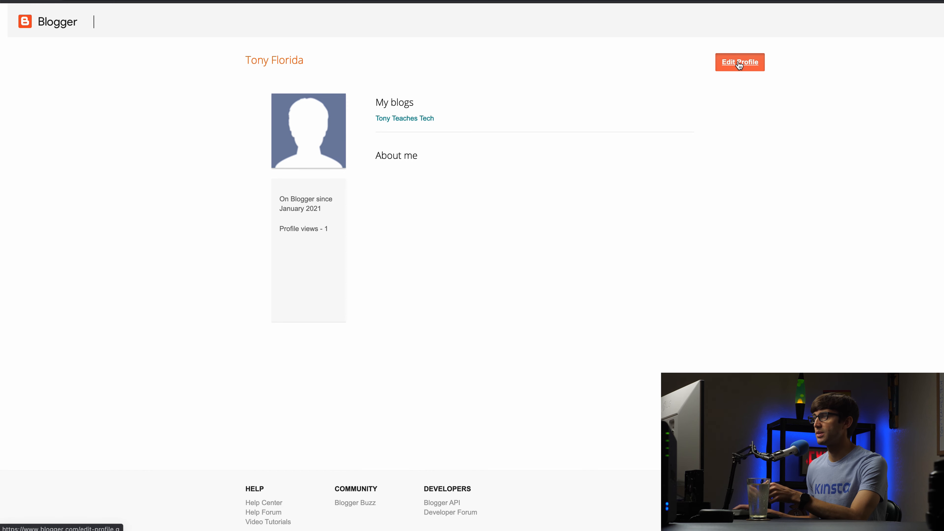
Edit the profile and upload the Tony Teaches Tech logo as profile photo.
left_click(739, 62)
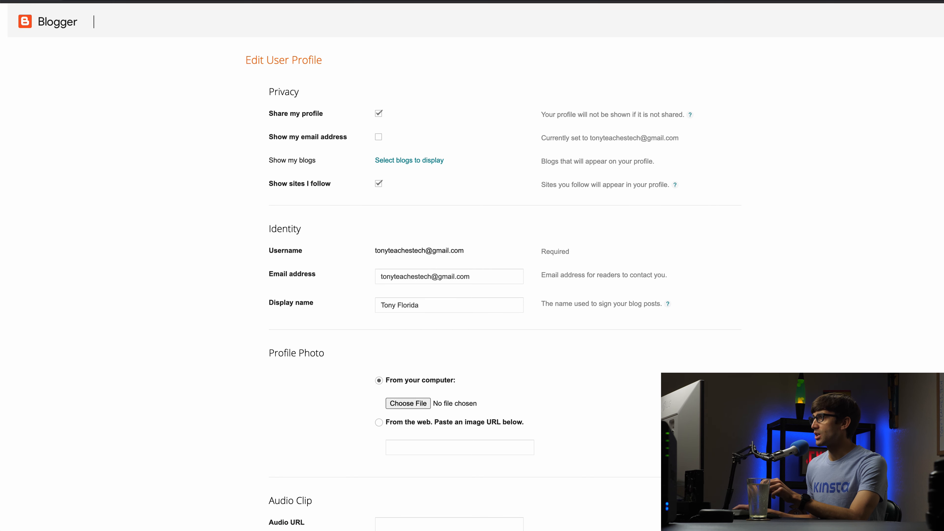
scroll("down", 3)
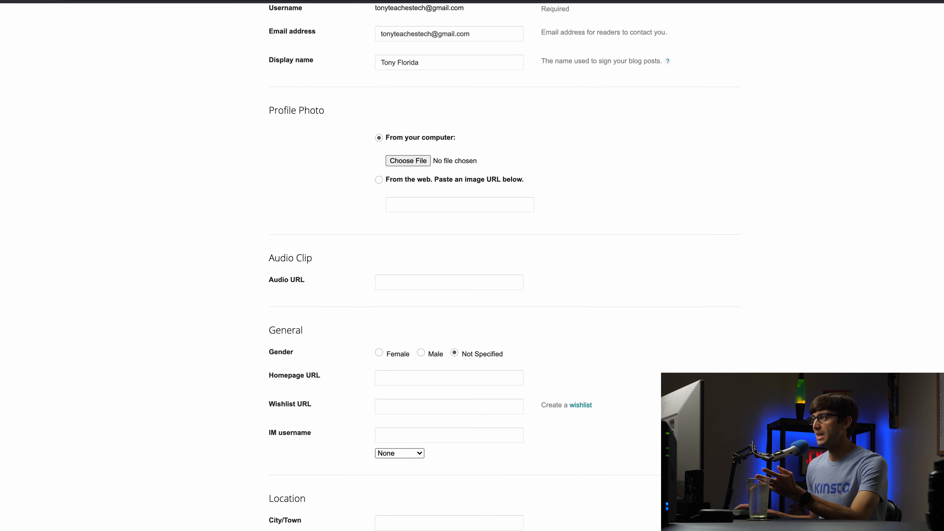
scroll("up", 3)
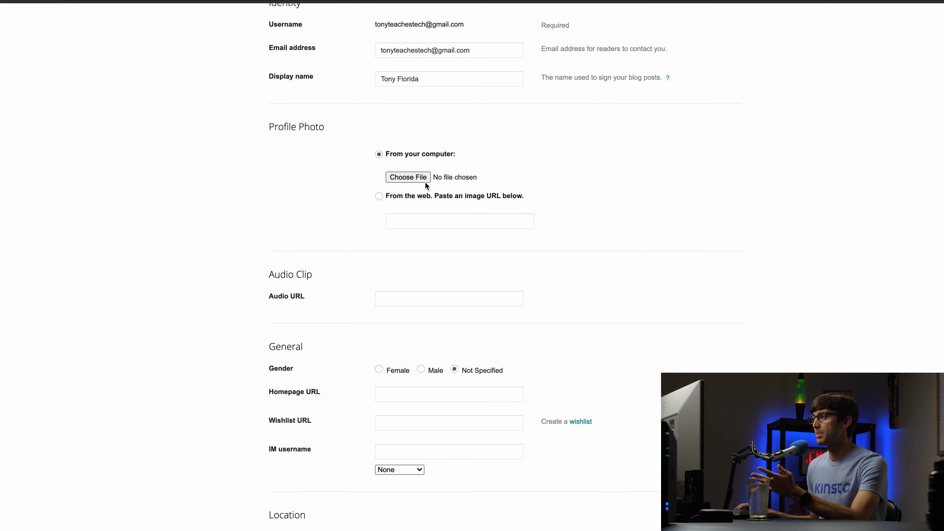
left_click(408, 176)
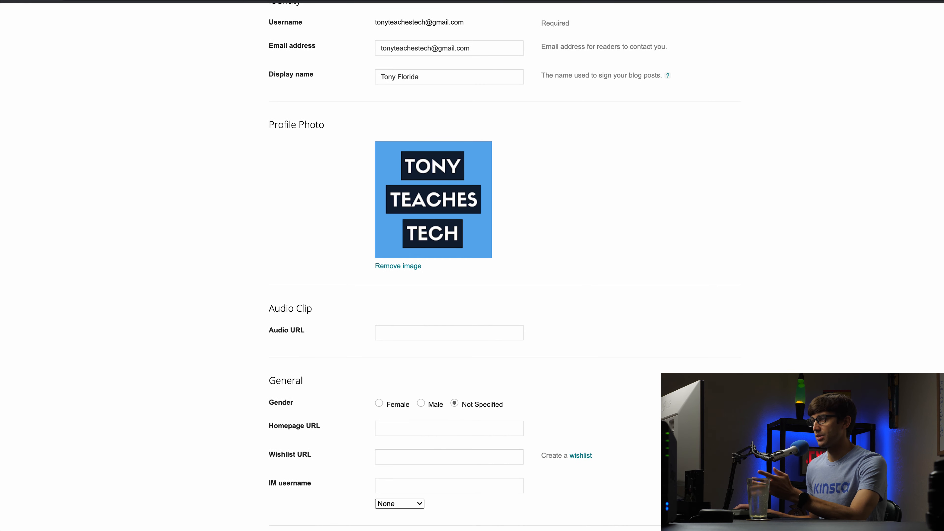
Add a software-engineer and YouTube introduction under Additional Information and save the profile.
scroll("down", 3)
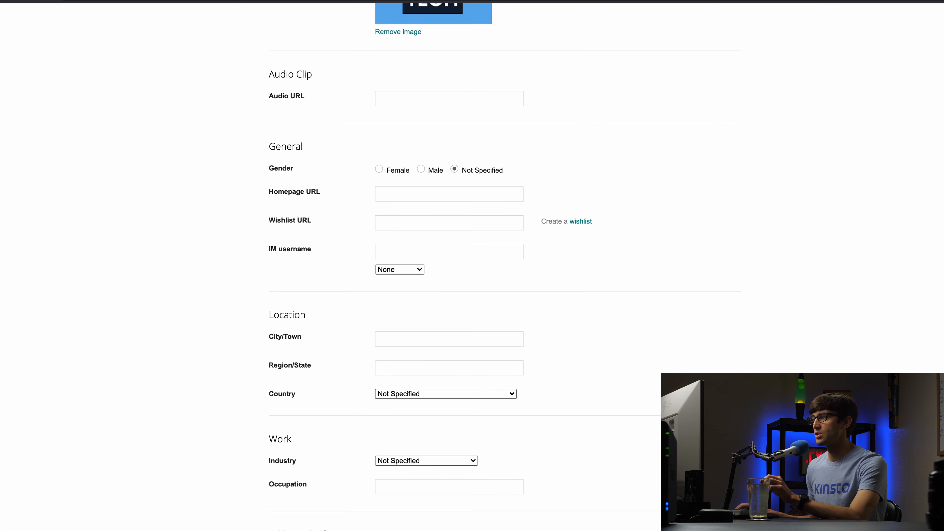
mouse_move(466, 177)
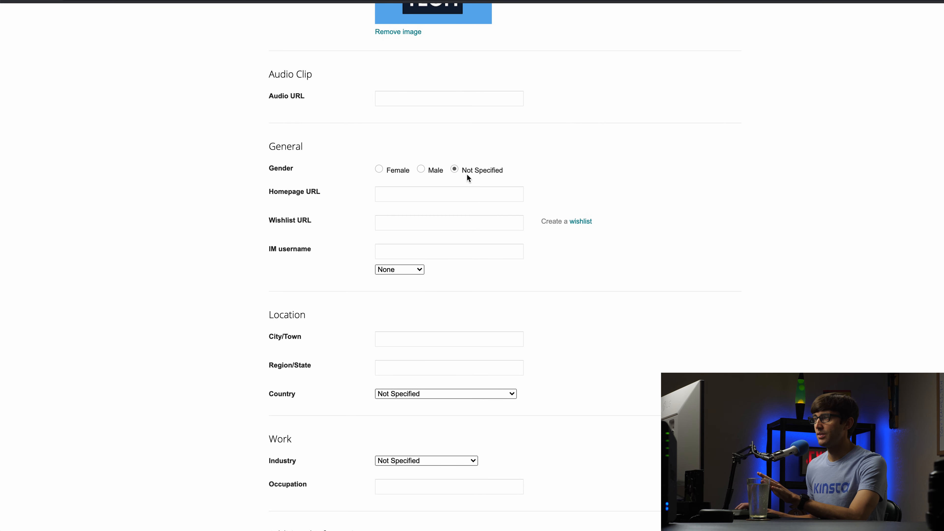
mouse_move(805, 190)
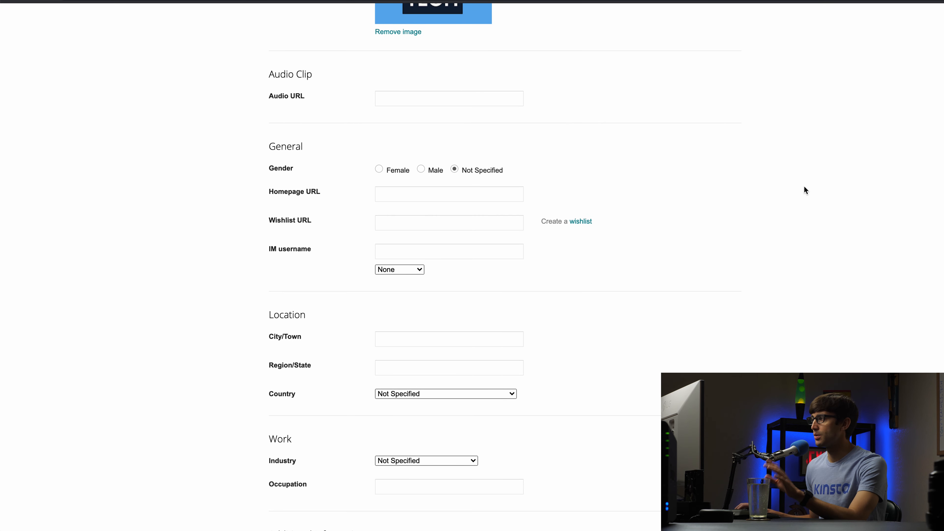
scroll("down", 3)
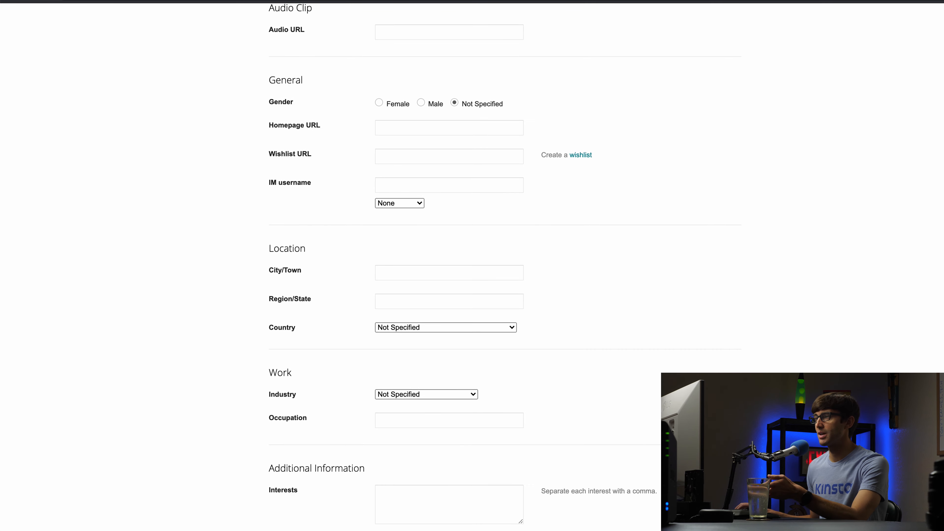
scroll("down", 3)
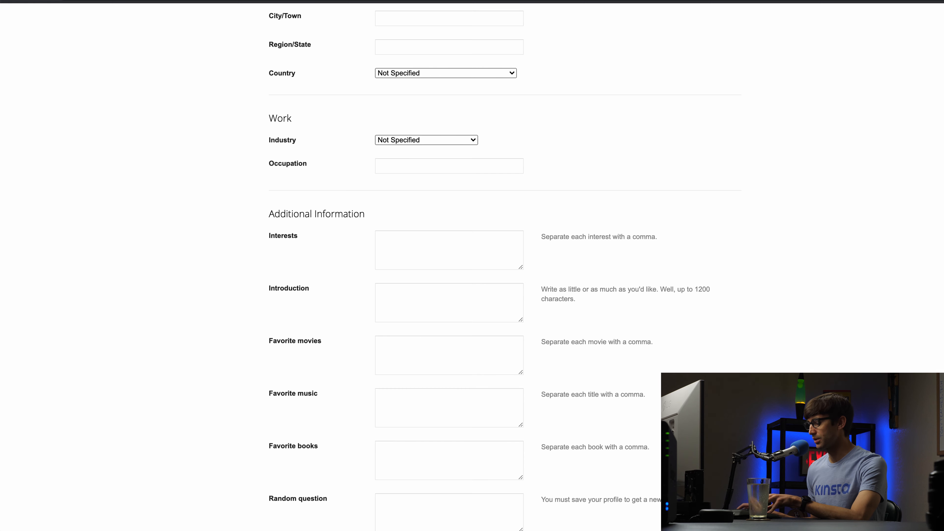
type("over 6 years, Tony started a travel vlog on YouTube. That's when he decided to create another YouTube channel dedicated to teaching how to make websites.")
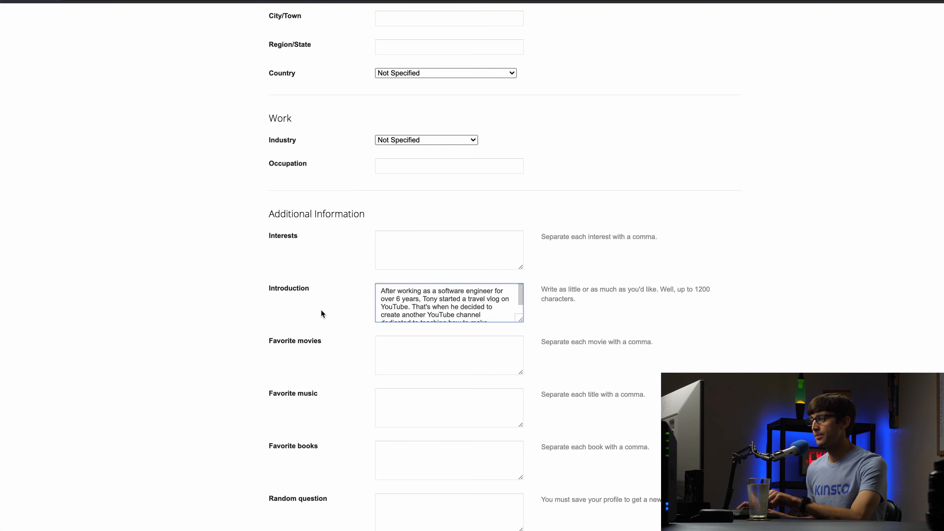
scroll("down", 3)
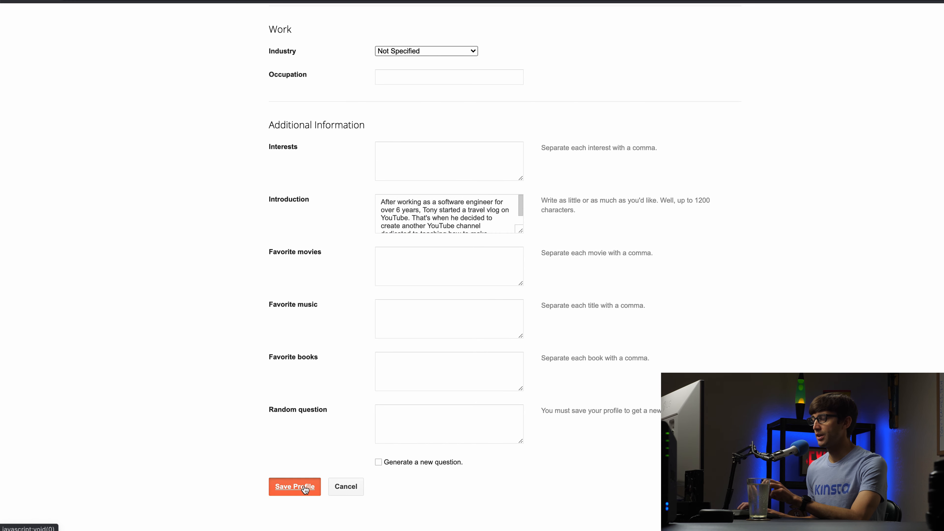
left_click(294, 486)
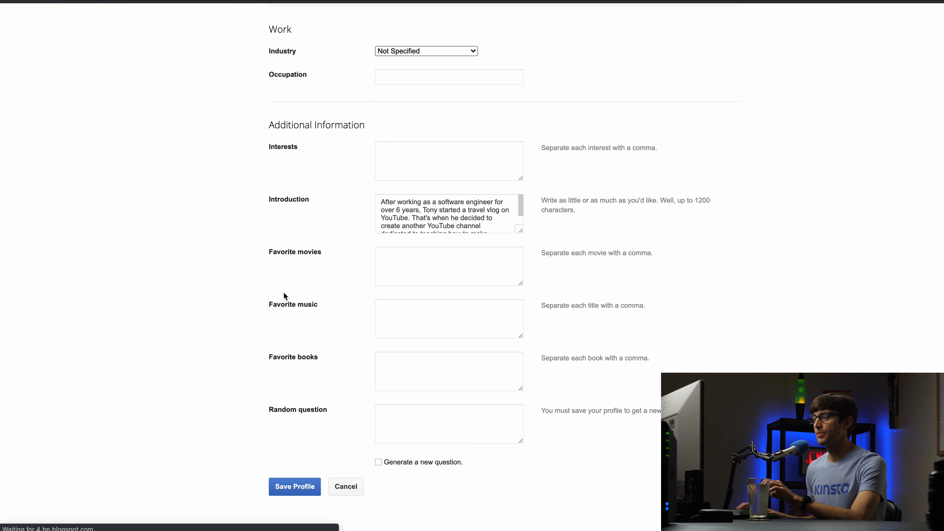
mouse_move(285, 270)
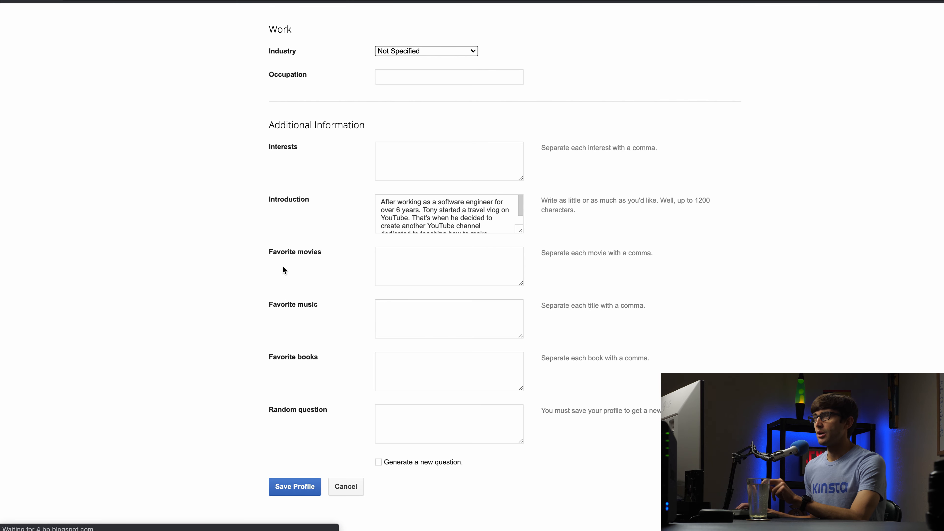
left_click(294, 486)
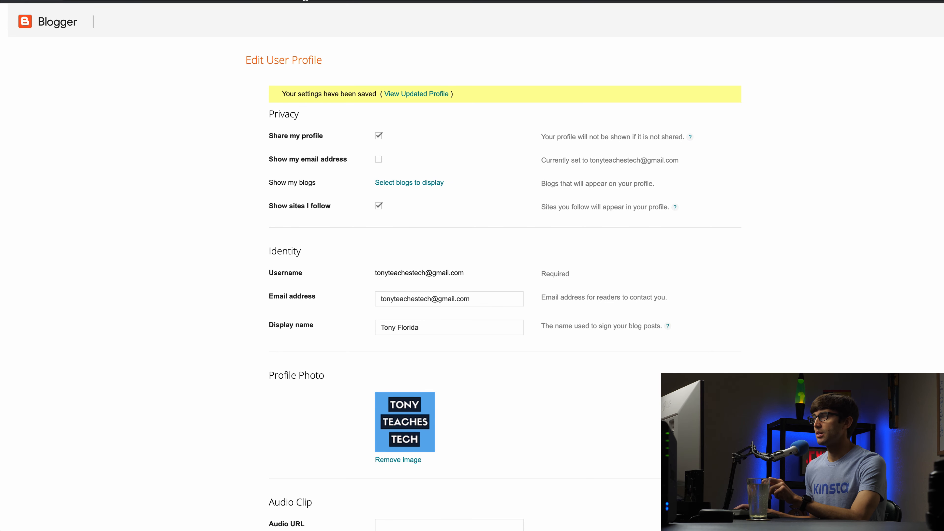
View the live blog to check the updated profile, then go to the Posts list.
left_click(51, 277)
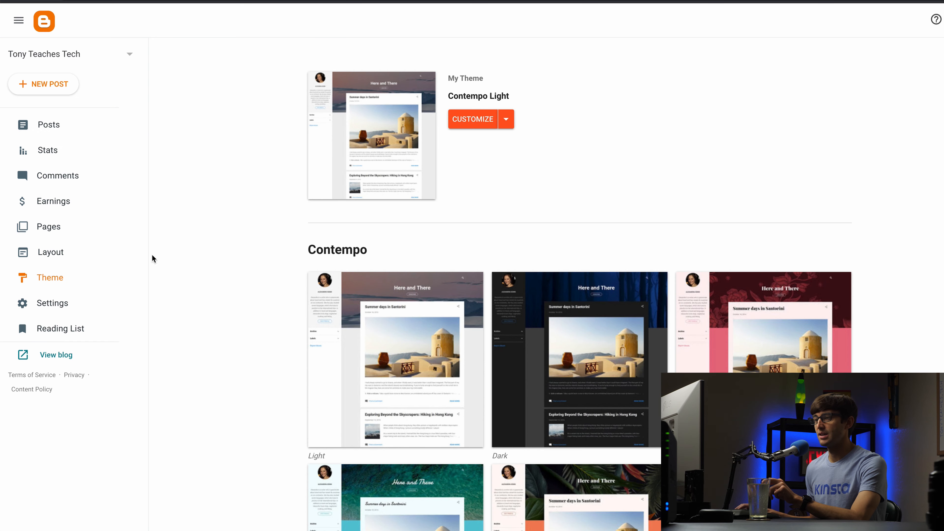
left_click(56, 354)
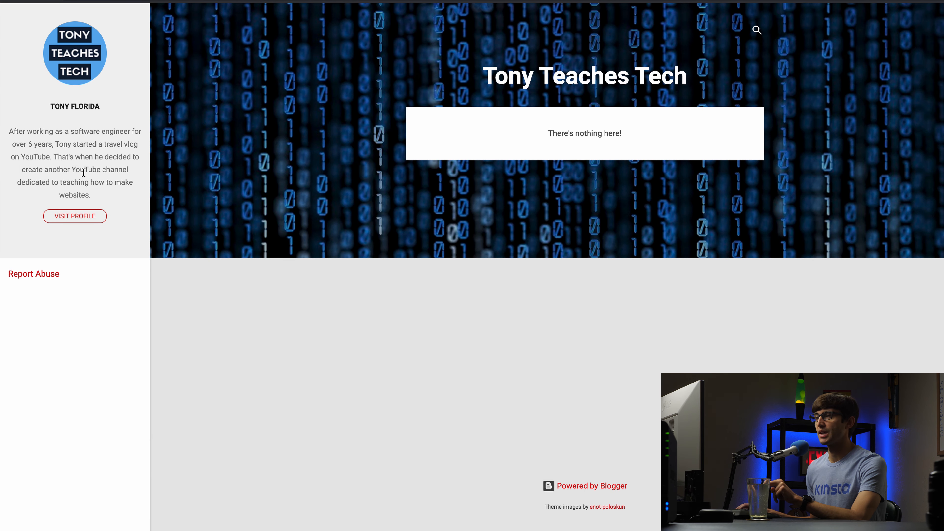
mouse_move(89, 222)
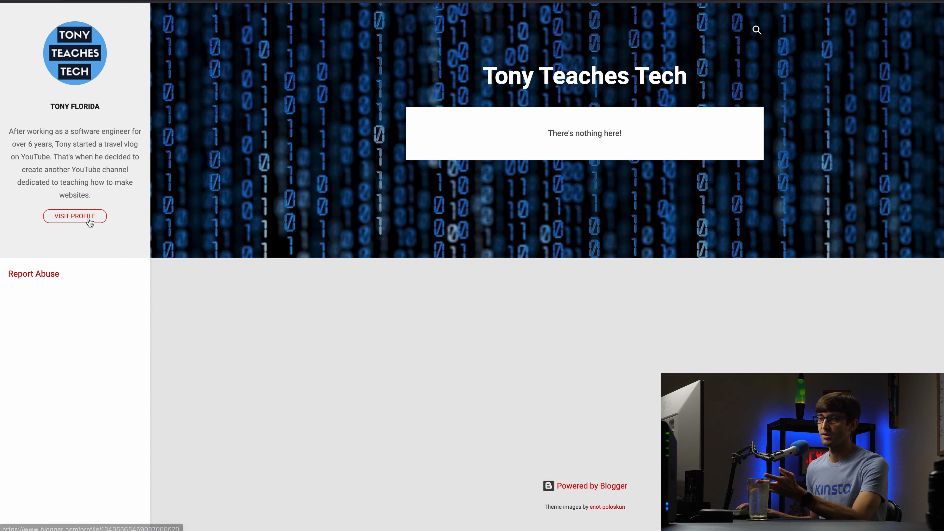
mouse_move(99, 236)
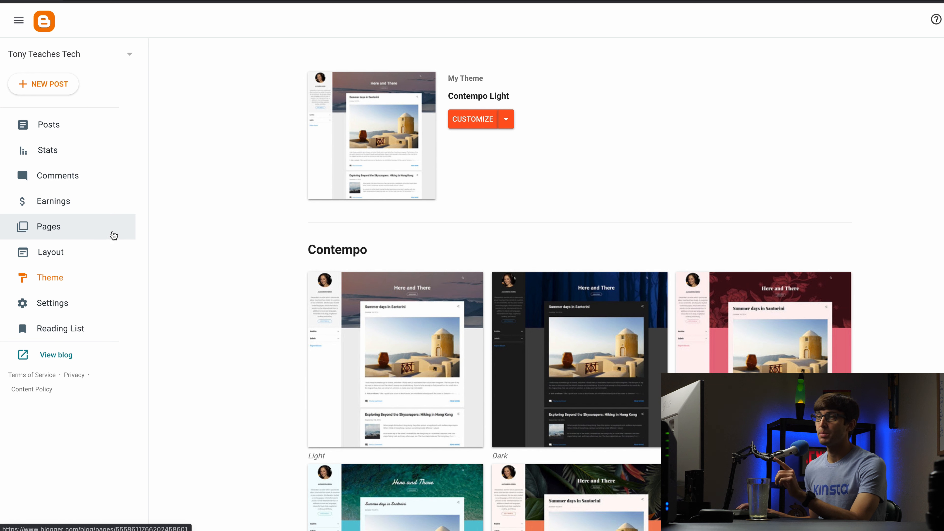
mouse_move(76, 123)
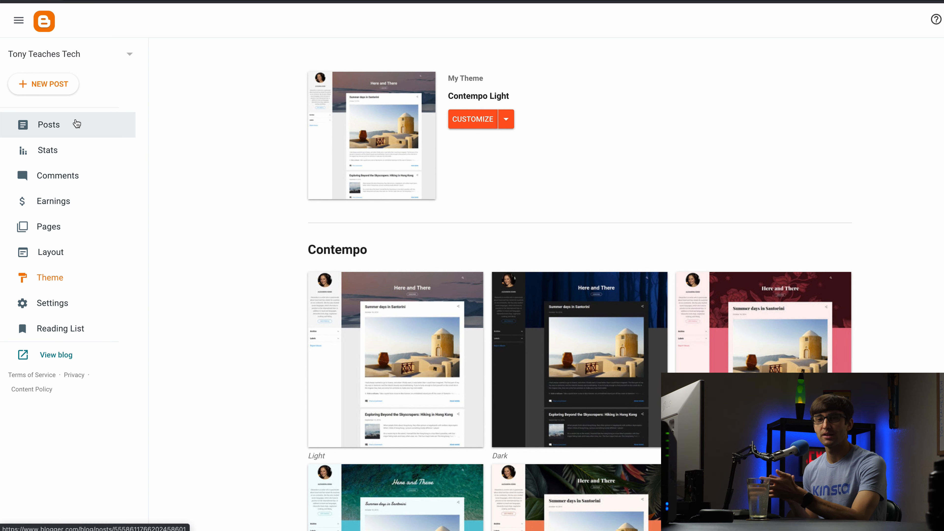
mouse_move(69, 201)
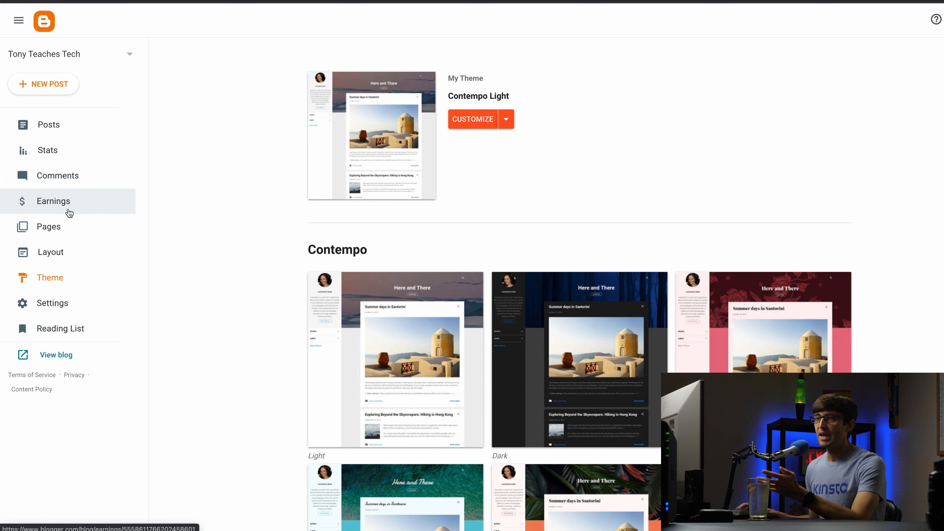
mouse_move(48, 227)
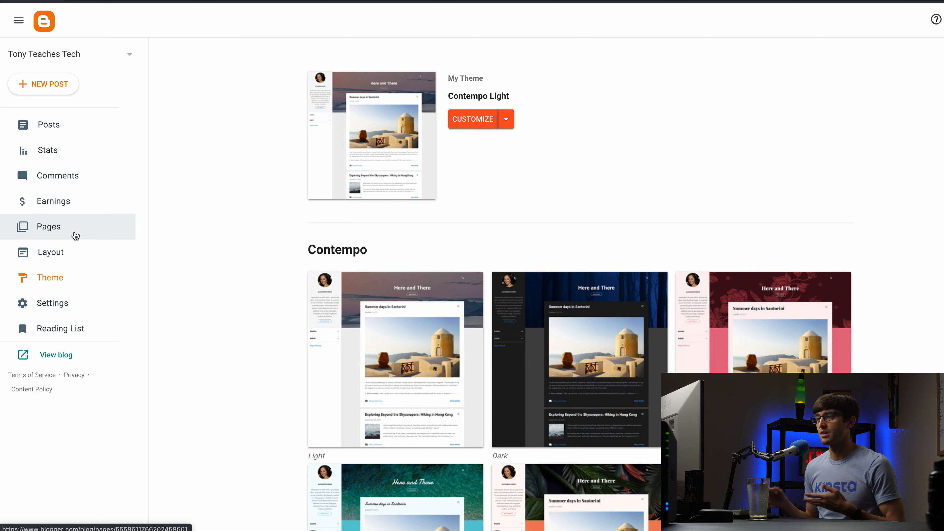
mouse_move(102, 124)
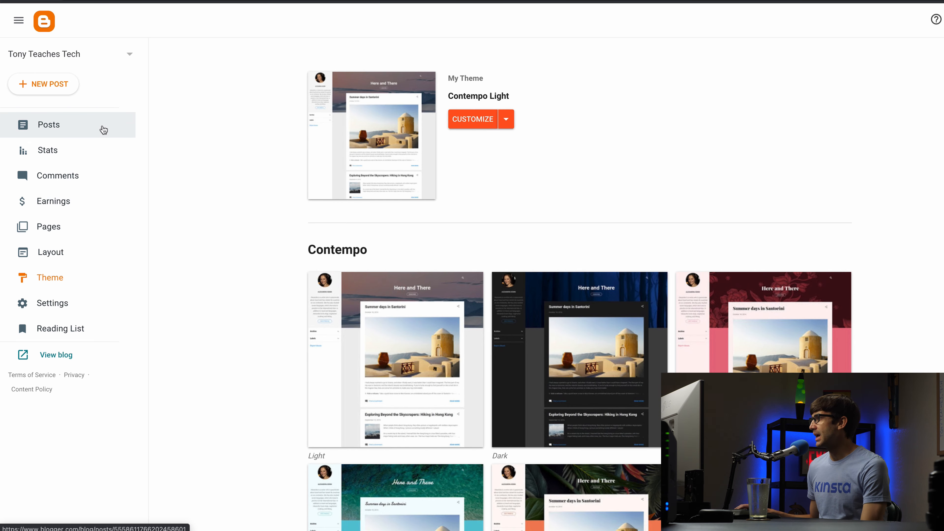
left_click(48, 124)
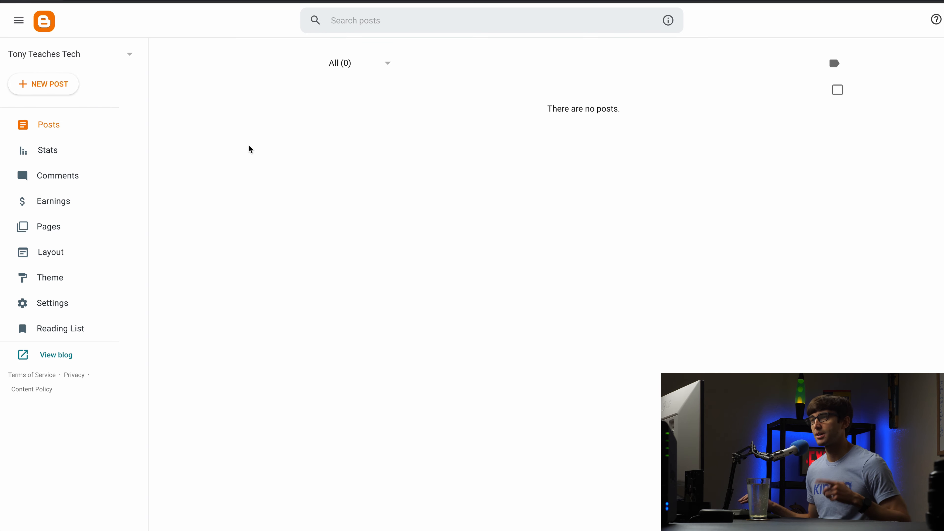
mouse_move(348, 126)
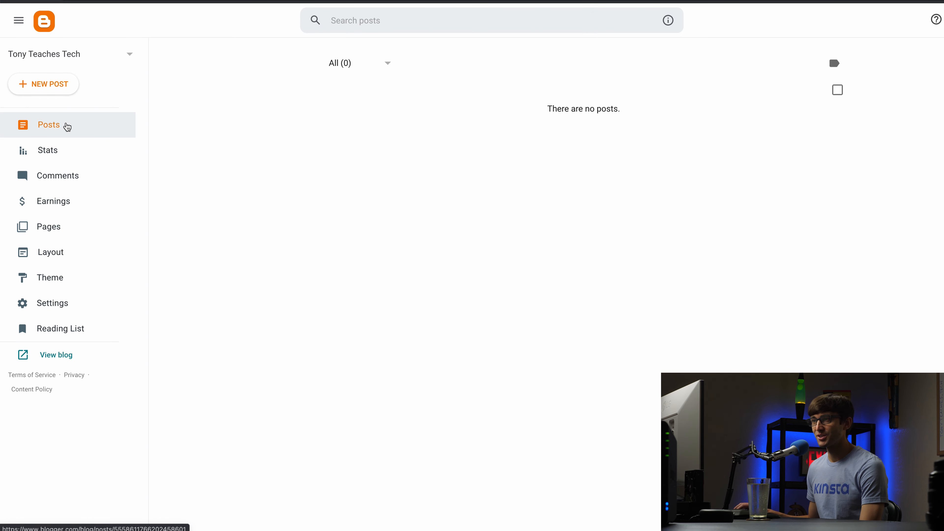
Start a new post and give it the title 'Hello World'.
left_click(44, 84)
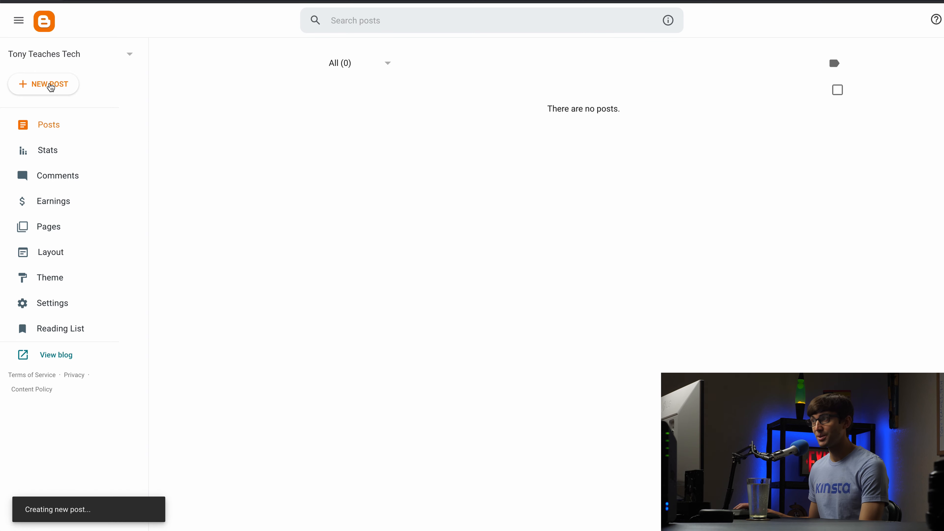
left_click(43, 84)
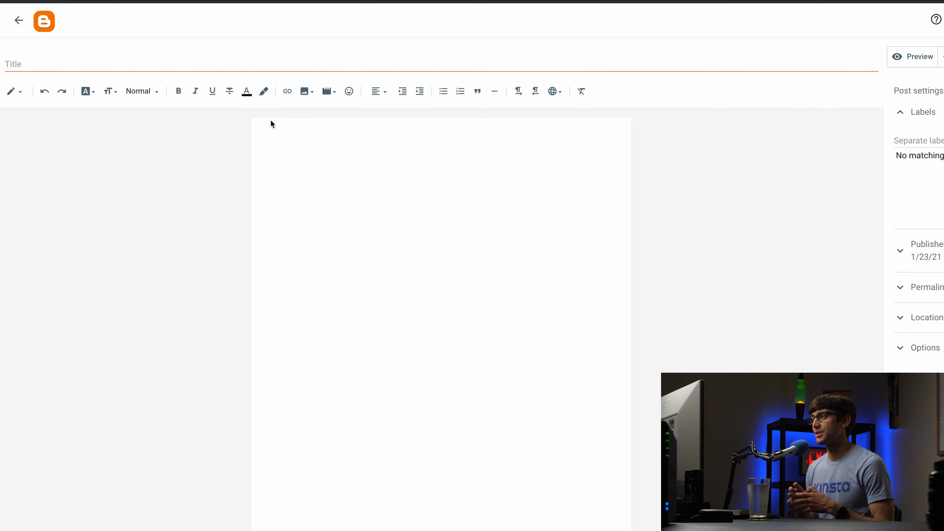
mouse_move(195, 139)
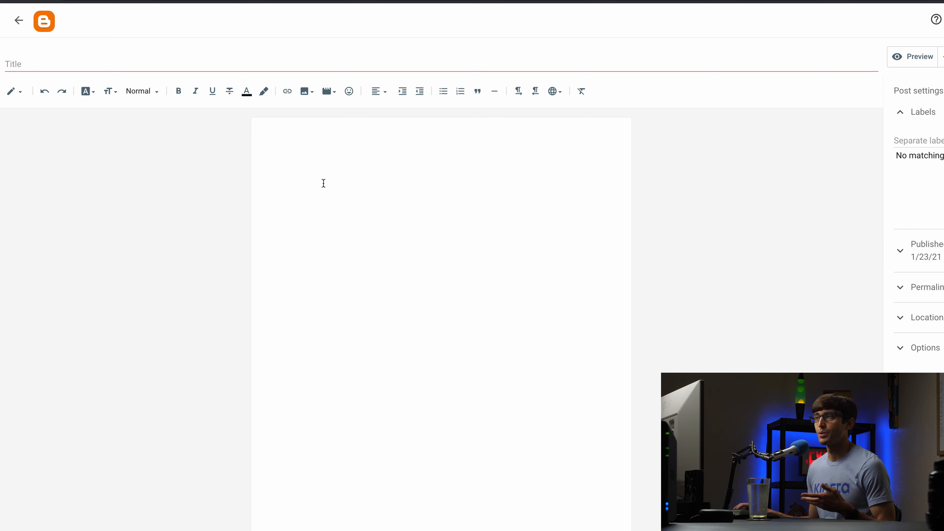
left_click(60, 64)
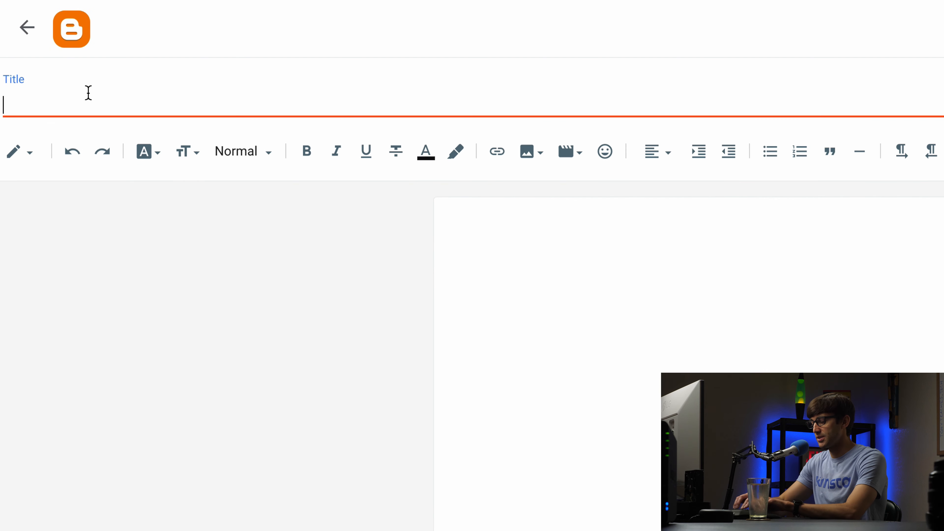
type("Hello World")
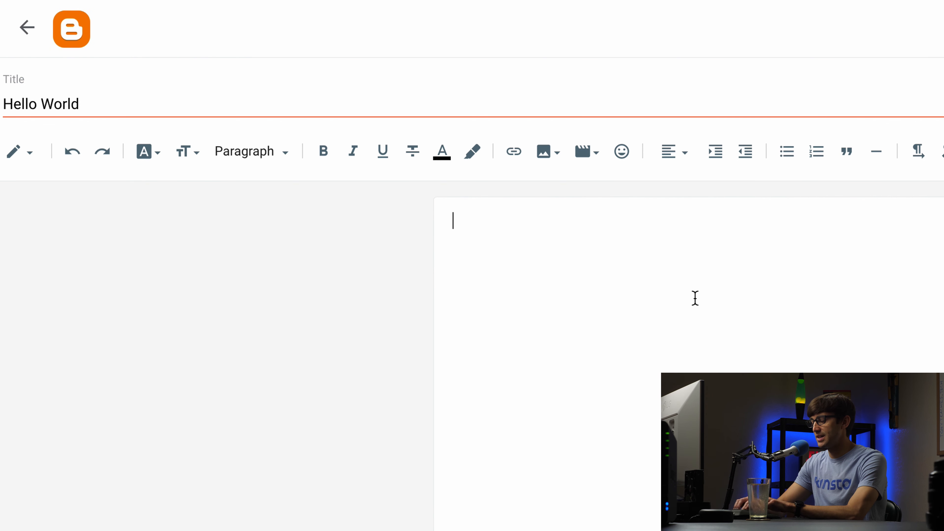
Write the post body 'Hey, this is my first blog post.'.
type("Hey")
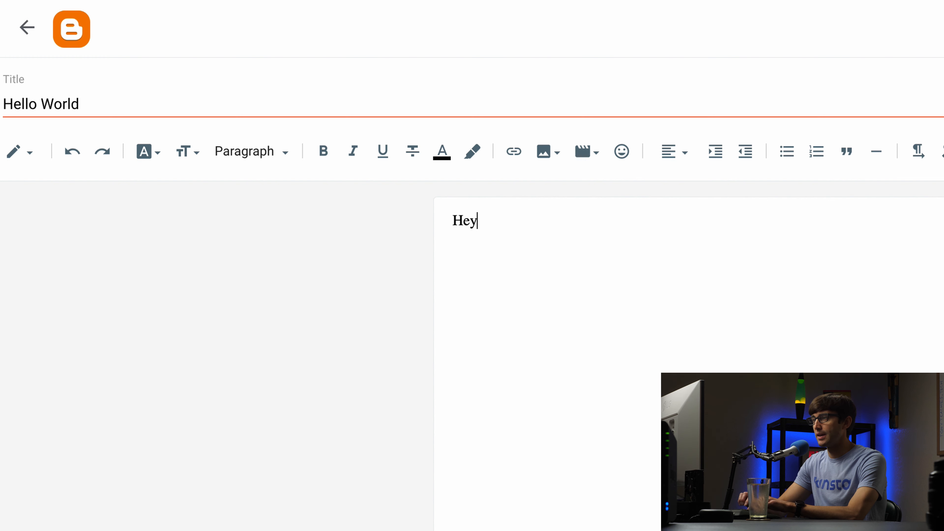
type(", this is my")
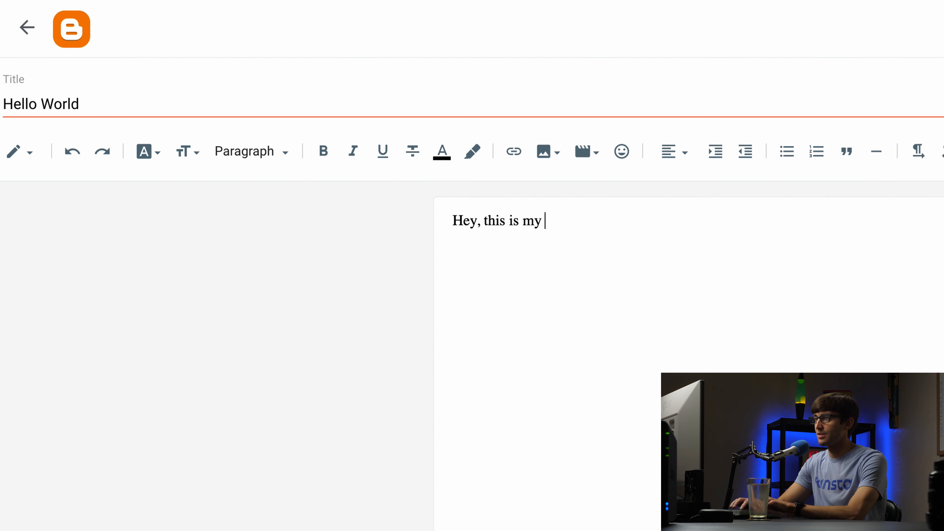
type("first blo")
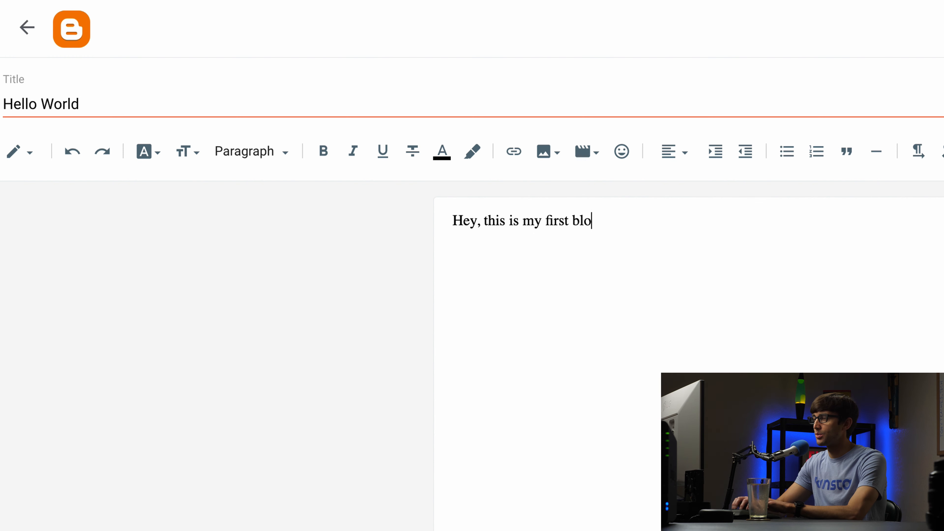
type("g post")
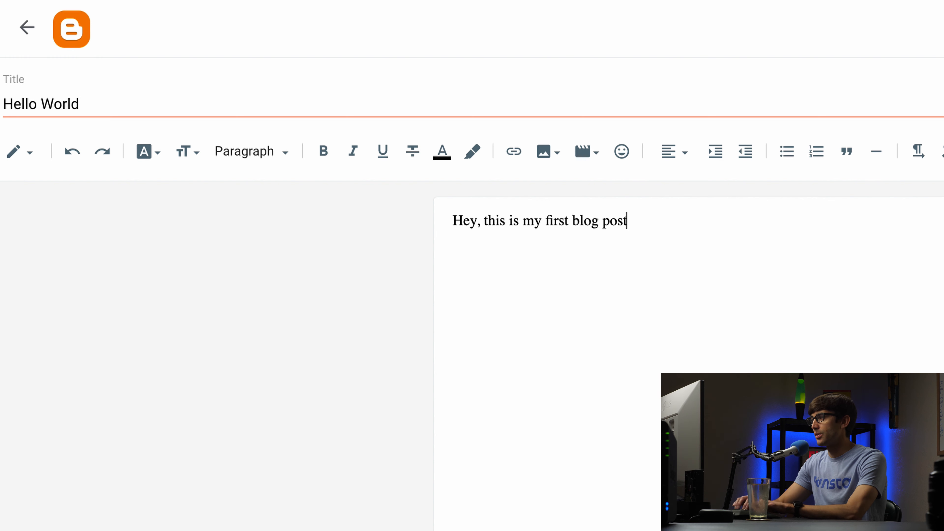
type(".")
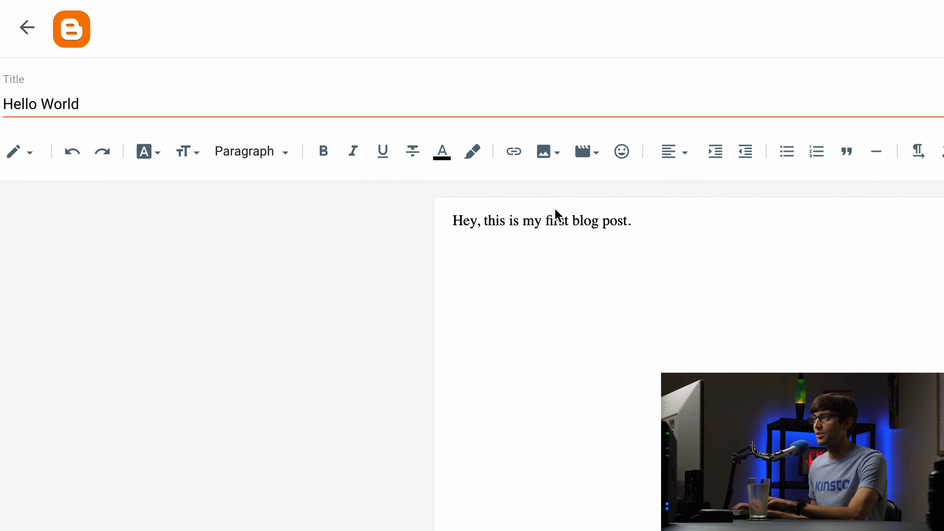
double_click(585, 220)
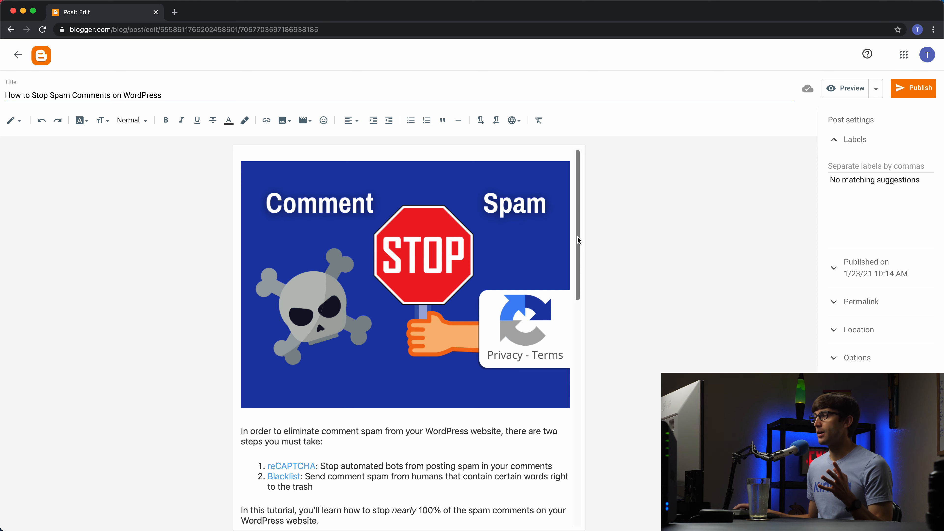
Set the post's permalink to the custom address 'wordpress-comment-spam' in Post settings.
scroll("down", 3)
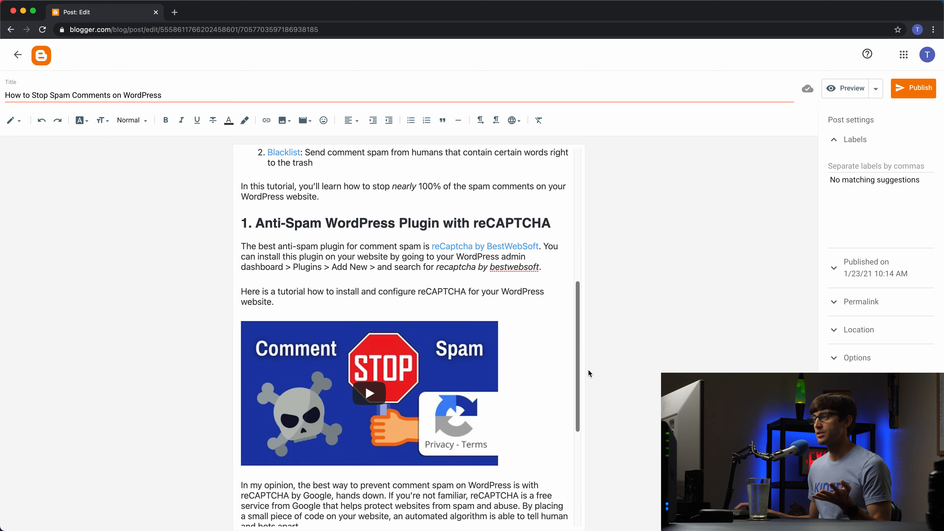
scroll("up", 3)
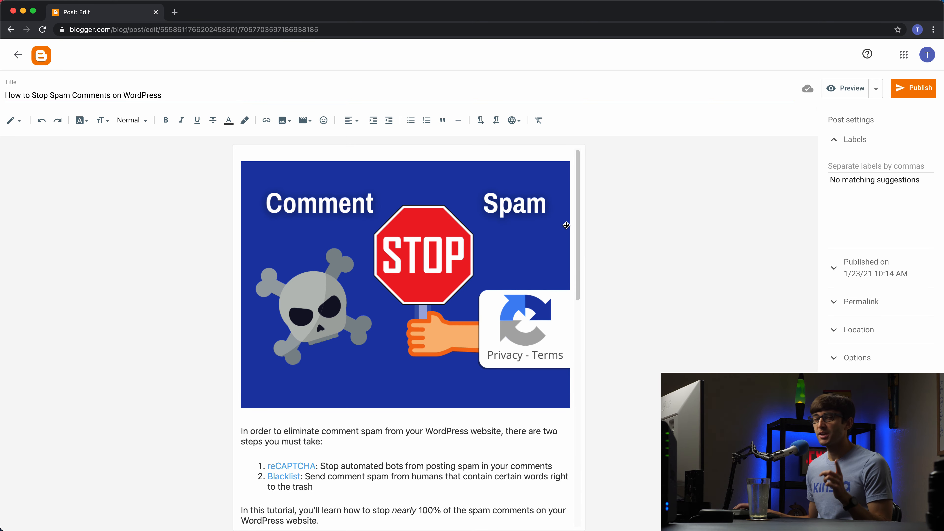
mouse_move(777, 270)
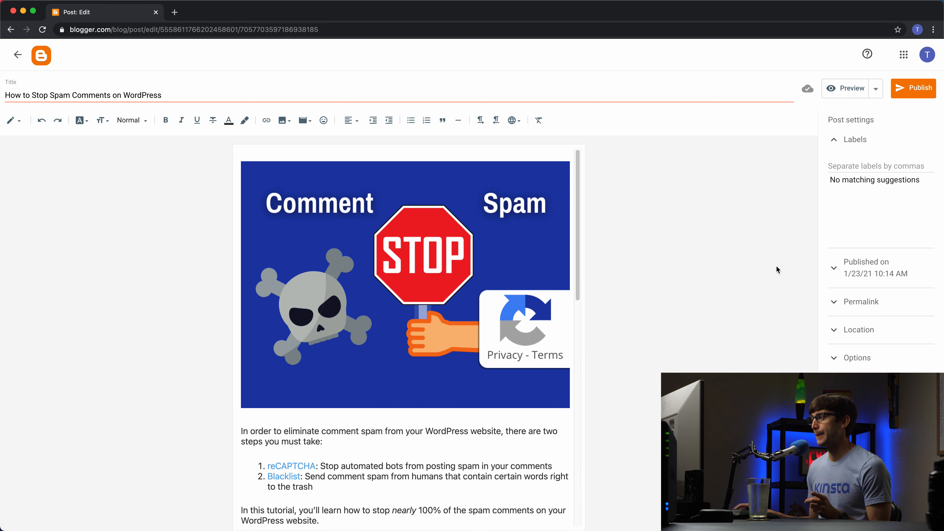
scroll("down", 3)
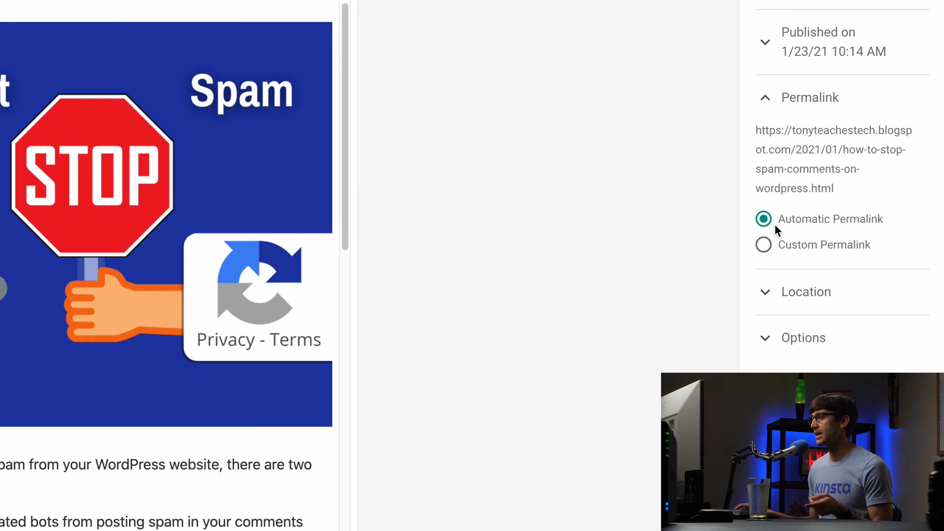
left_click(762, 245)
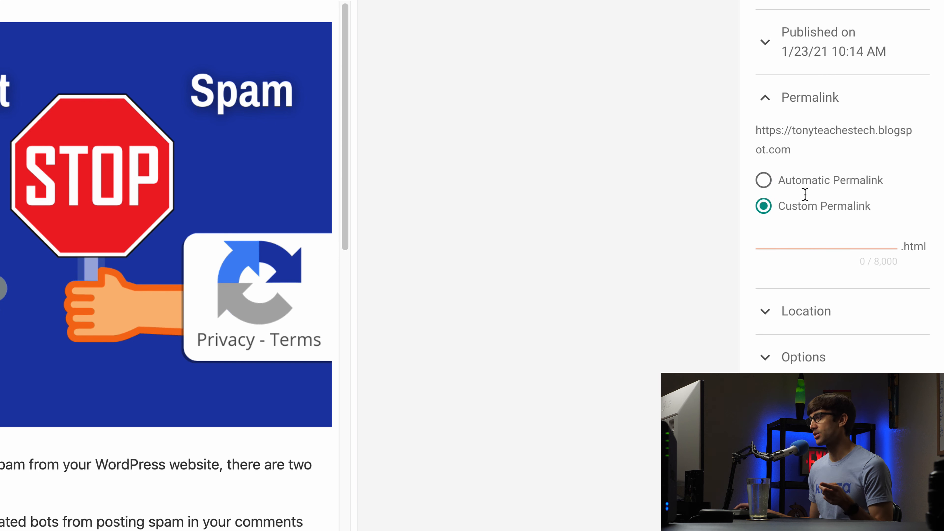
left_click(763, 180)
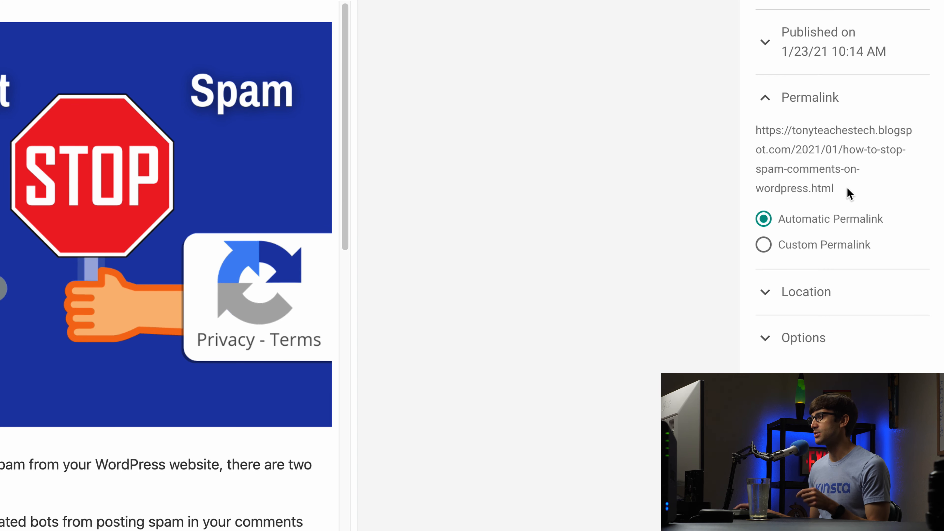
left_click(763, 245)
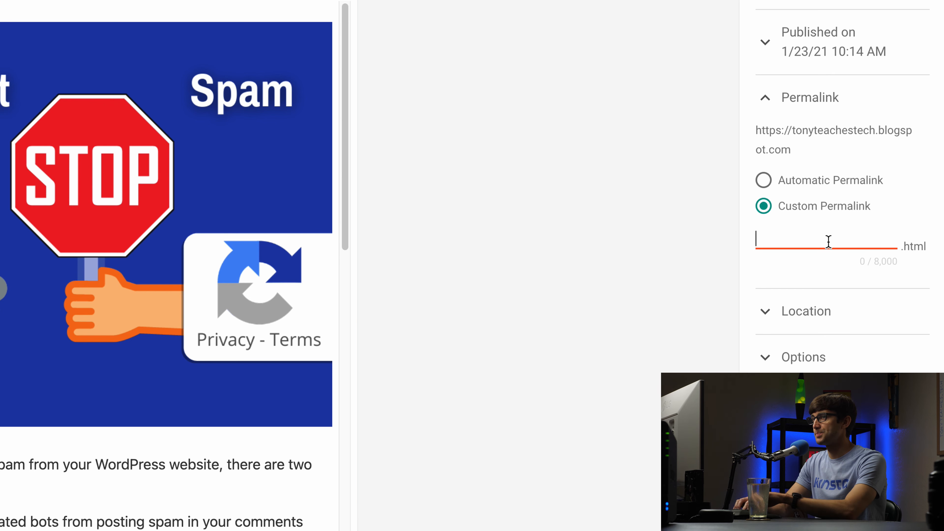
type("wordpress-comm")
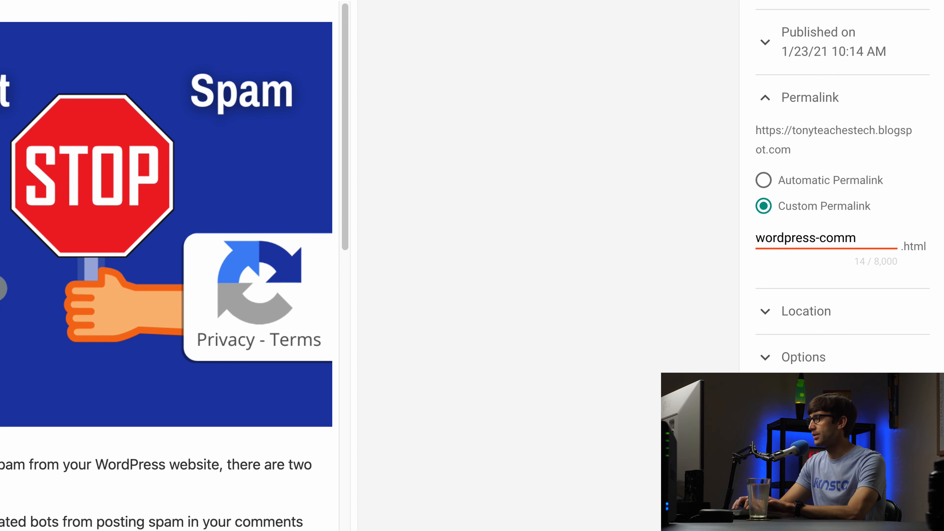
type("ent-spam")
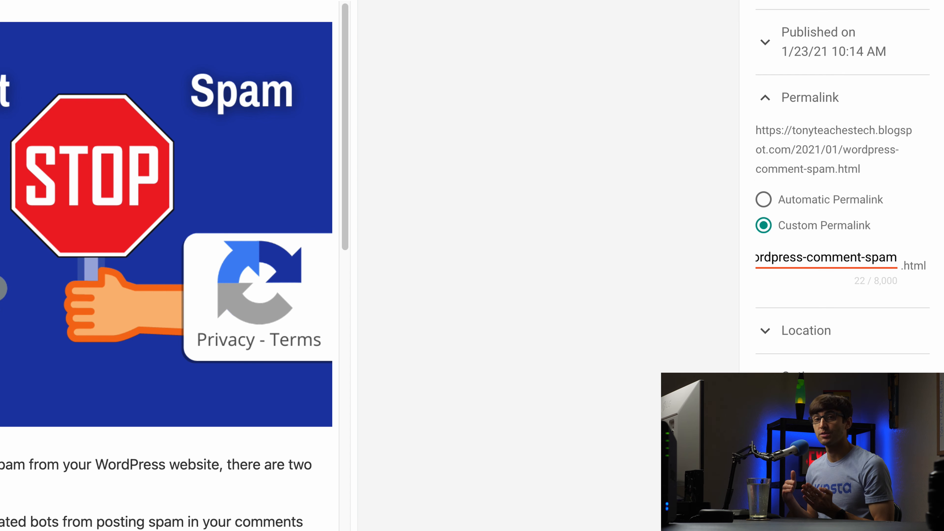
scroll("up", 3)
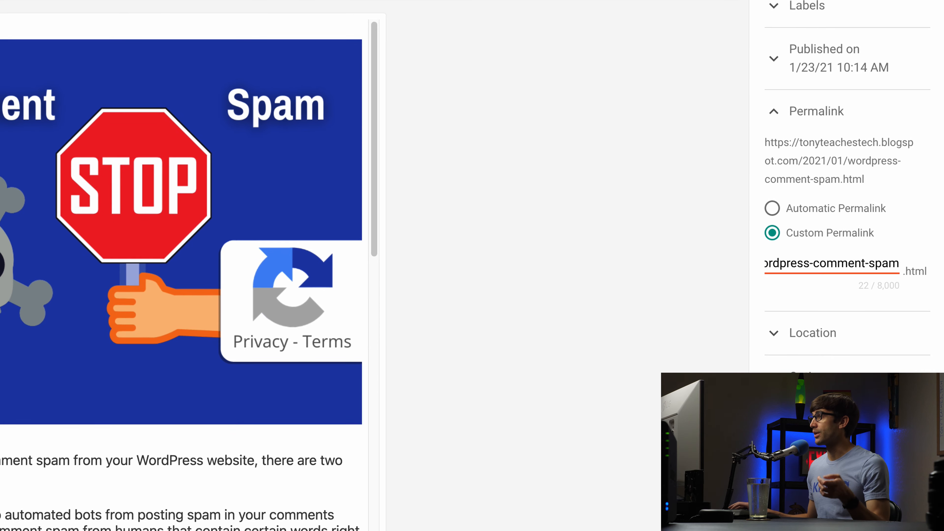
Publish the spam-comments post and view the live blog in a new tab.
left_click(913, 88)
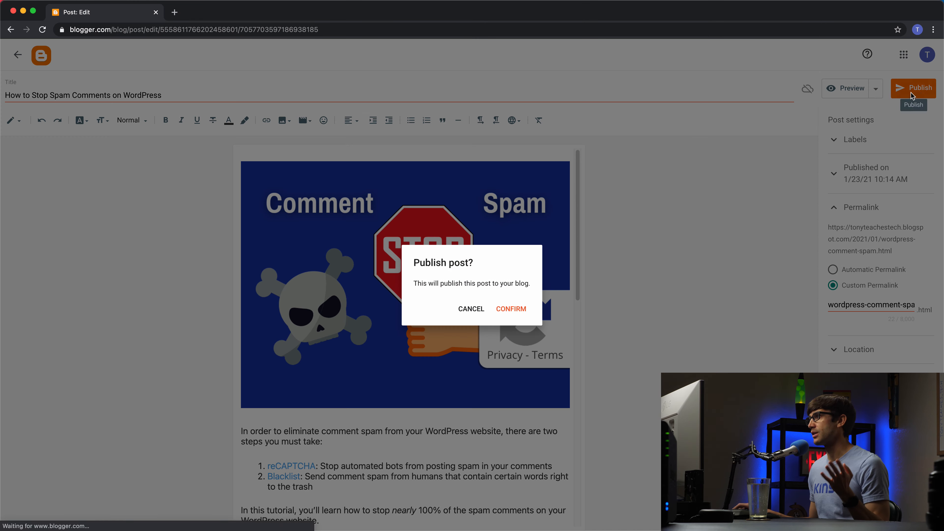
left_click(511, 309)
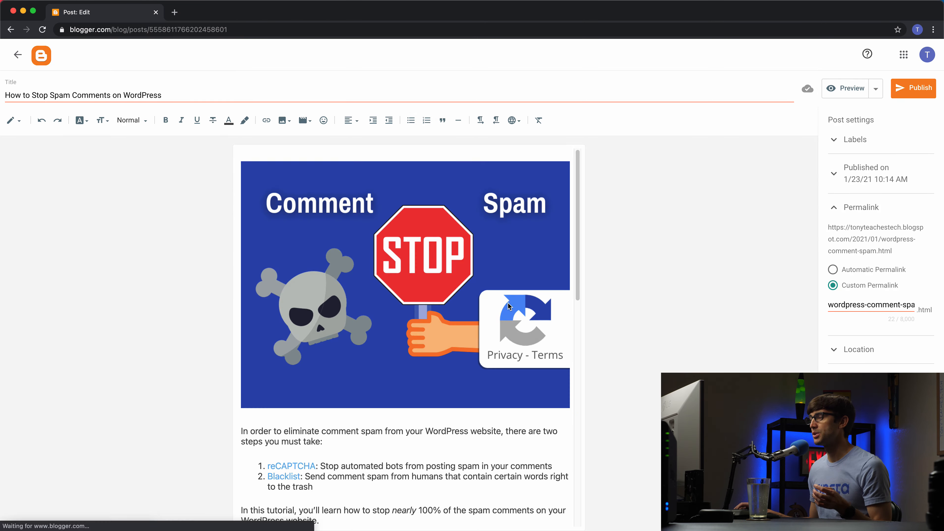
left_click(913, 88)
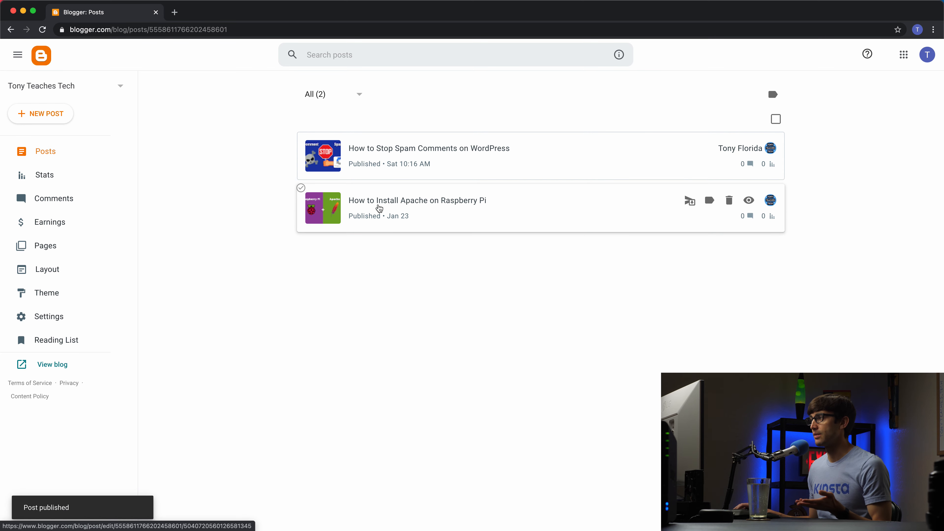
mouse_move(310, 266)
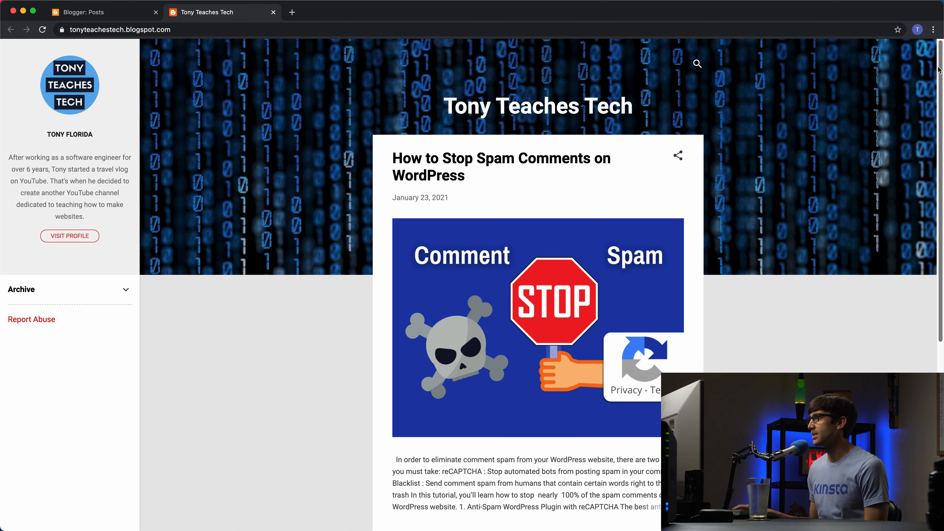
Scroll through the live blog's home page posts.
scroll("down", 3)
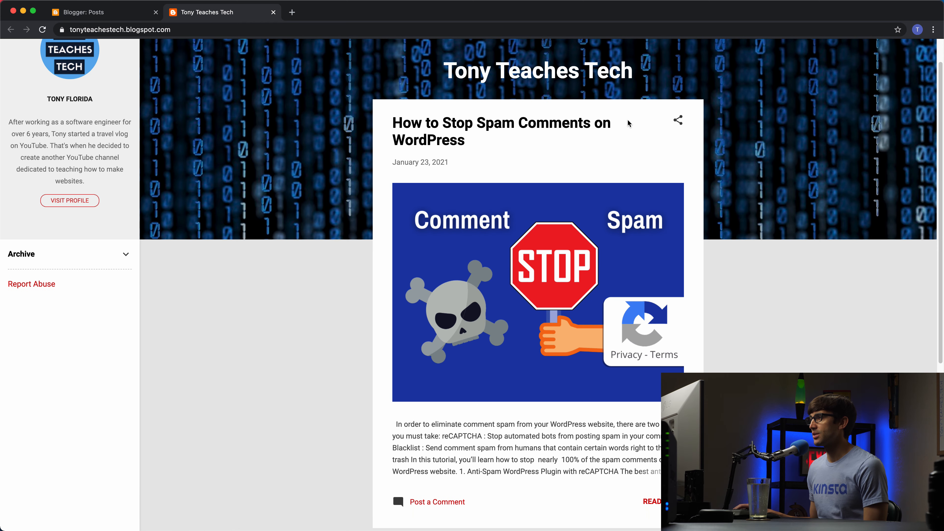
mouse_move(936, 126)
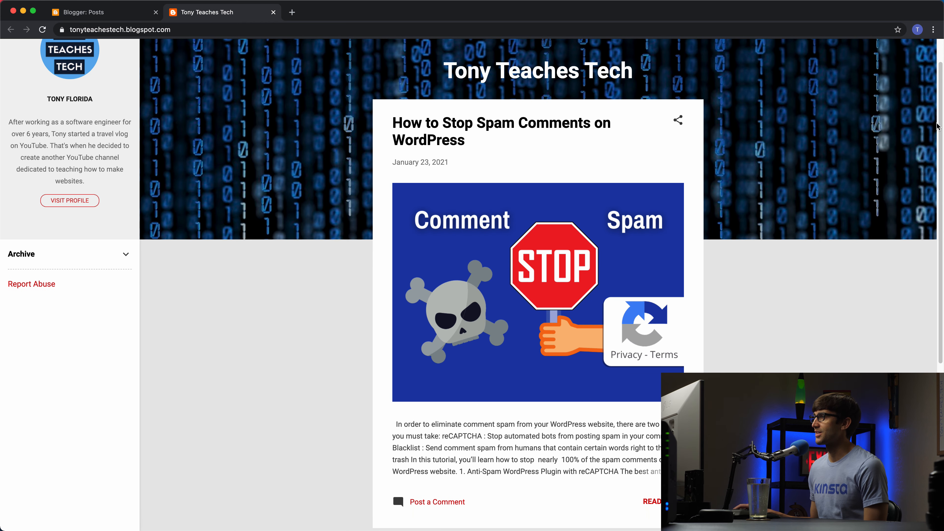
scroll("down", 3)
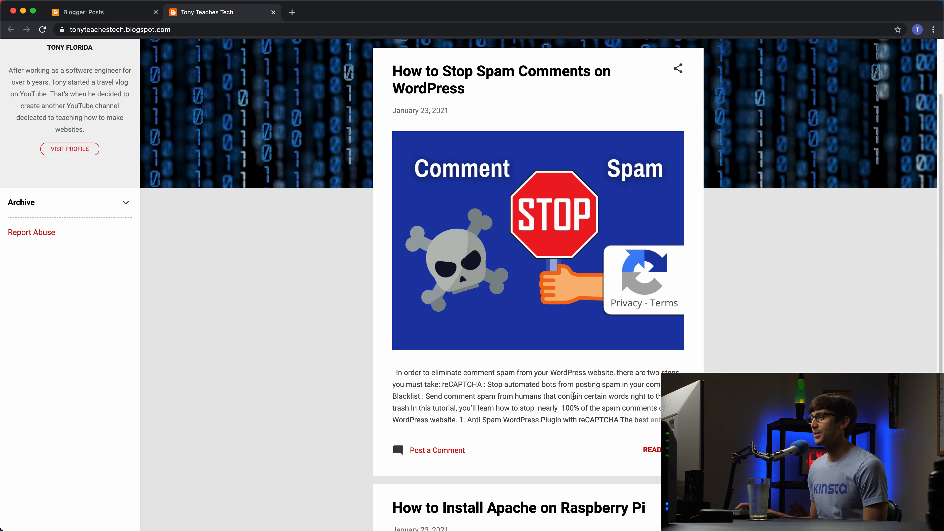
mouse_move(653, 451)
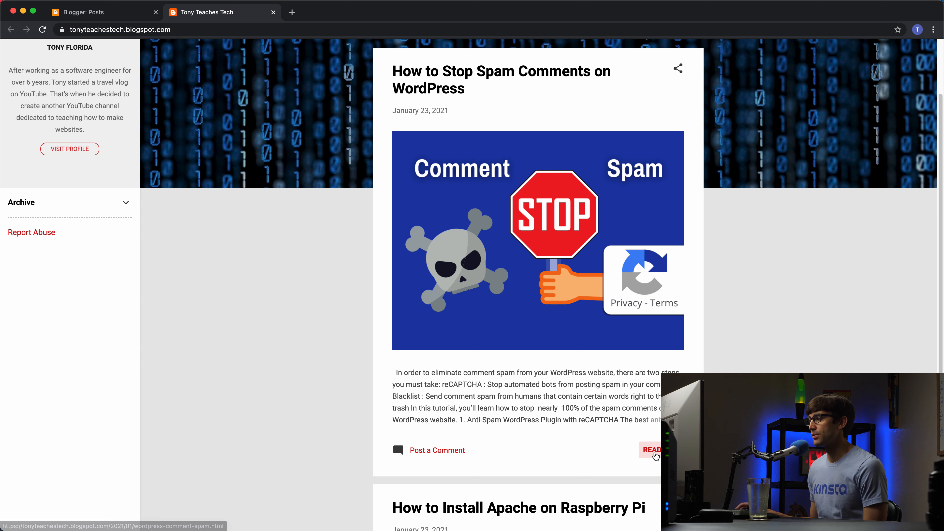
scroll("down", 3)
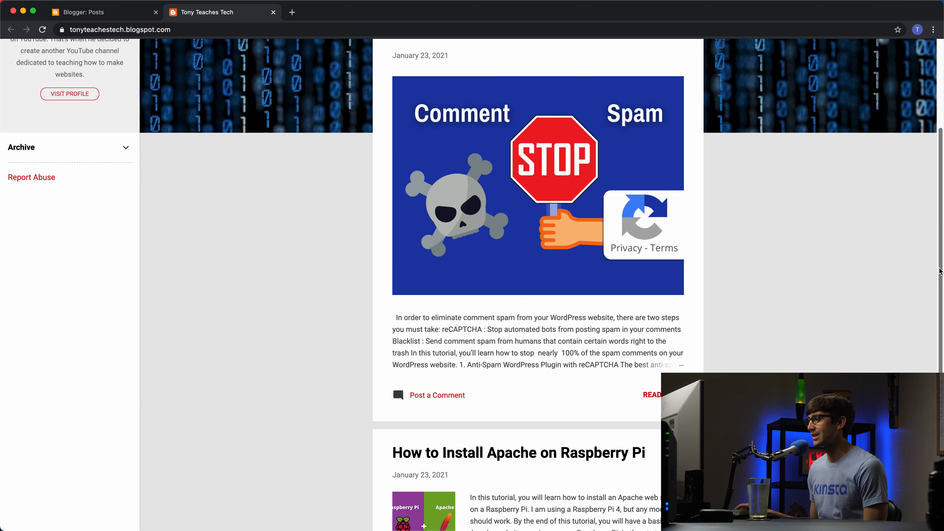
scroll("down", 3)
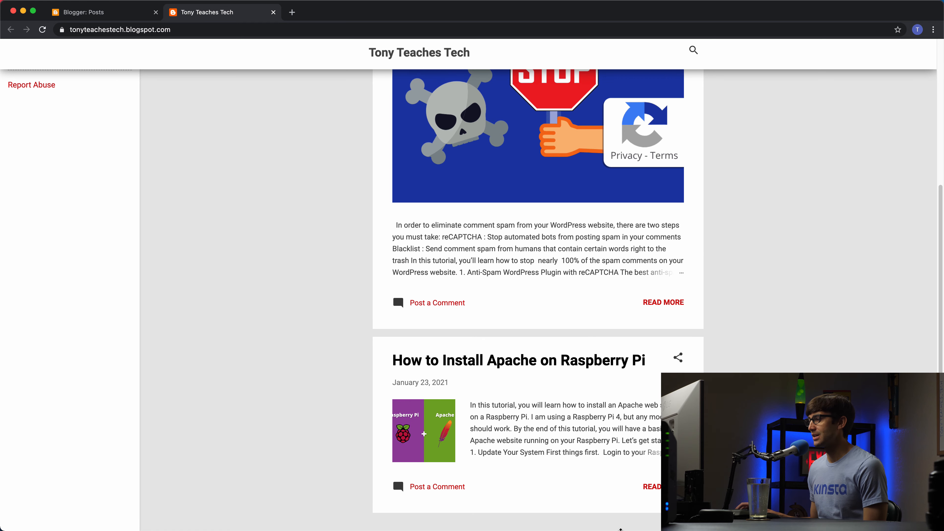
mouse_move(587, 402)
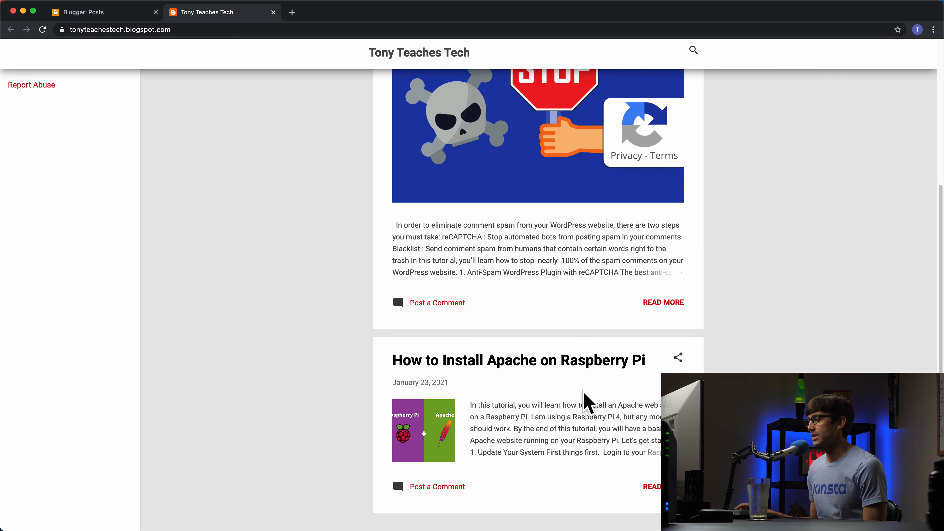
scroll("down", 3)
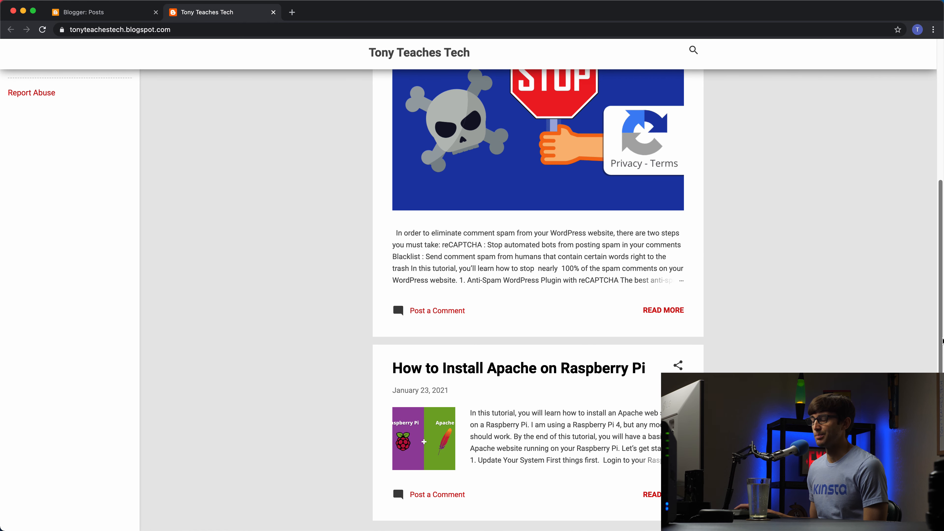
scroll("up", 3)
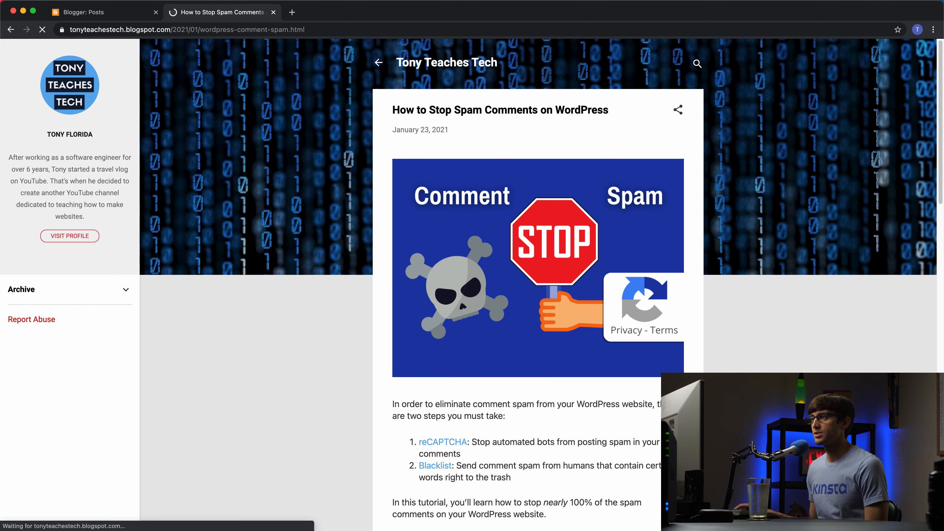
scroll("down", 3)
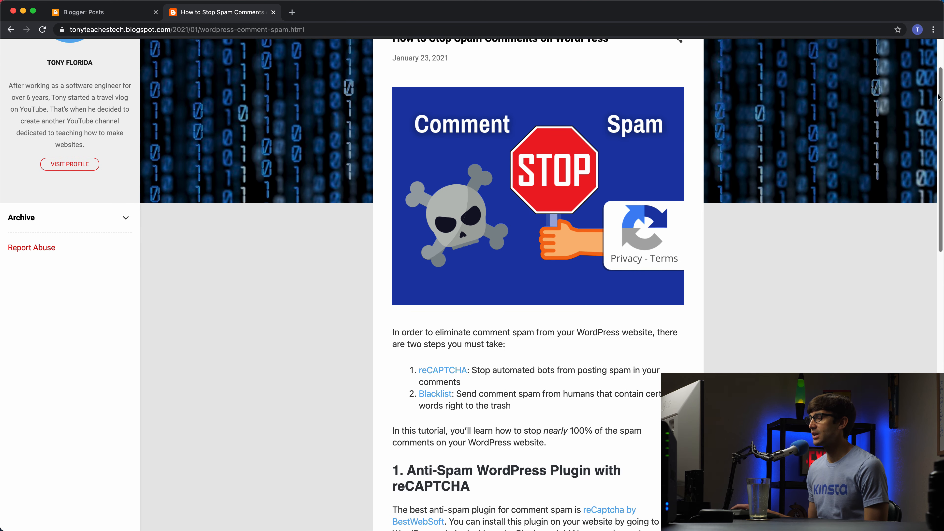
scroll("down", 3)
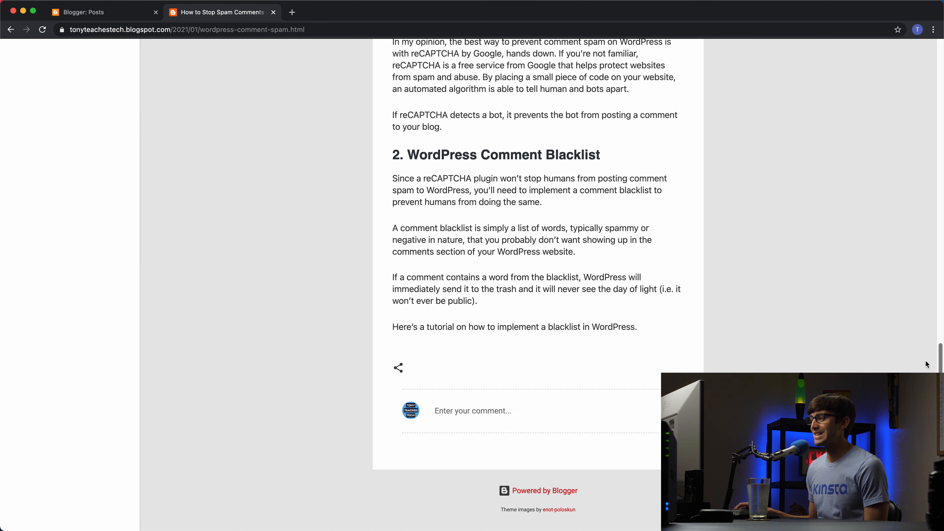
scroll("up", 3)
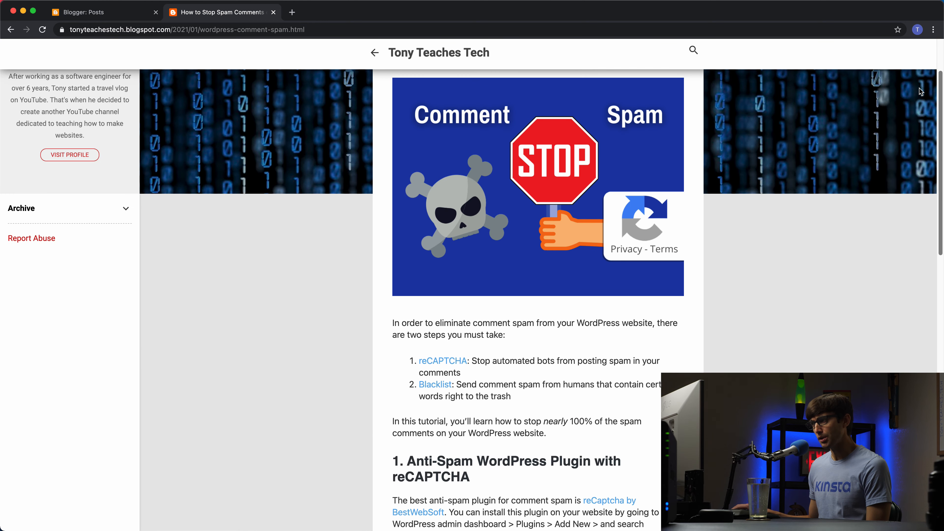
scroll("up", 3)
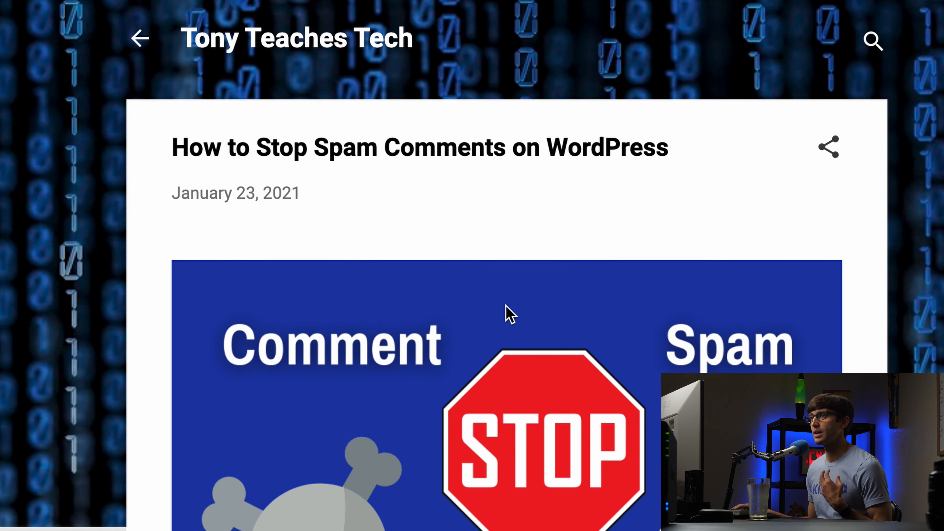
mouse_move(209, 153)
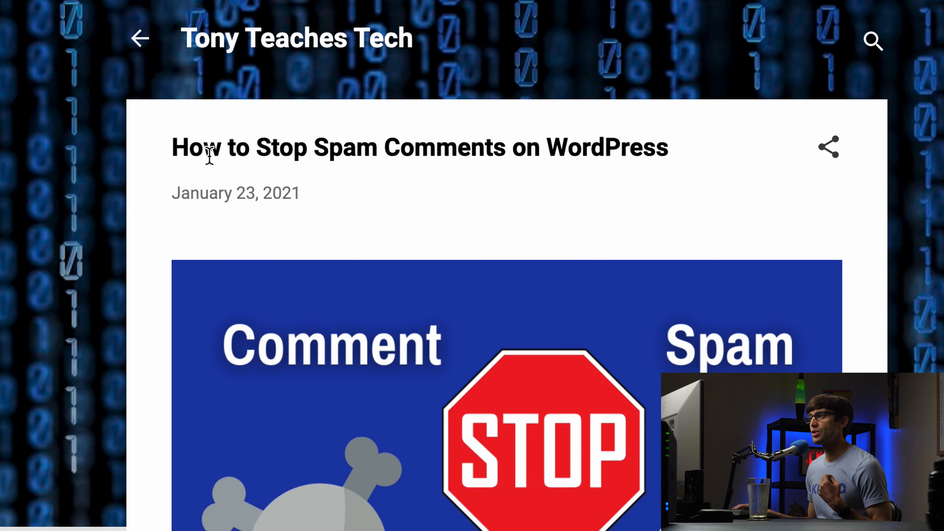
mouse_move(175, 223)
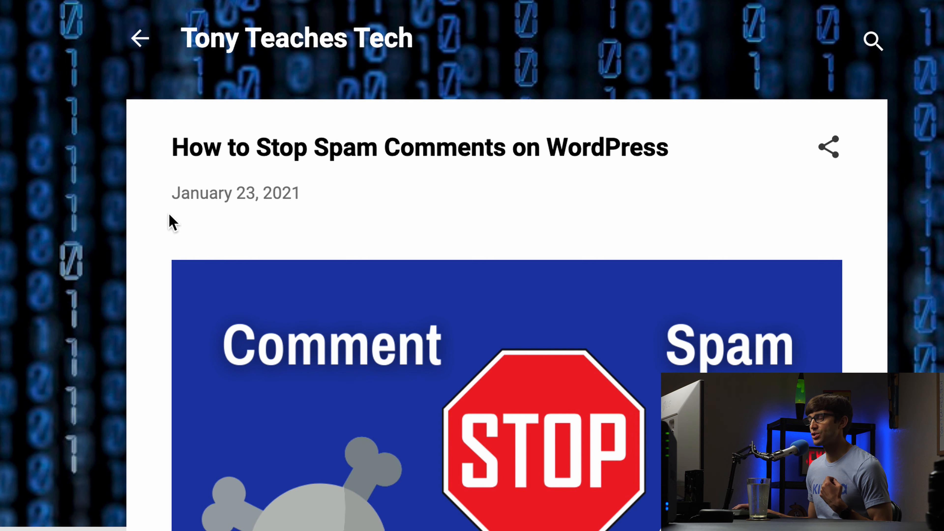
mouse_move(282, 216)
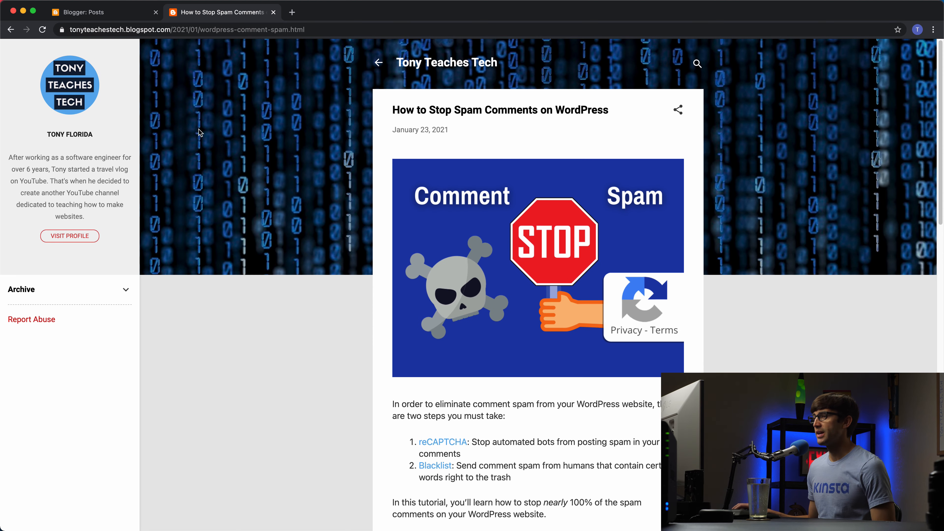
Close the live blog tab and review the gadget sections on the Layout page.
left_click(273, 11)
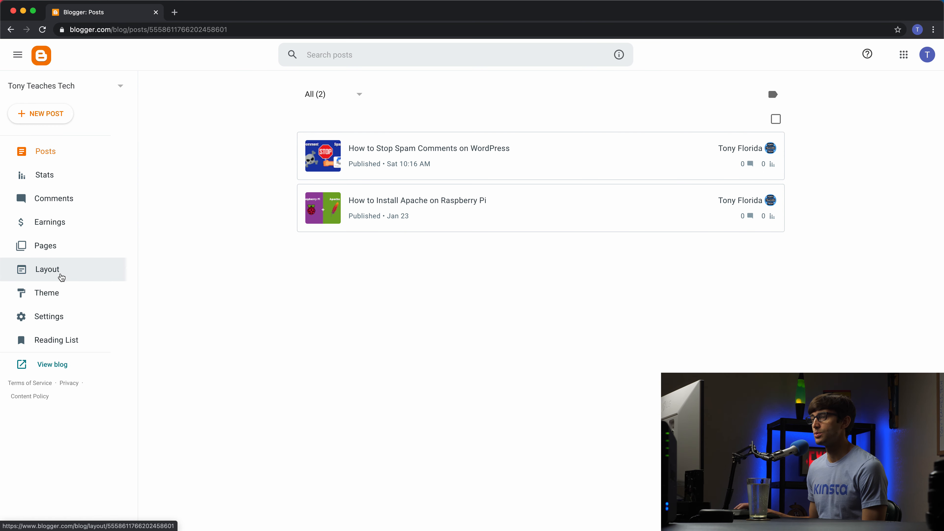
left_click(46, 269)
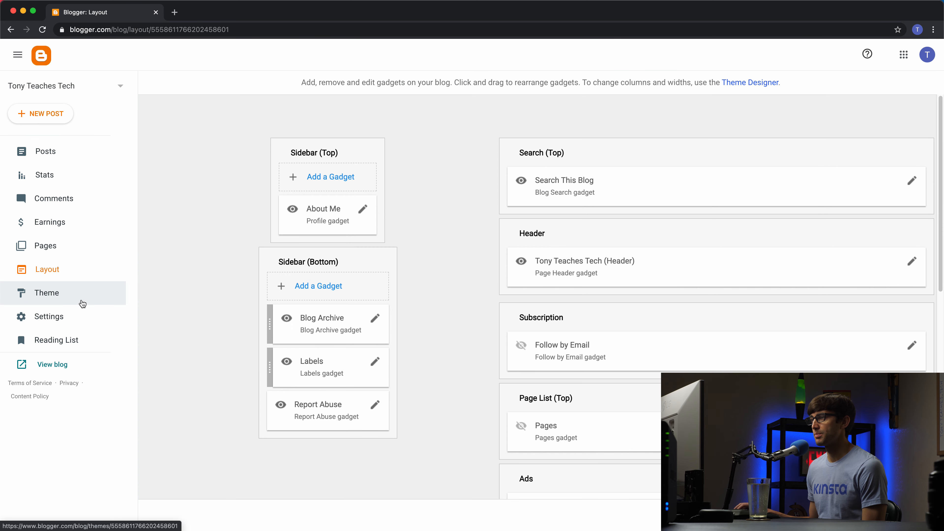
mouse_move(81, 270)
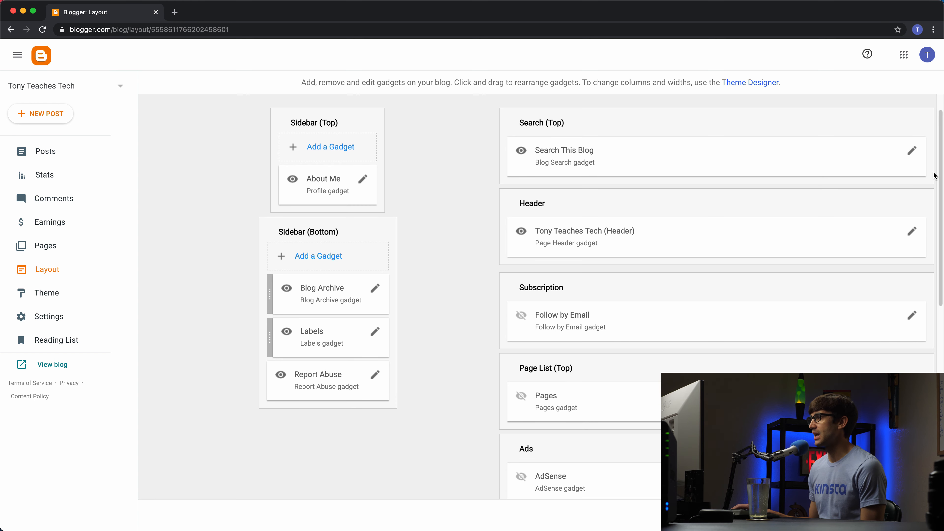
scroll("down", 3)
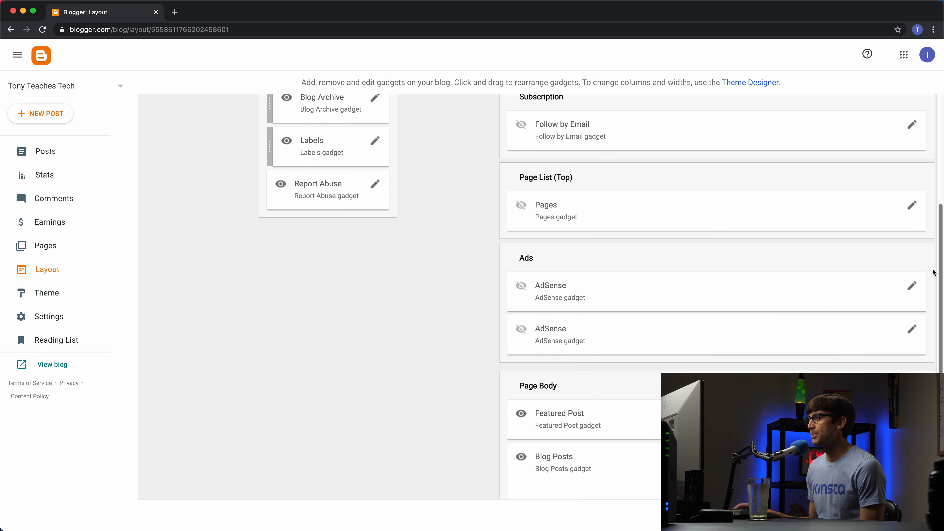
scroll("down", 3)
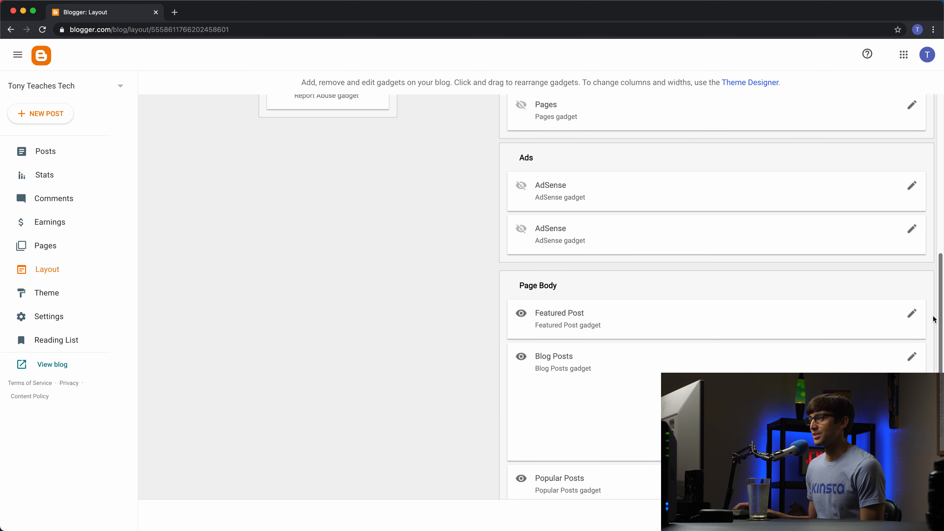
scroll("down", 3)
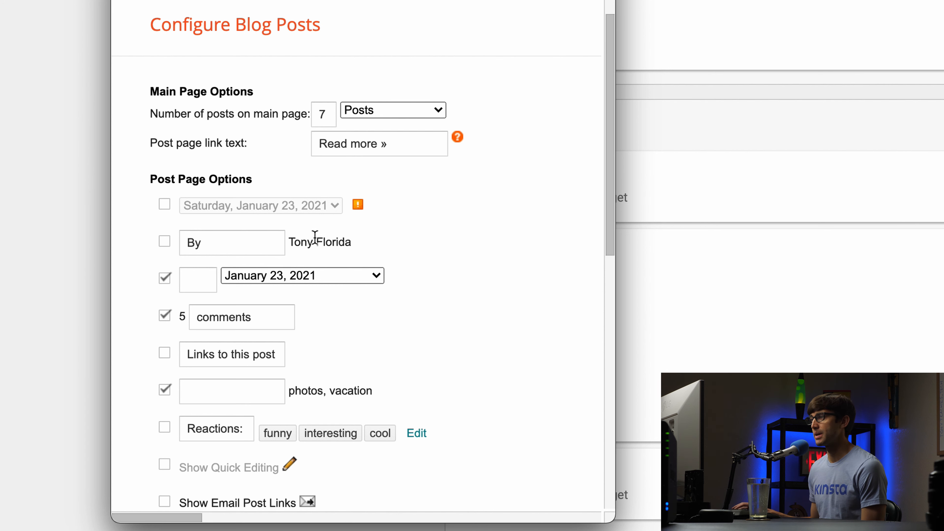
Show the author name on post pages, set the date label to 'ony', and save the Blog Posts gadget.
left_click(164, 241)
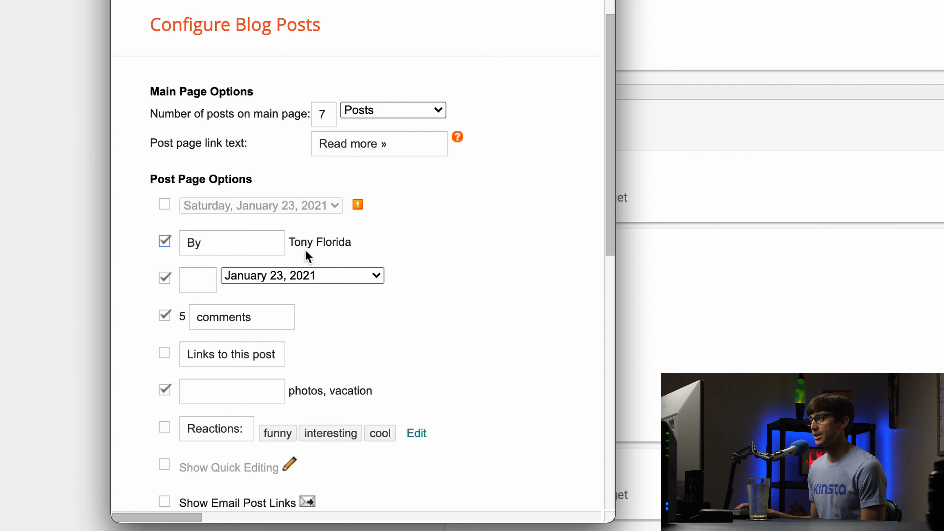
left_click(198, 278)
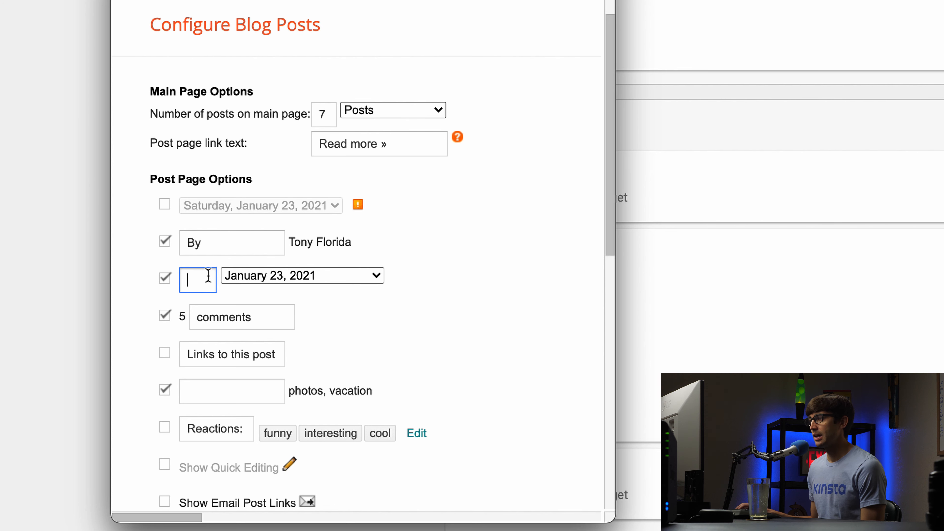
mouse_move(397, 484)
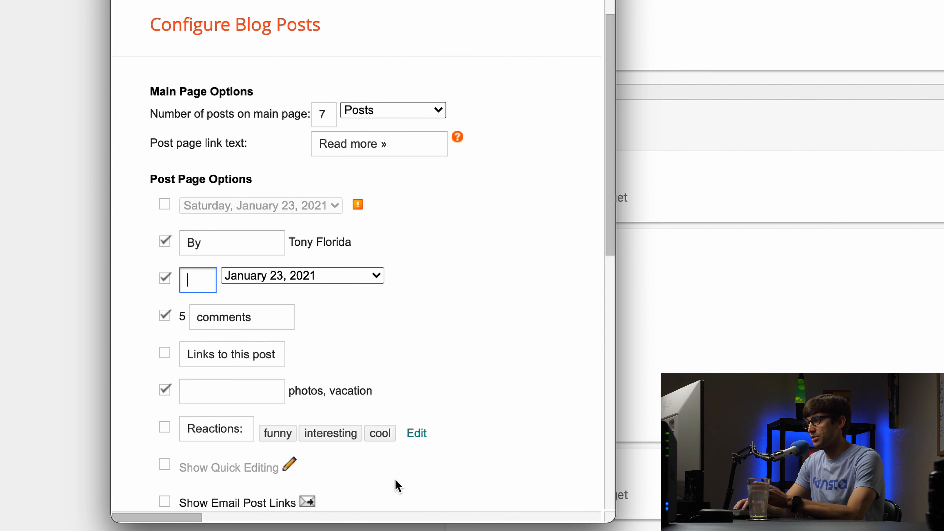
type("ony")
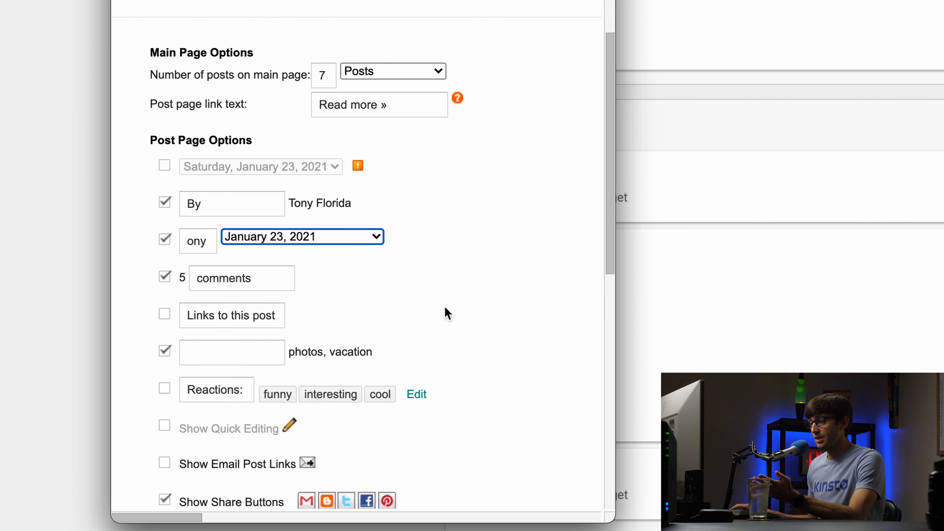
scroll("down", 3)
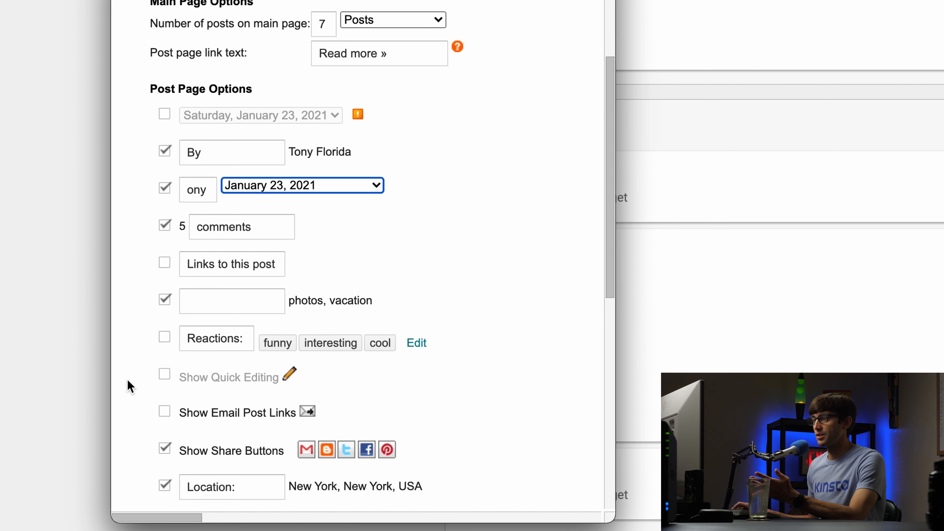
scroll("down", 3)
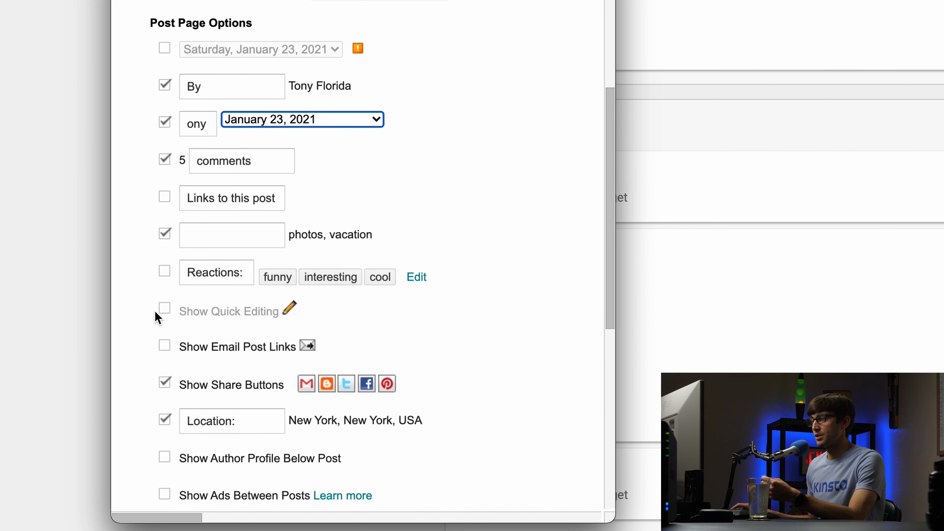
scroll("down", 3)
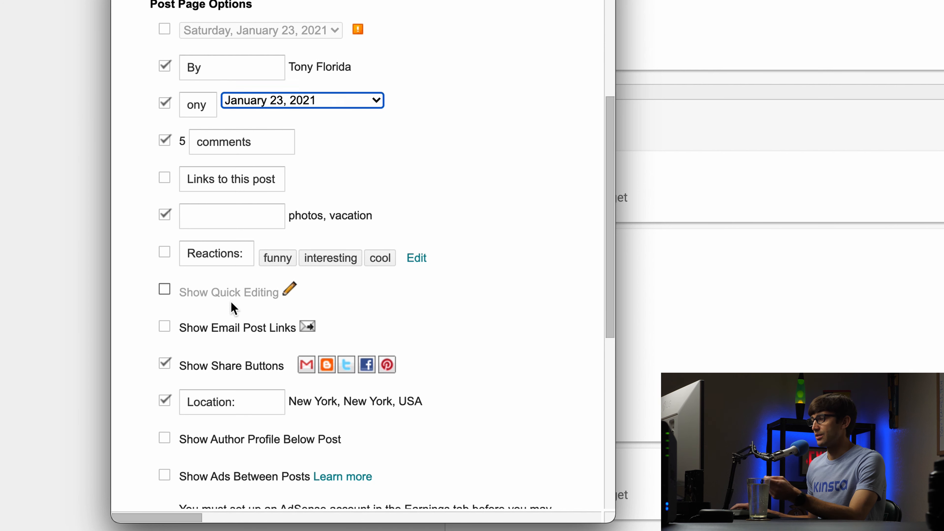
scroll("down", 3)
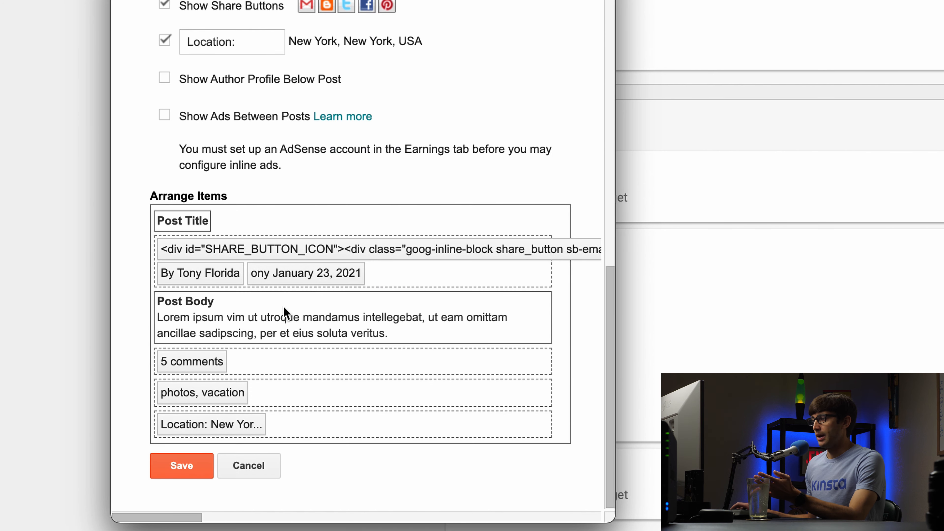
mouse_move(182, 466)
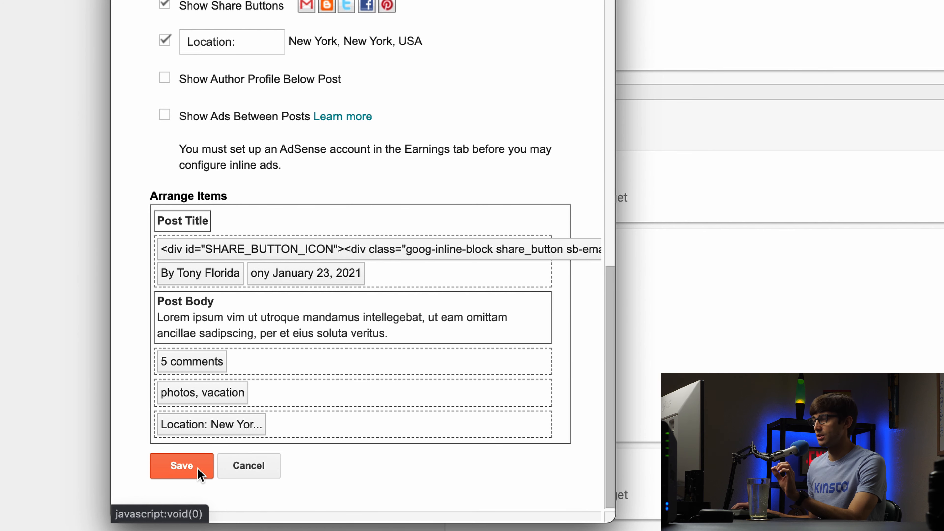
left_click(180, 465)
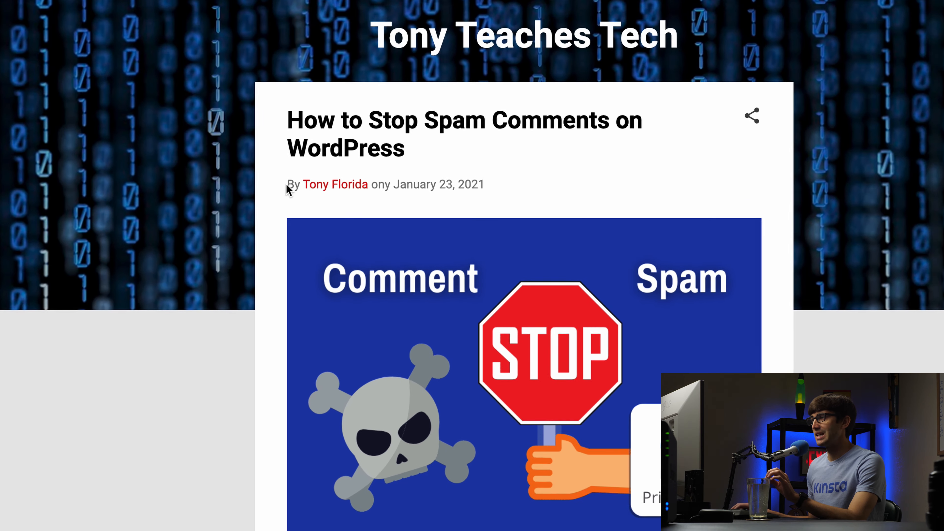
Reopen the Blog Posts gadget settings to correct the byline label to 'on'.
scroll("down", 3)
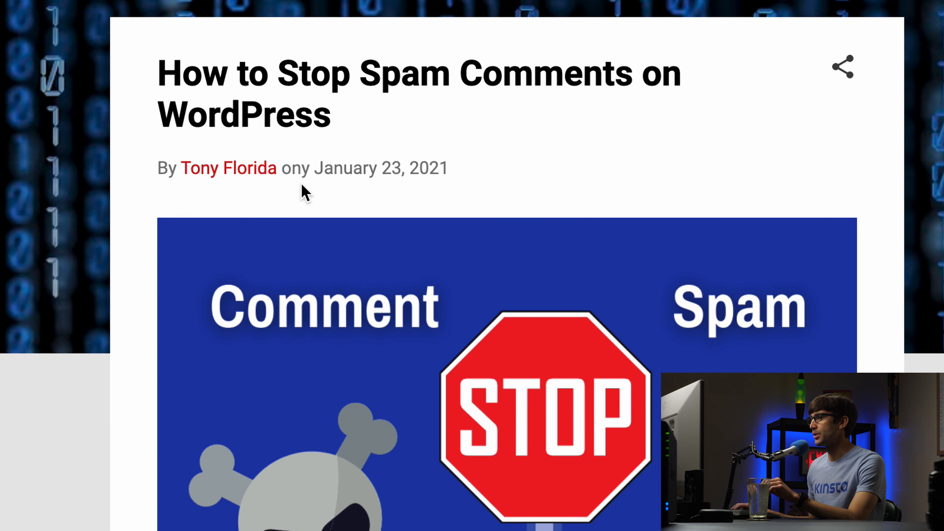
scroll("up", 3)
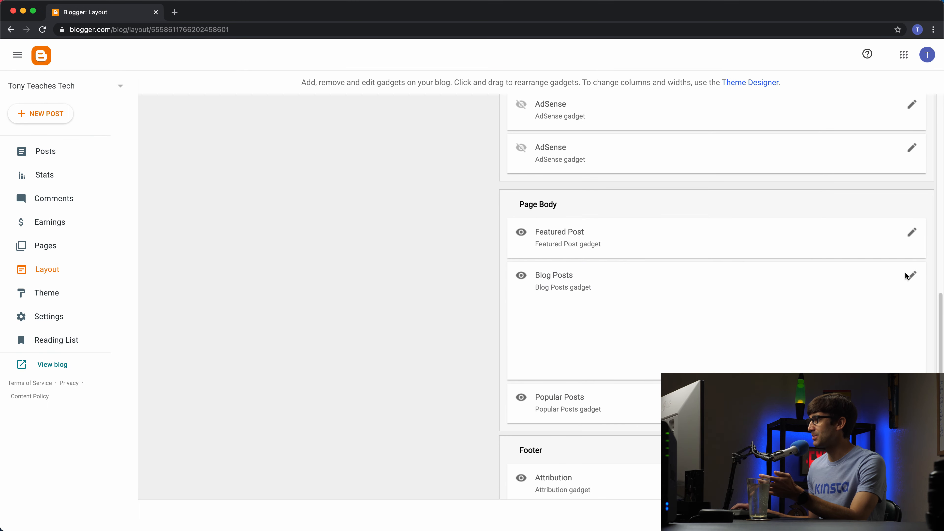
left_click(911, 275)
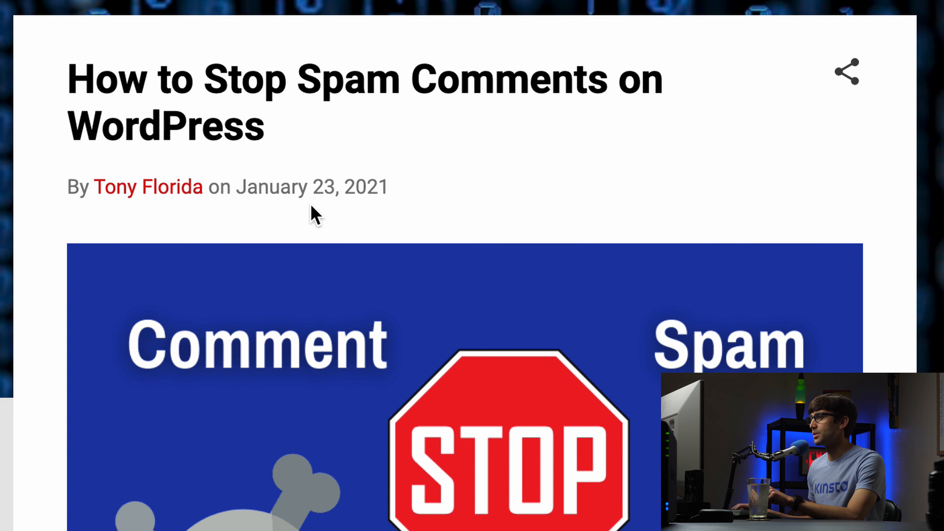
mouse_move(373, 195)
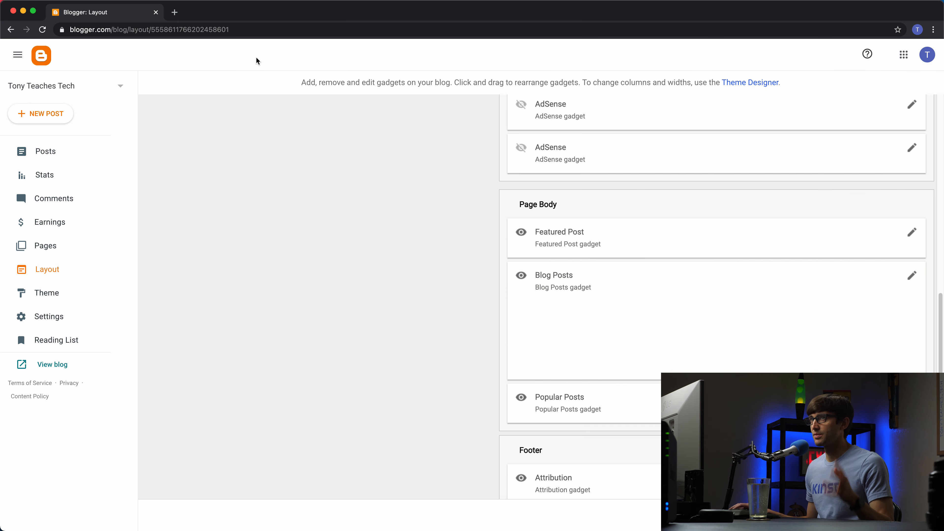
mouse_move(37, 150)
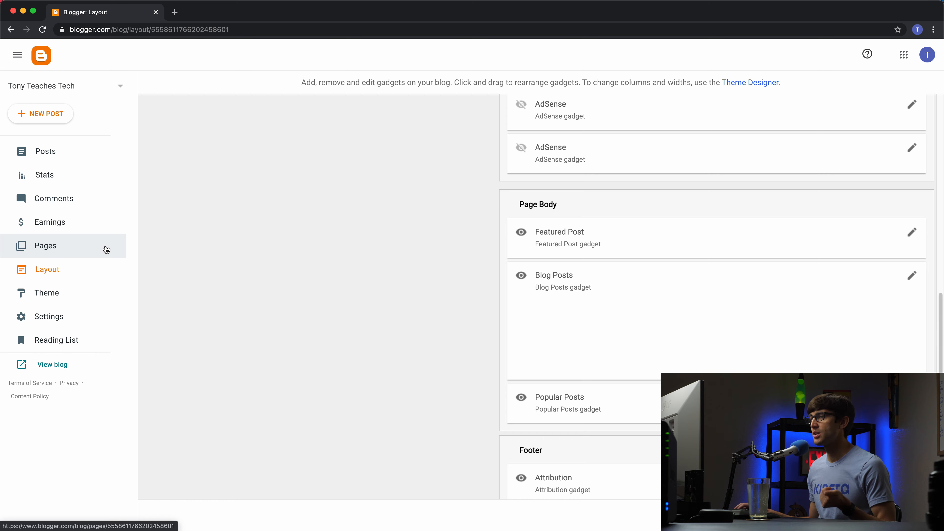
Go to the Pages list and create a new blank page in the editor.
left_click(45, 246)
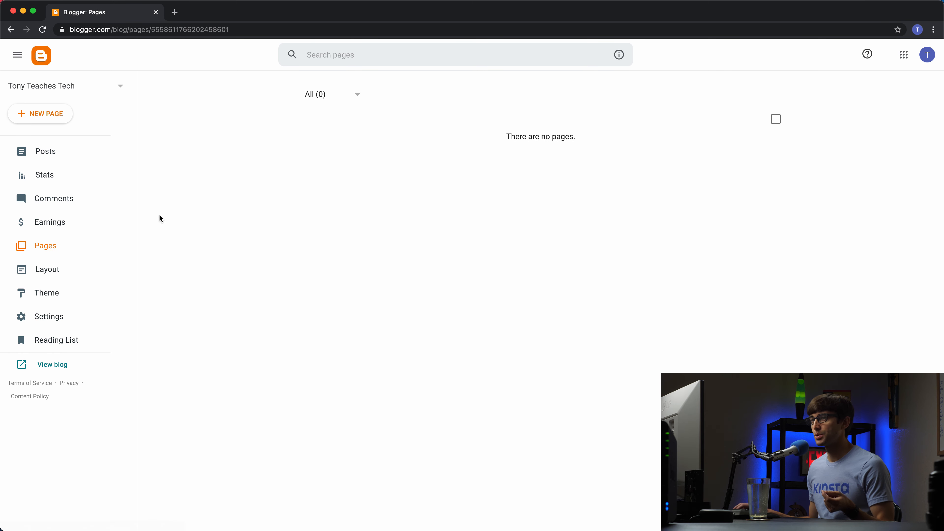
mouse_move(168, 227)
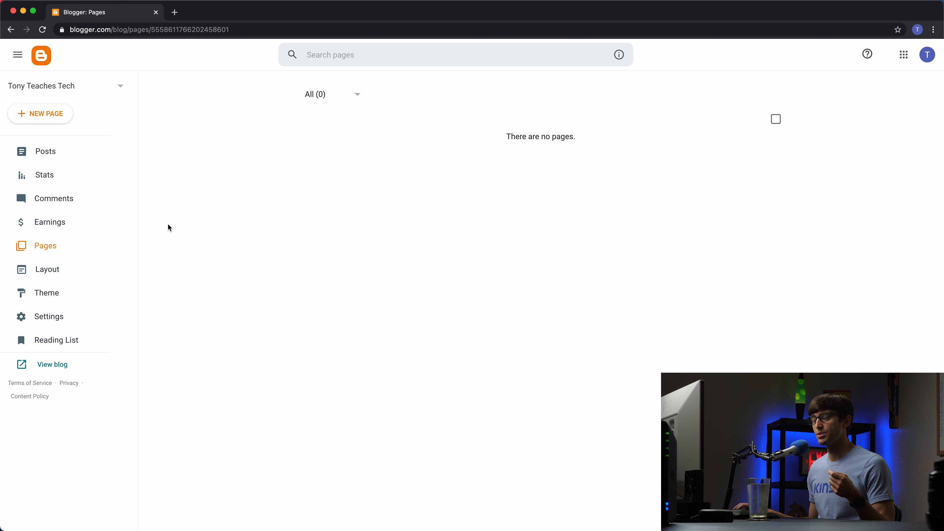
mouse_move(67, 118)
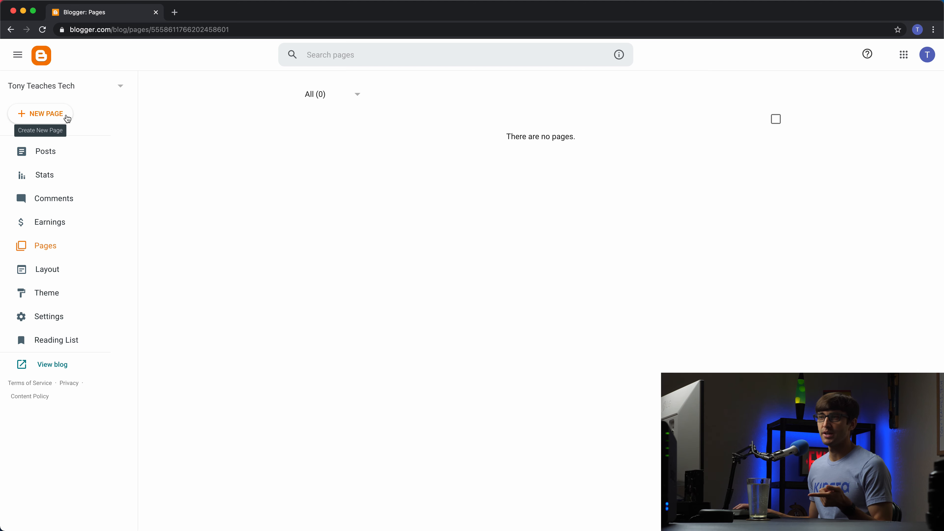
left_click(40, 113)
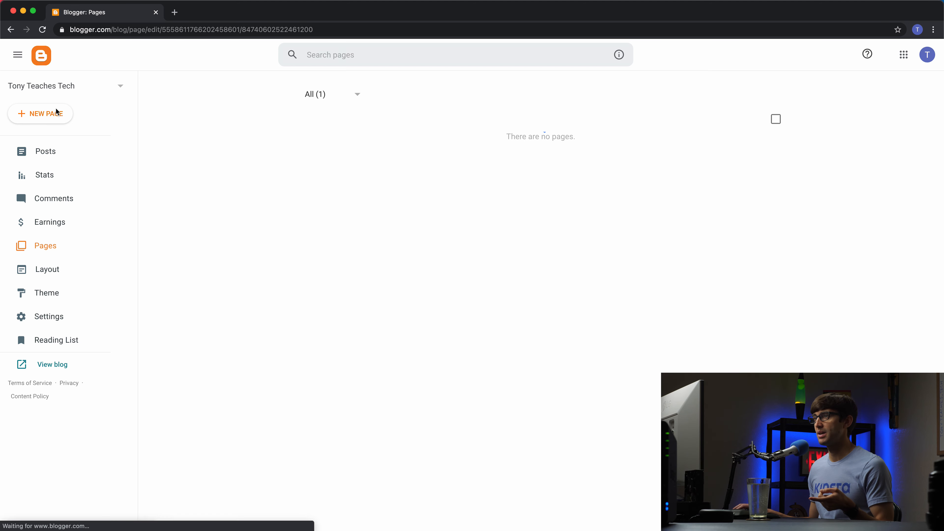
left_click(41, 114)
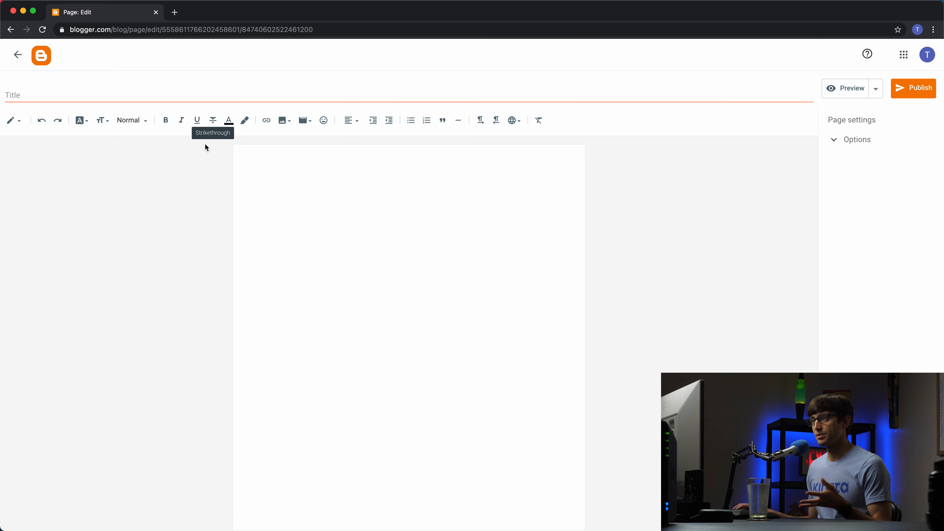
mouse_move(168, 110)
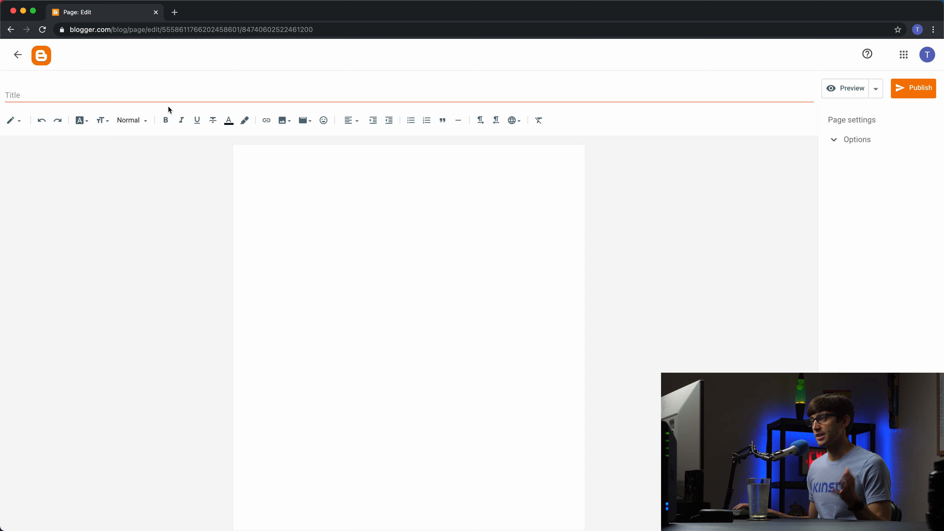
mouse_move(817, 162)
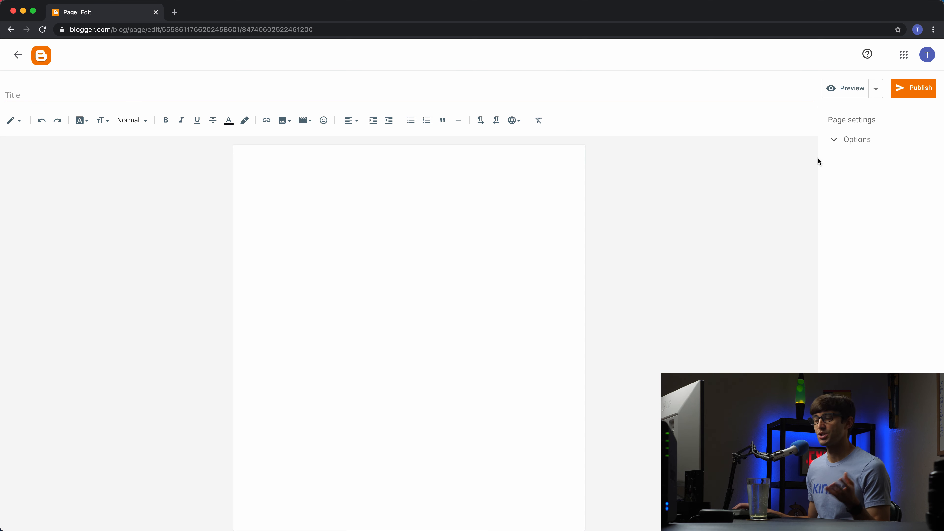
mouse_move(258, 284)
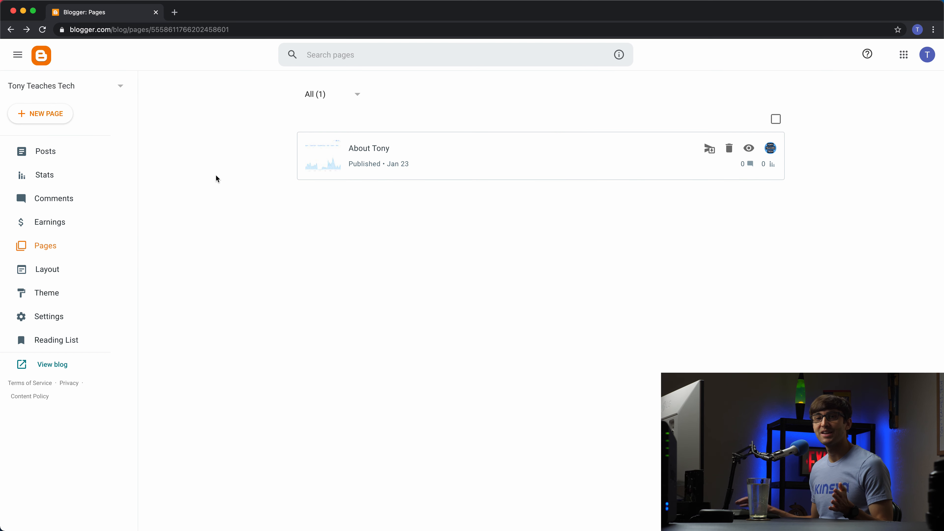
mouse_move(357, 198)
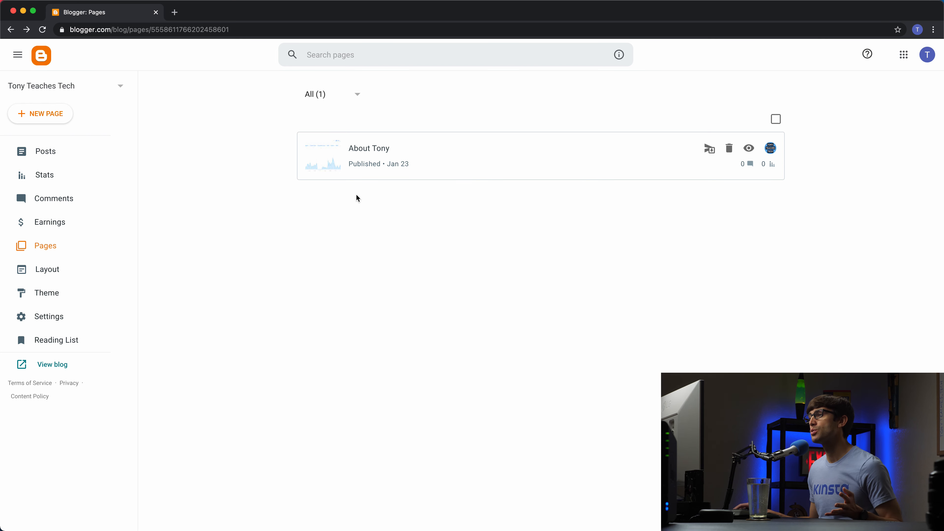
mouse_move(479, 189)
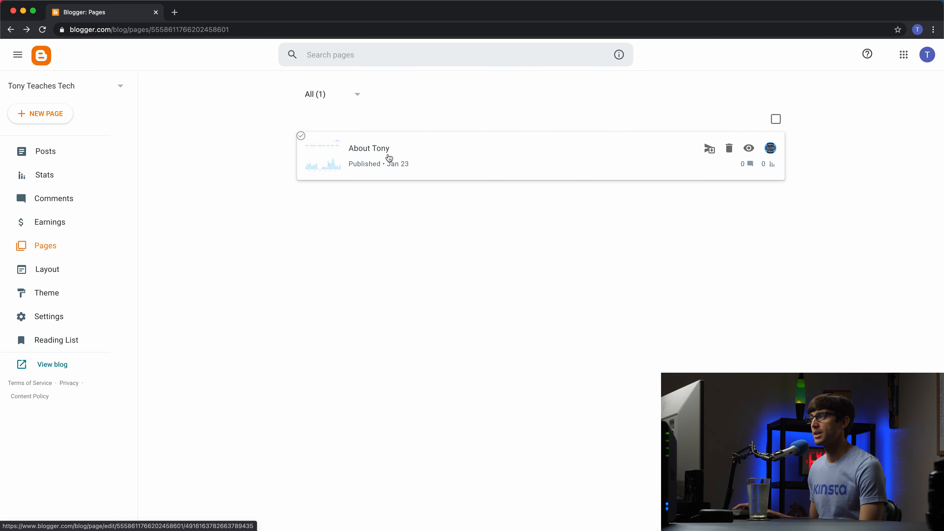
mouse_move(78, 436)
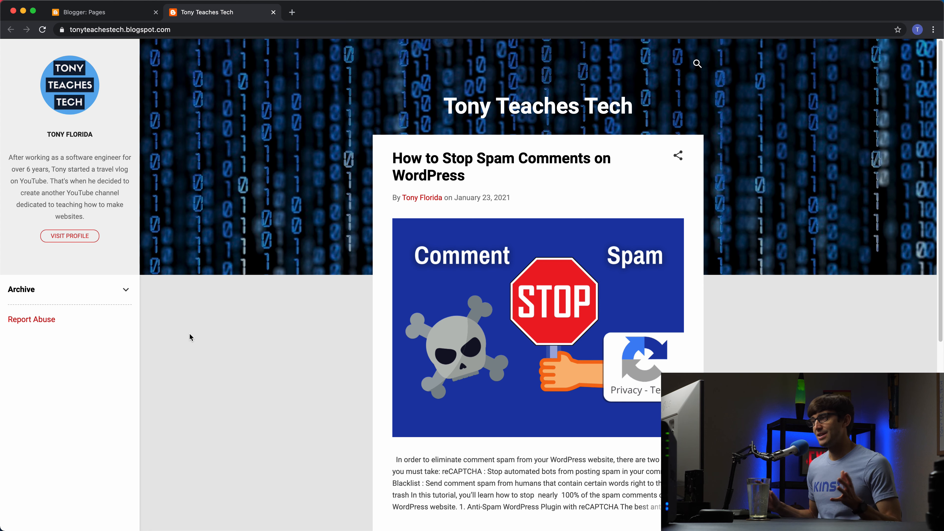
scroll("down", 3)
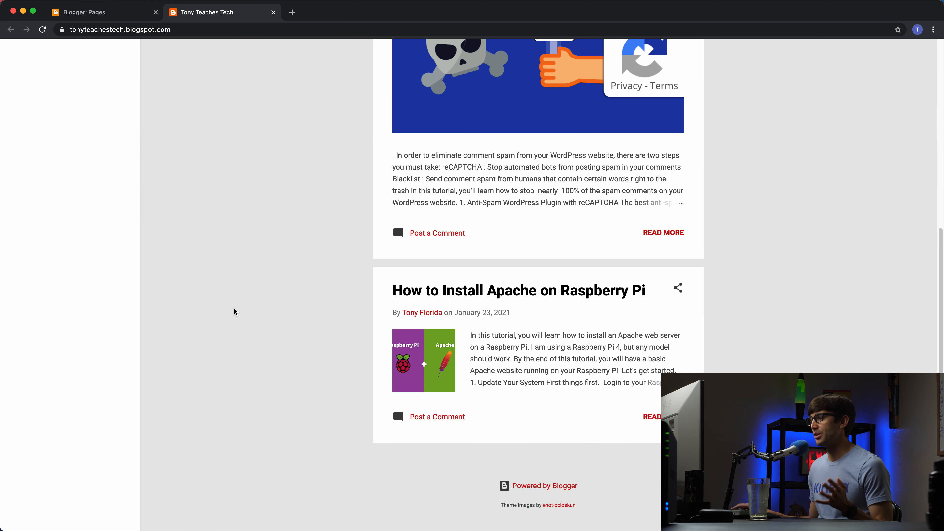
scroll("up", 3)
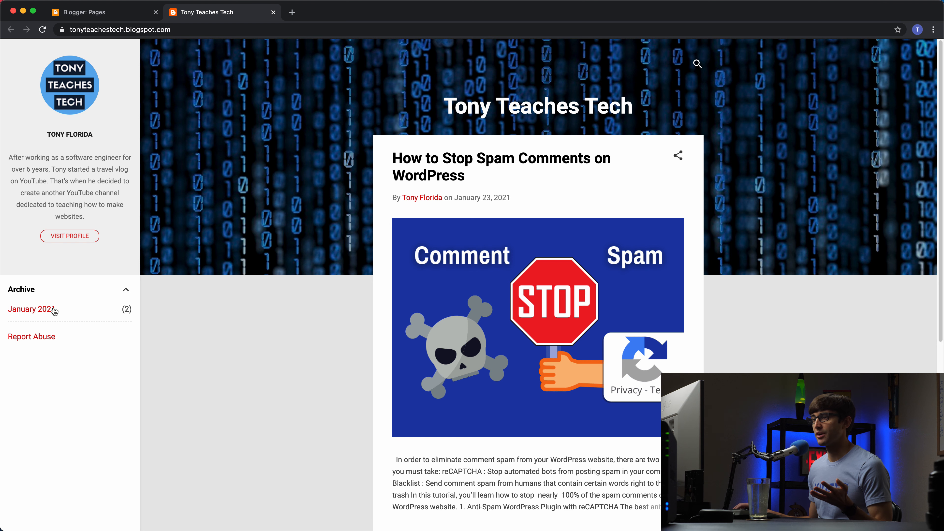
left_click(126, 290)
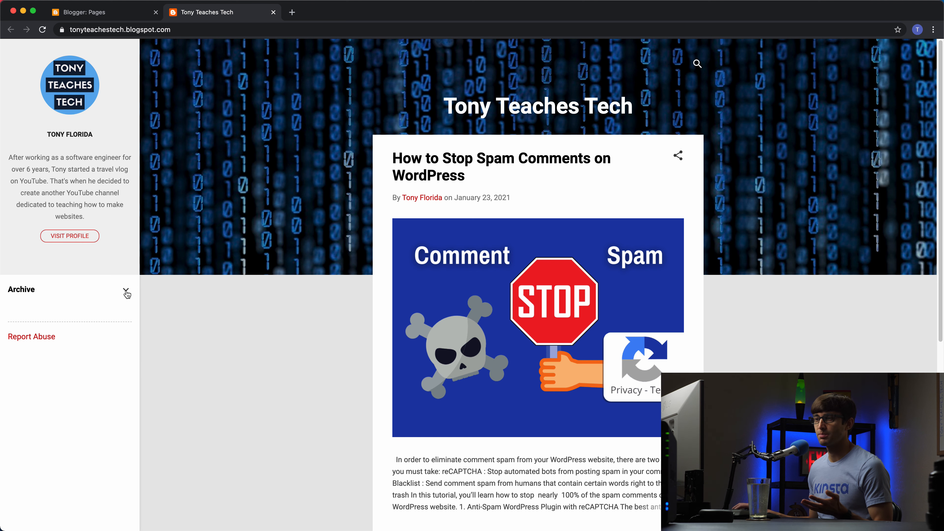
left_click(126, 294)
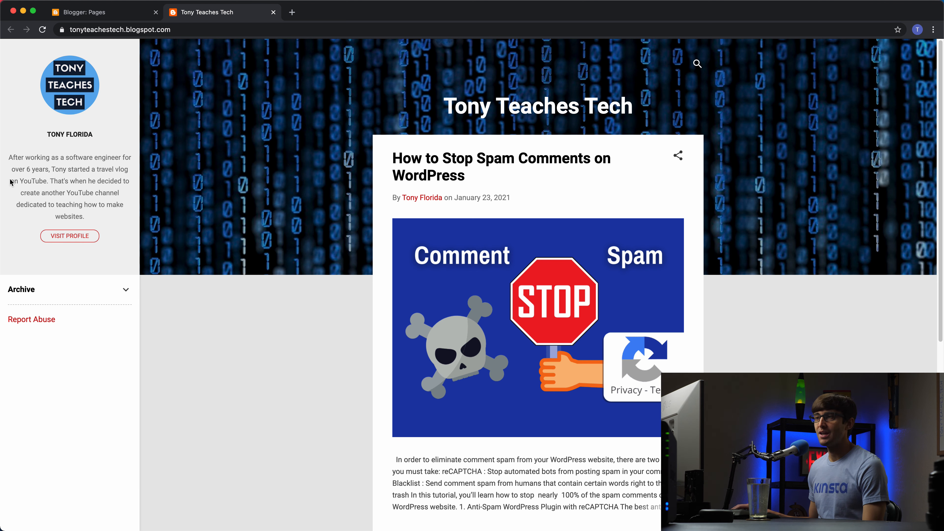
mouse_move(177, 358)
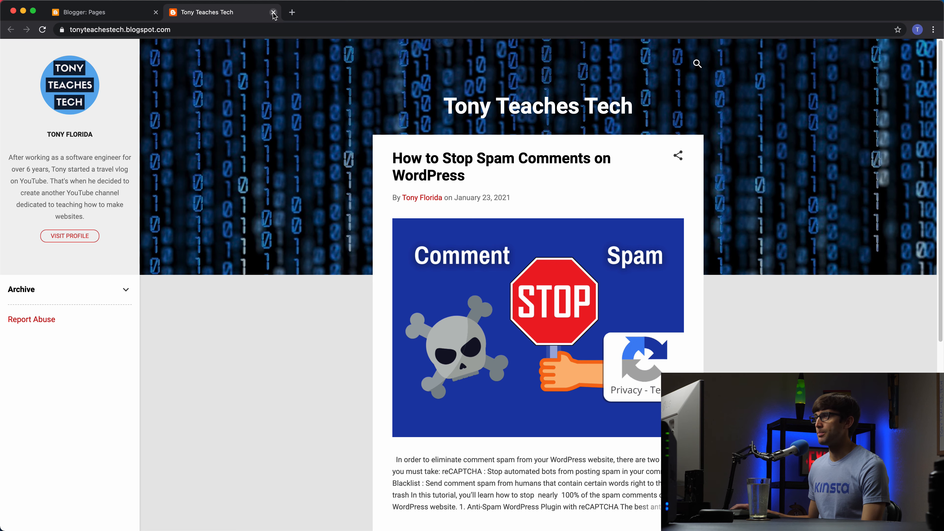
left_click(274, 11)
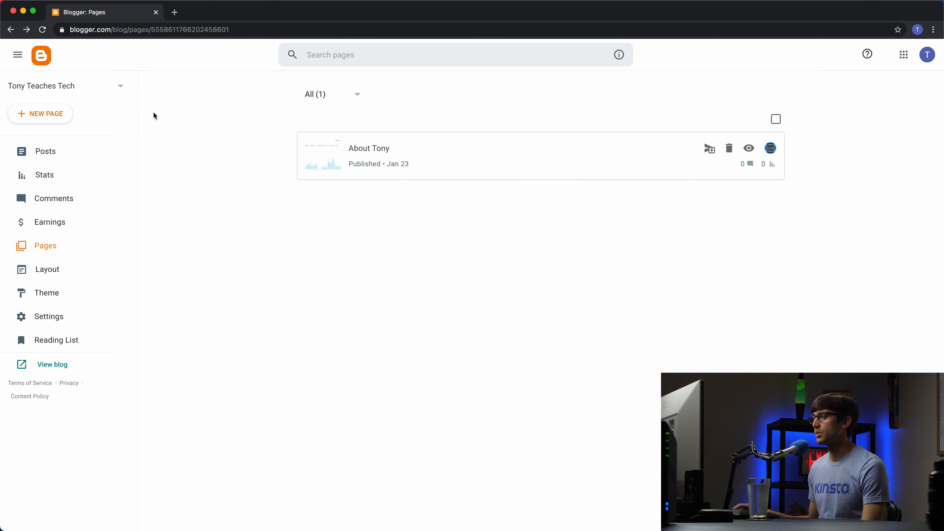
On the Layout page, uncheck Show Report Abuse so the gadget is hidden.
left_click(46, 269)
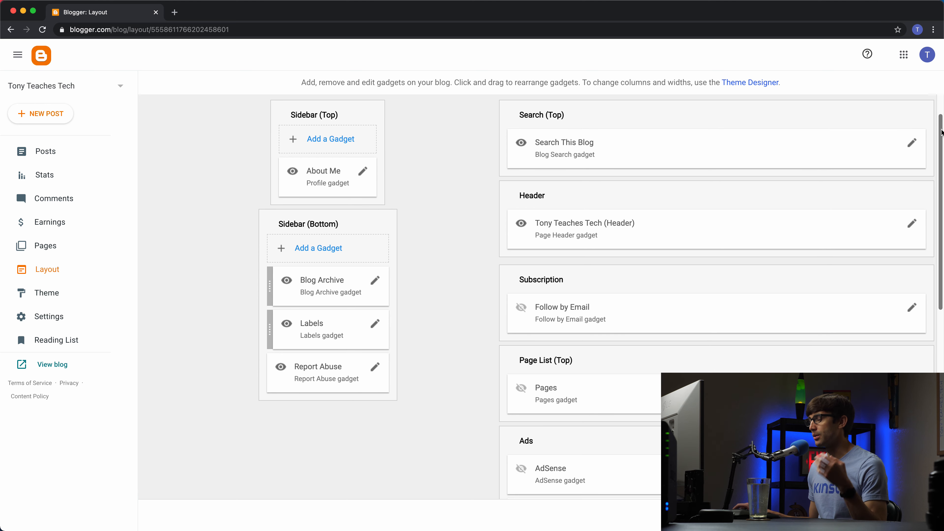
scroll("down", 3)
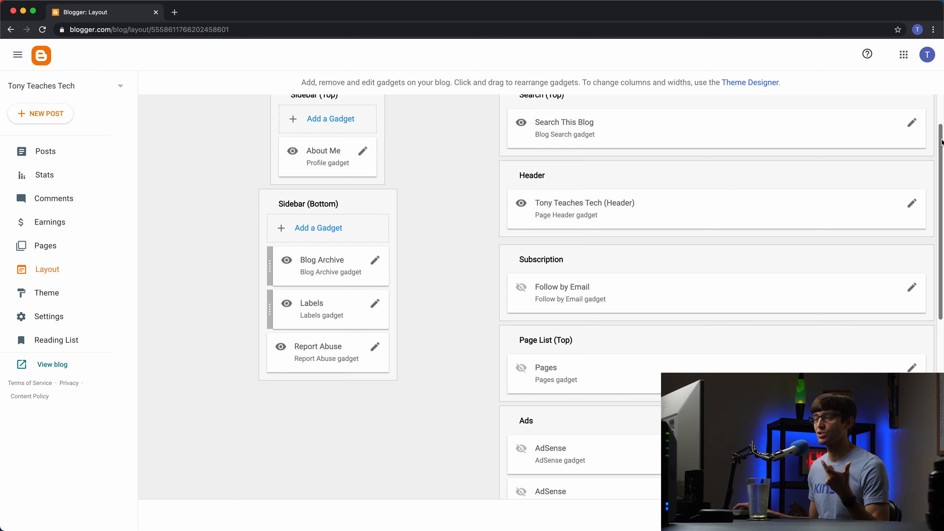
mouse_move(368, 325)
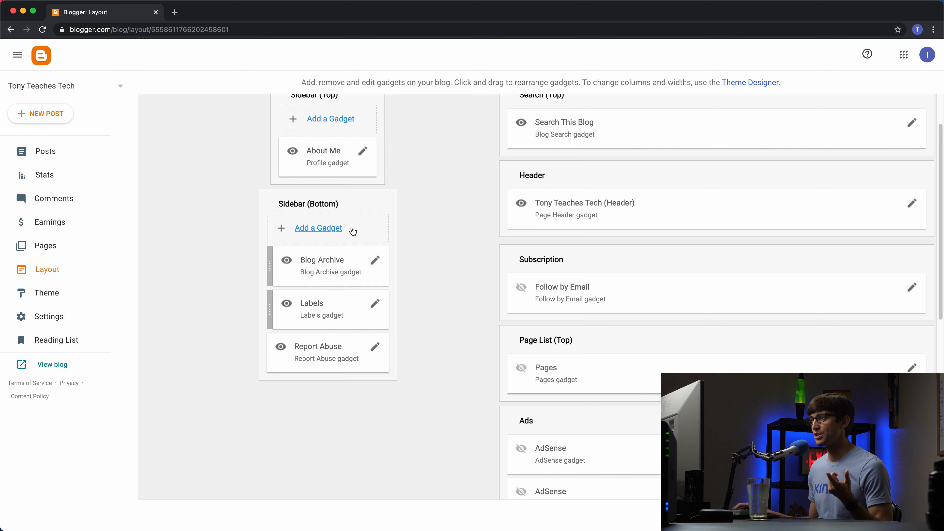
mouse_move(299, 214)
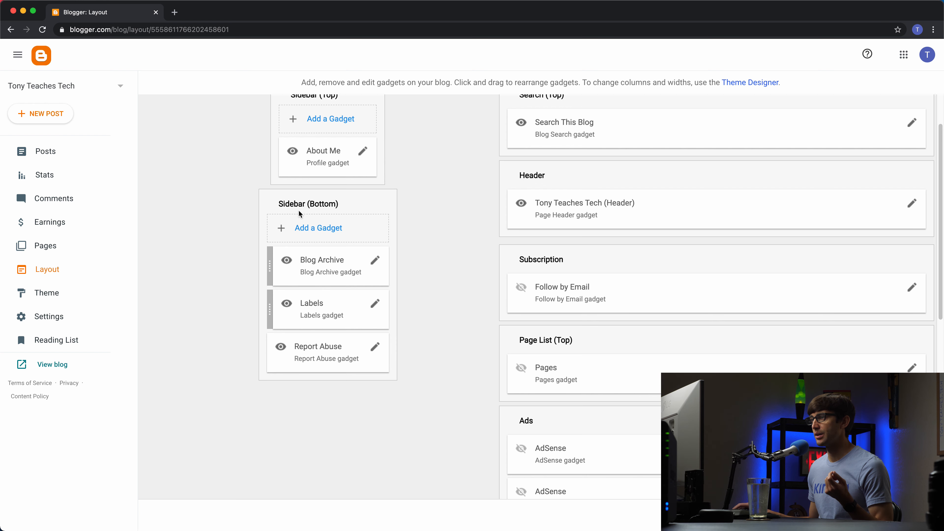
mouse_move(318, 228)
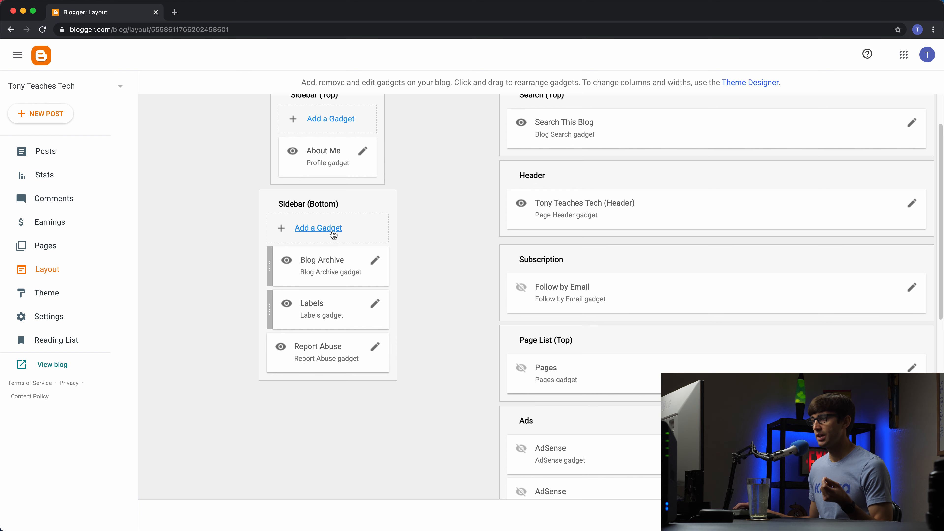
mouse_move(346, 260)
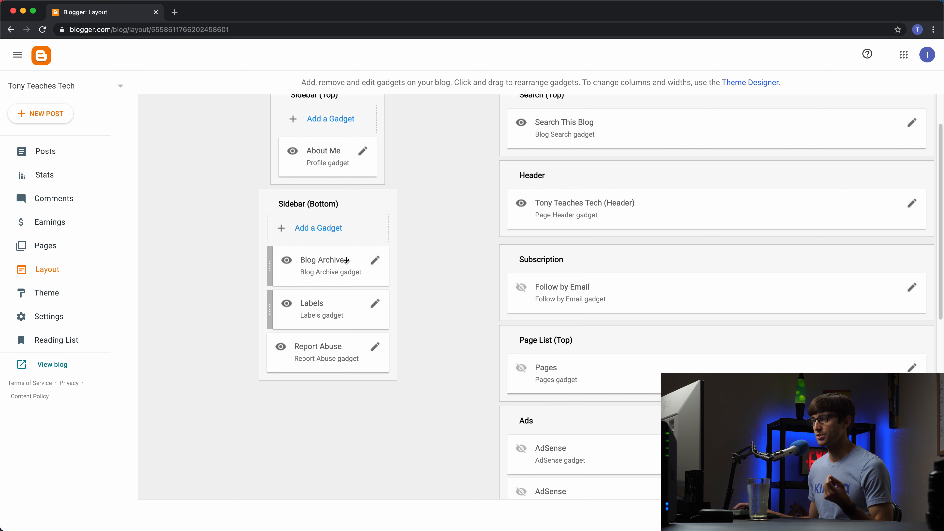
mouse_move(328, 239)
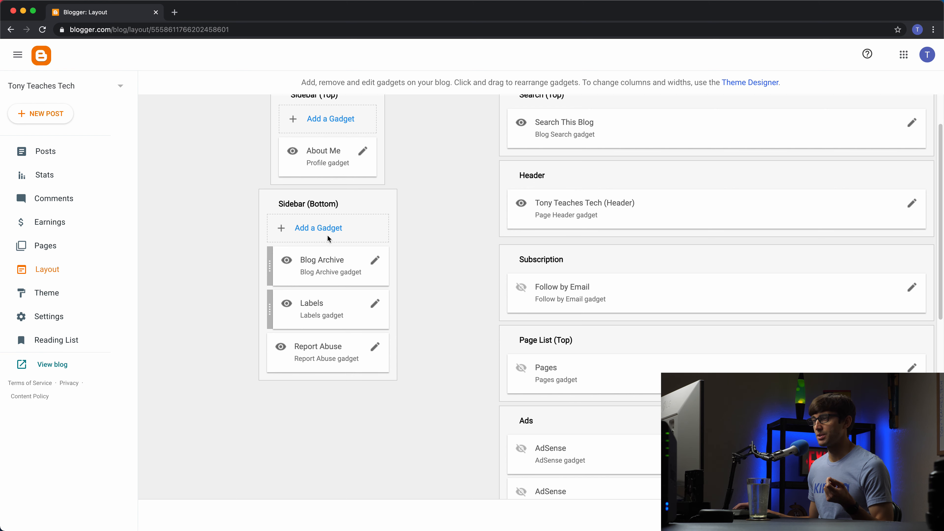
mouse_move(375, 353)
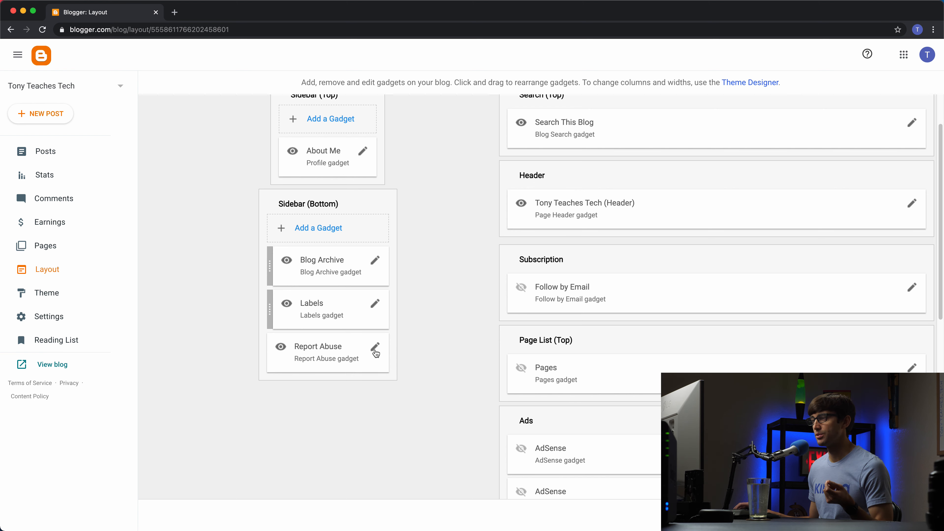
left_click(375, 347)
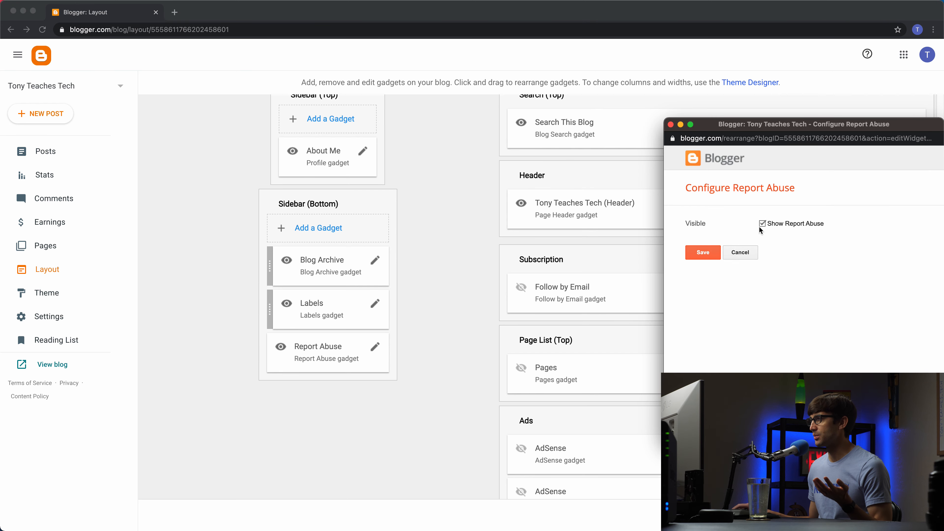
left_click(702, 252)
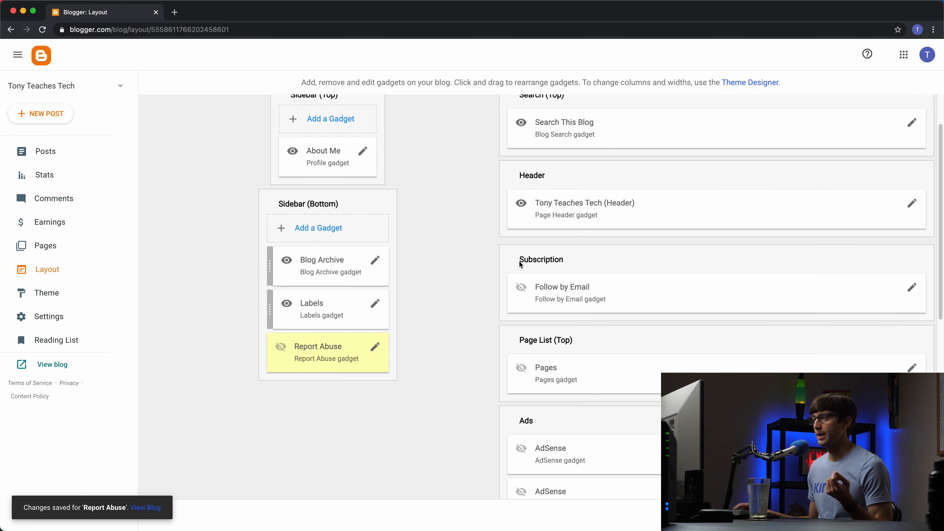
Remove the Labels gadget from the bottom sidebar.
left_click(375, 303)
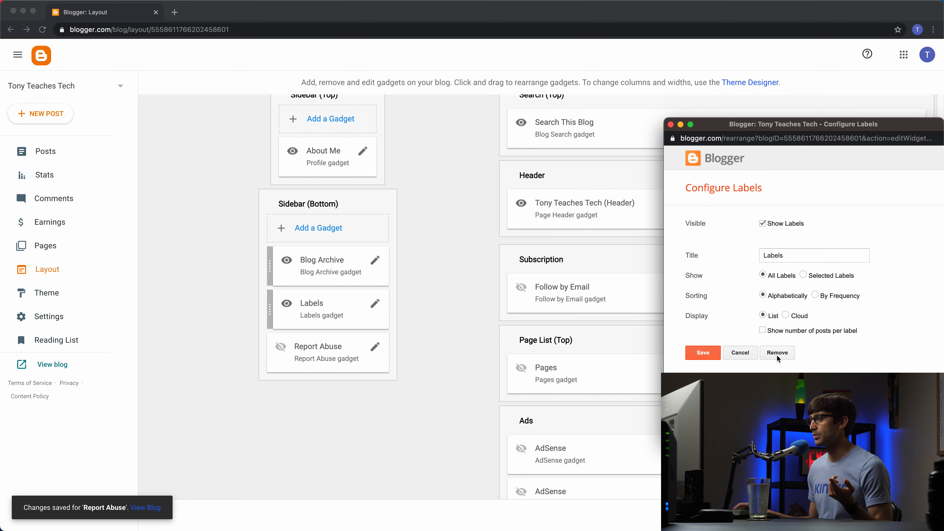
left_click(776, 352)
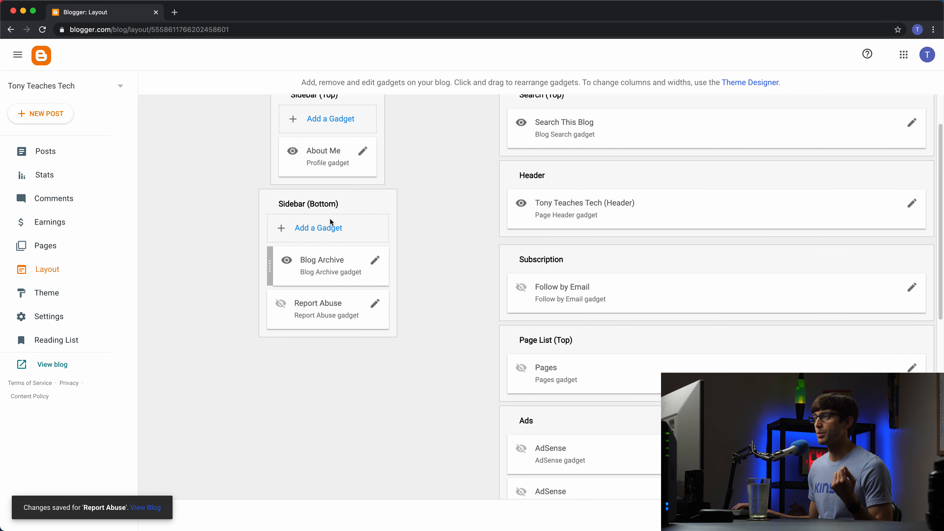
Add a Pages gadget to the bottom sidebar.
left_click(318, 228)
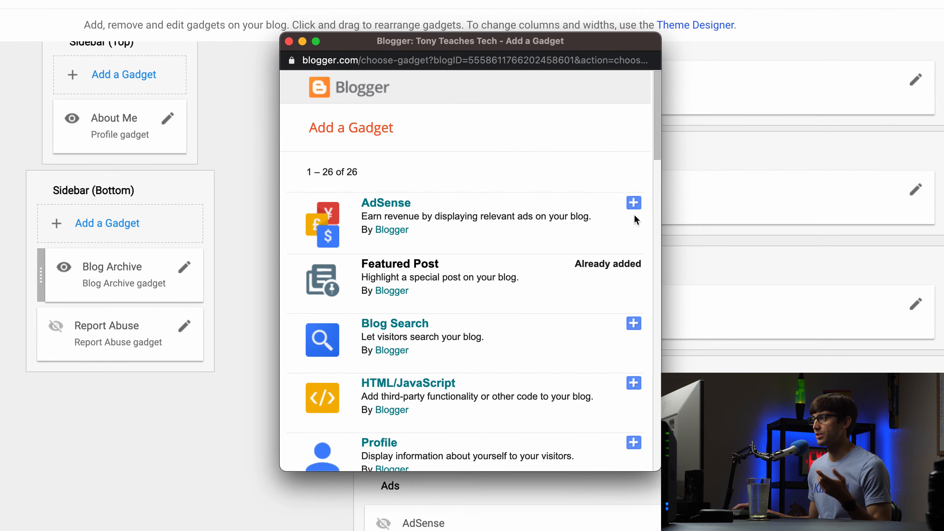
scroll("down", 3)
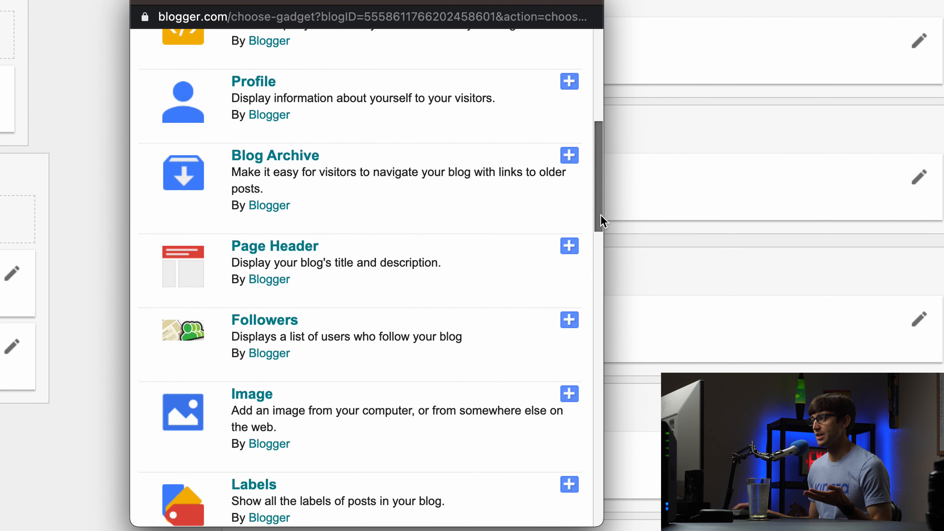
scroll("down", 3)
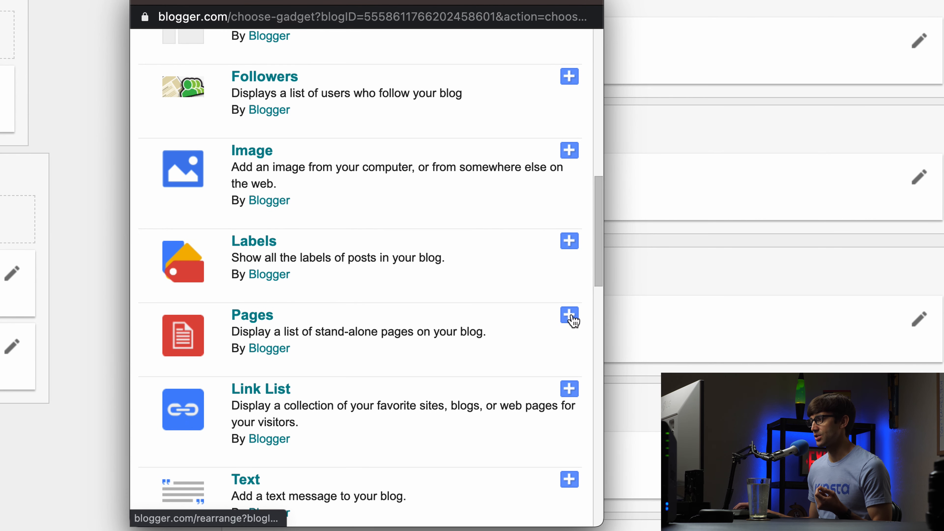
left_click(568, 315)
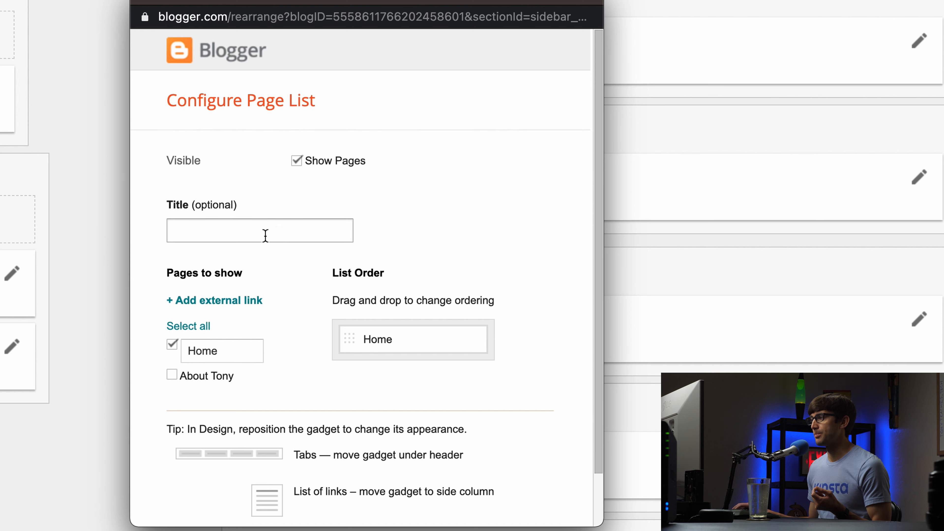
Include the About Tony page alongside Home in the page list and save.
scroll("down", 3)
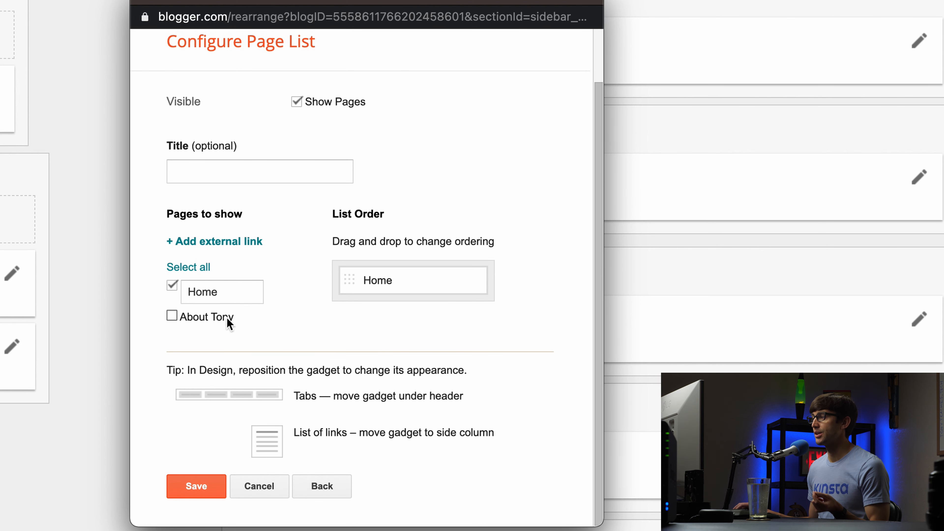
mouse_move(217, 327)
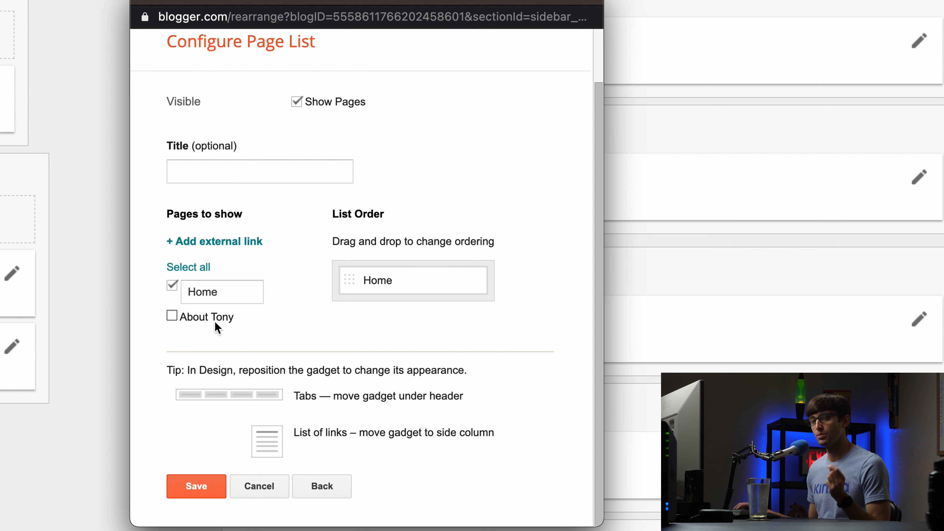
mouse_move(214, 321)
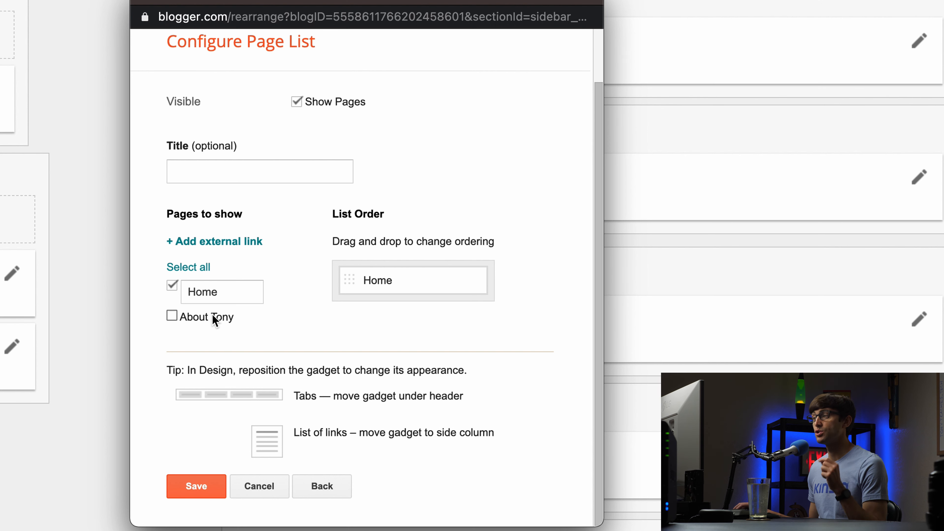
mouse_move(214, 326)
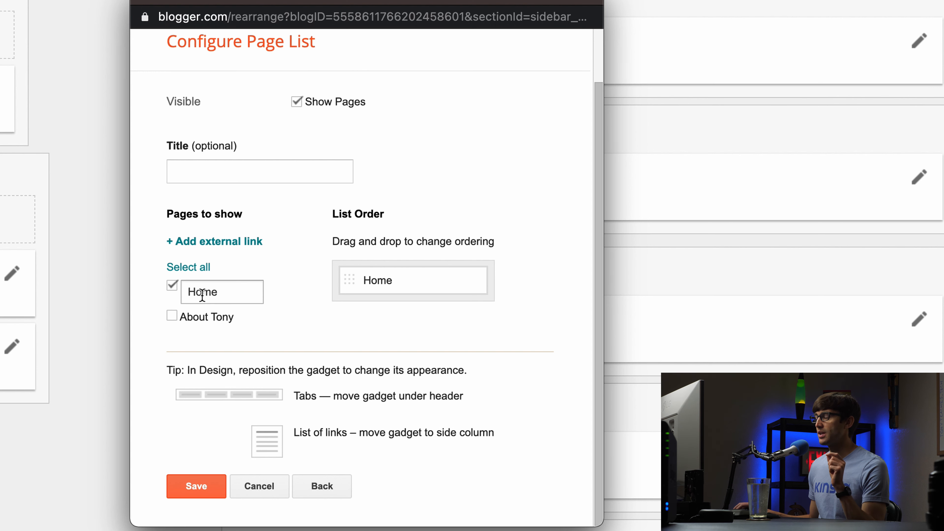
left_click(172, 316)
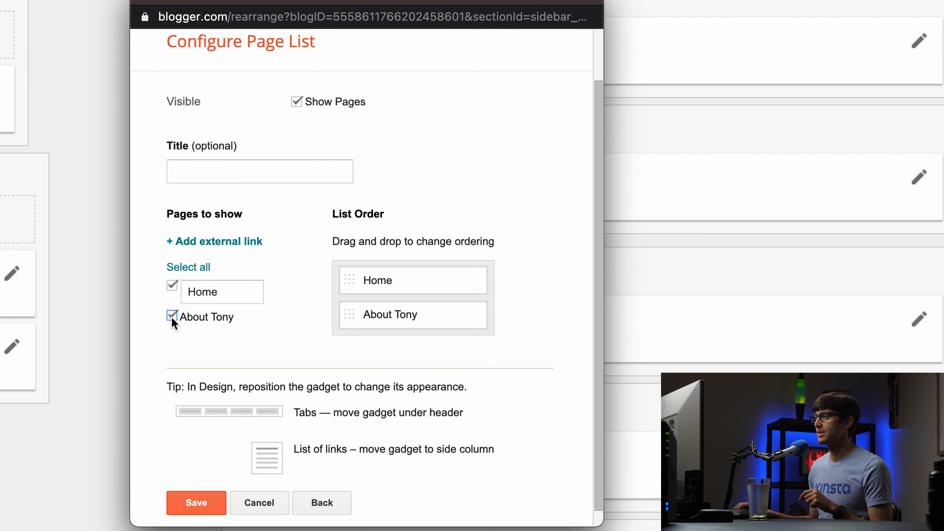
mouse_move(458, 326)
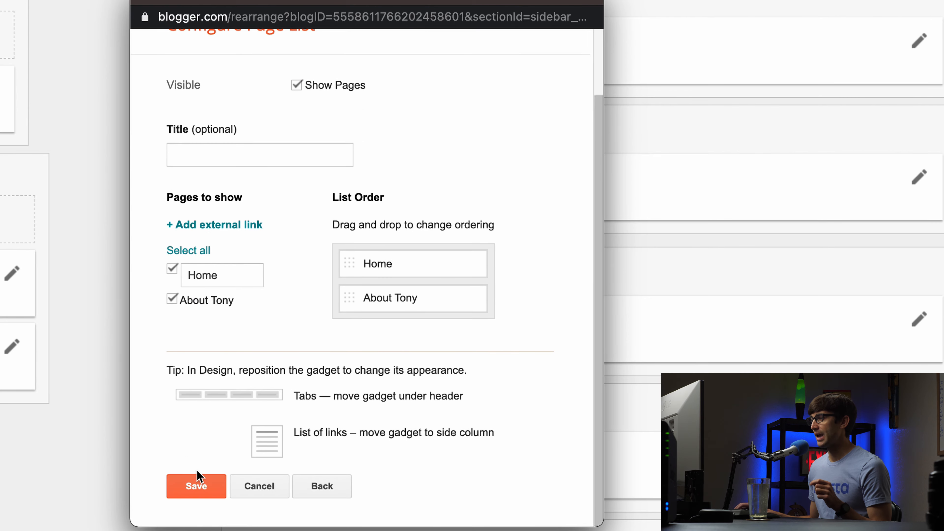
left_click(196, 485)
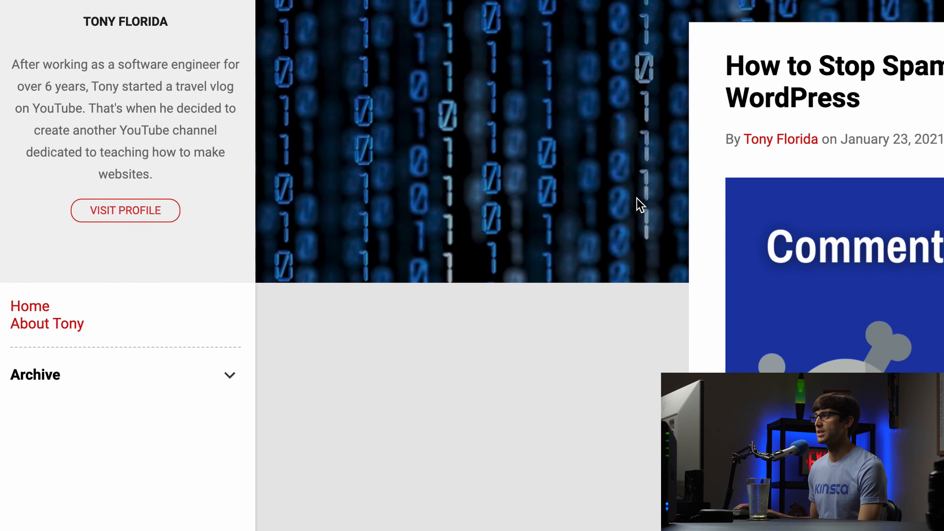
Visit the About Tony page from the sidebar and review it down to the comment box.
left_click(47, 324)
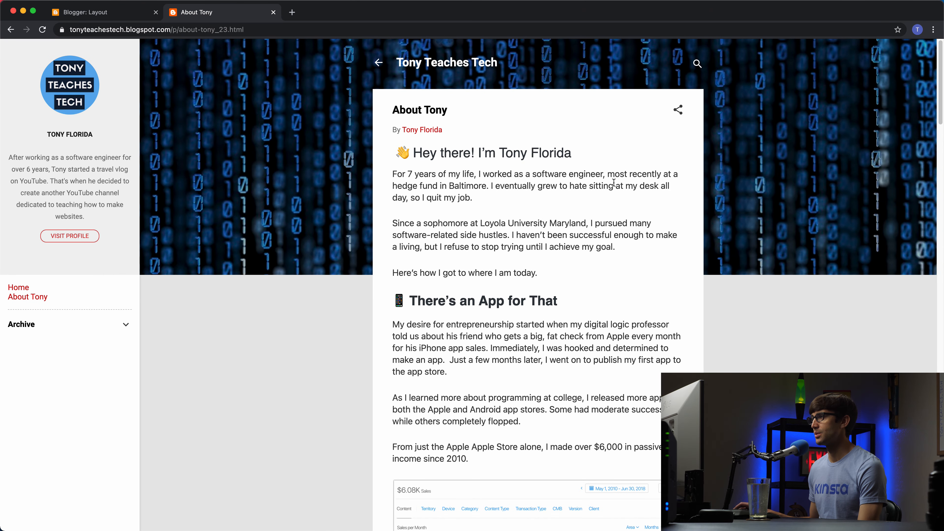
scroll("down", 3)
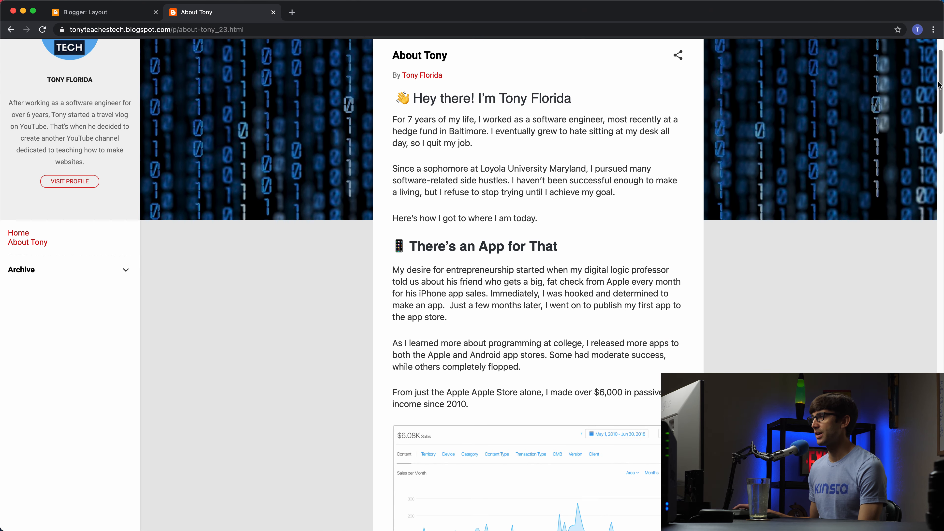
scroll("down", 3)
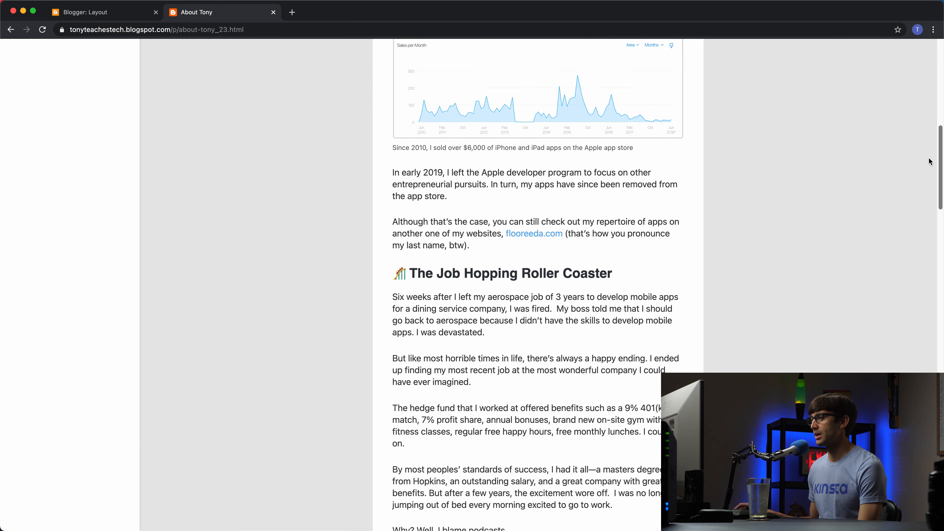
scroll("down", 3)
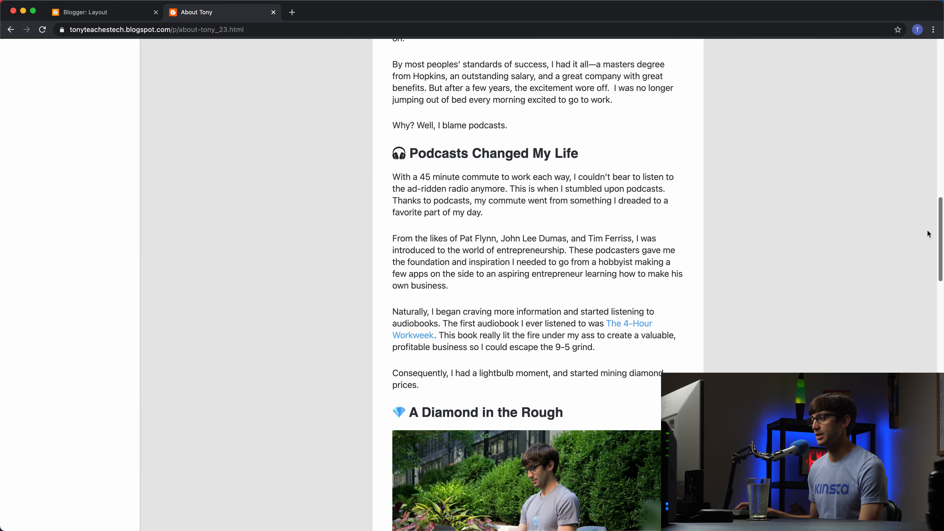
scroll("down", 3)
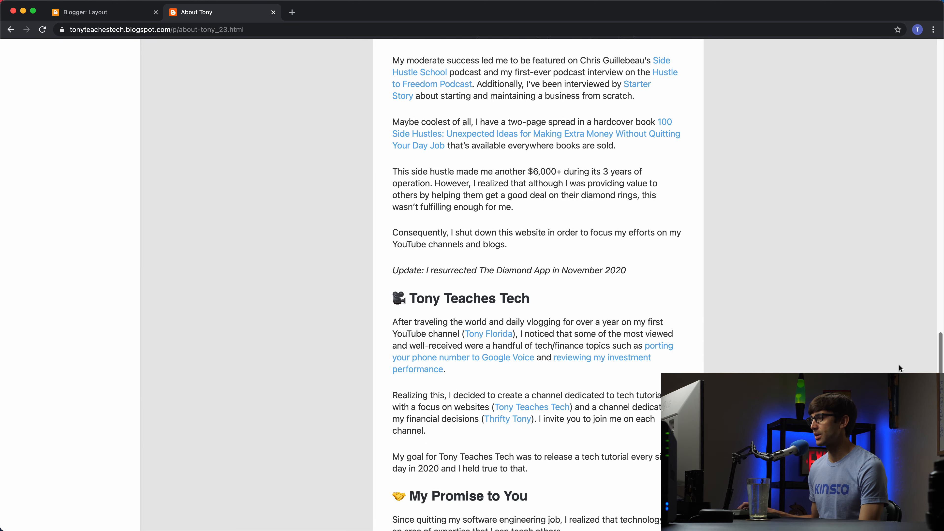
scroll("down", 3)
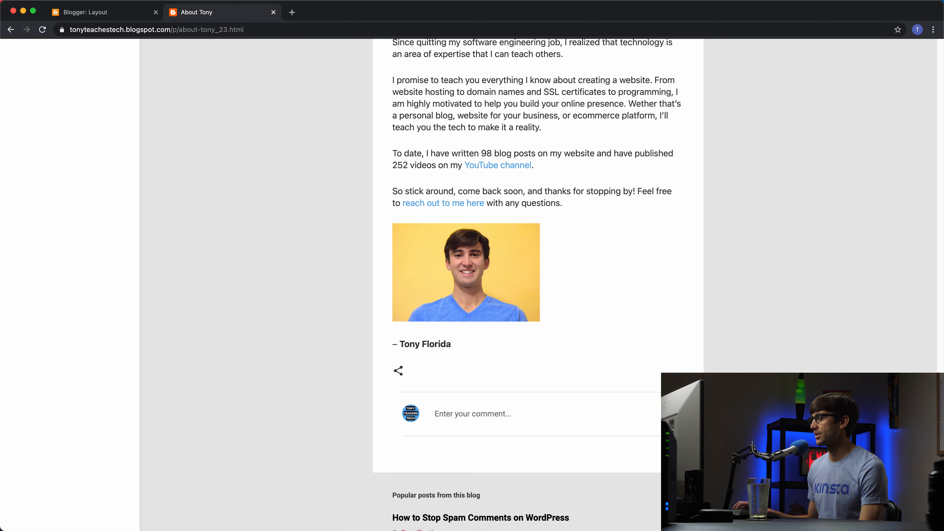
scroll("up", 3)
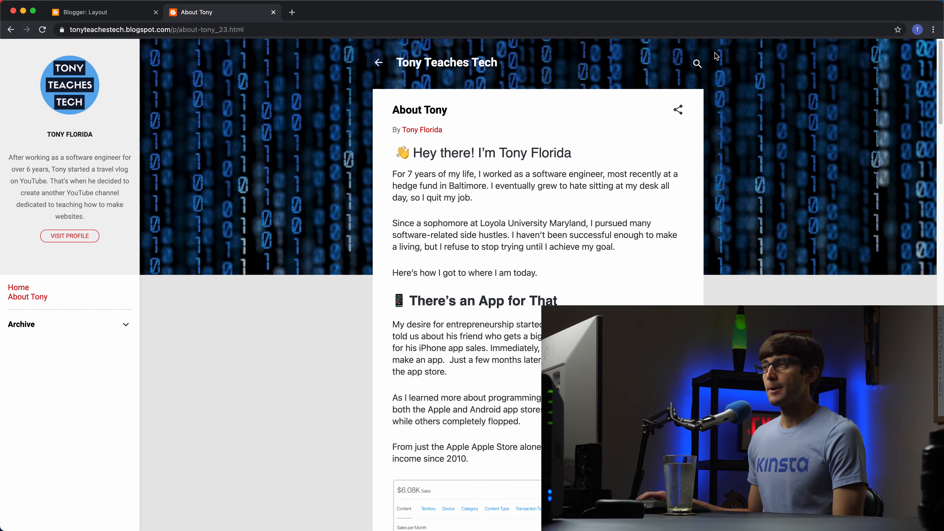
Return to the blog's home page via the sidebar Home link.
left_click(19, 287)
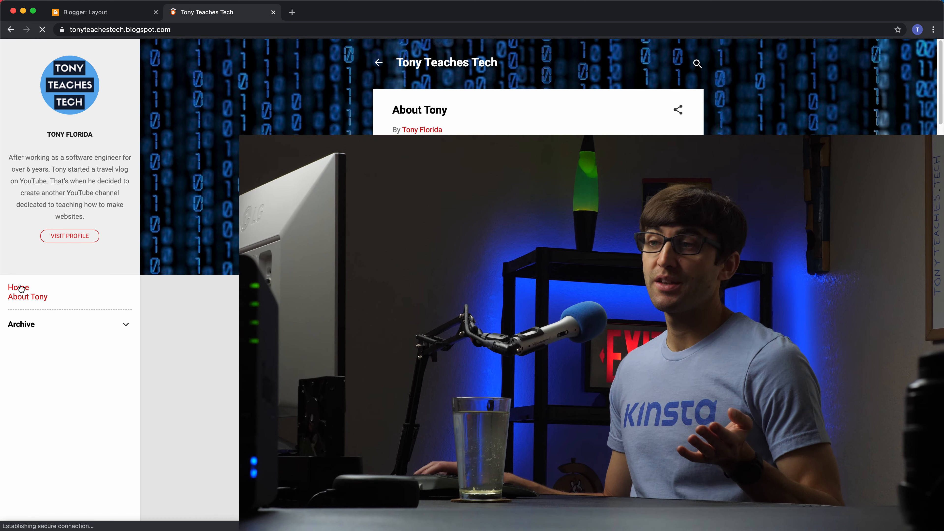